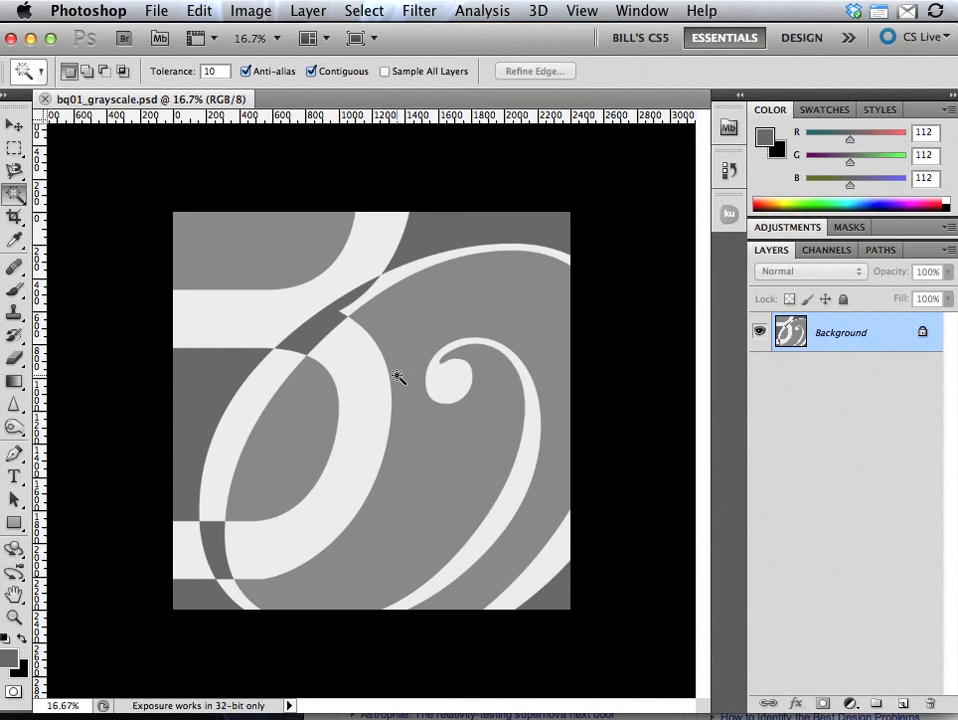
mouse_move(503, 163)
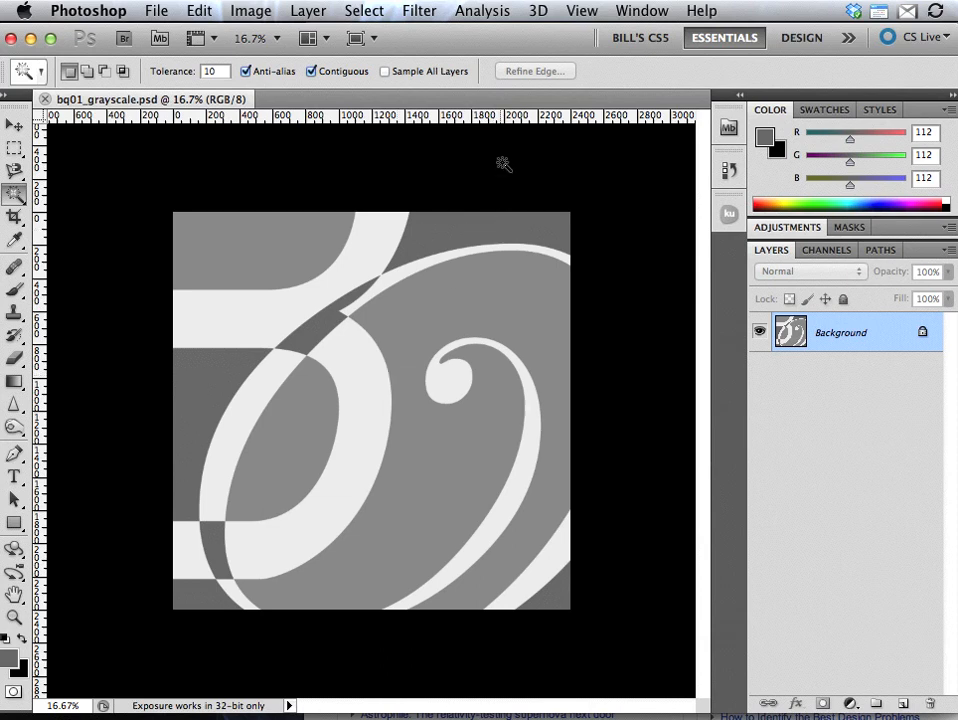
mouse_move(577, 143)
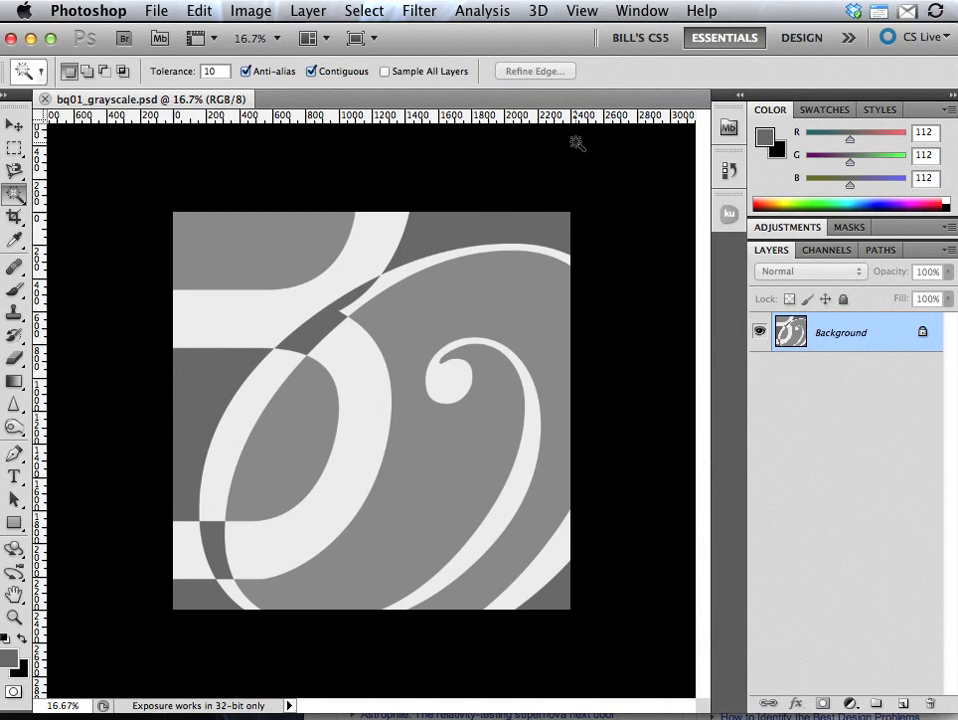
mouse_move(620, 28)
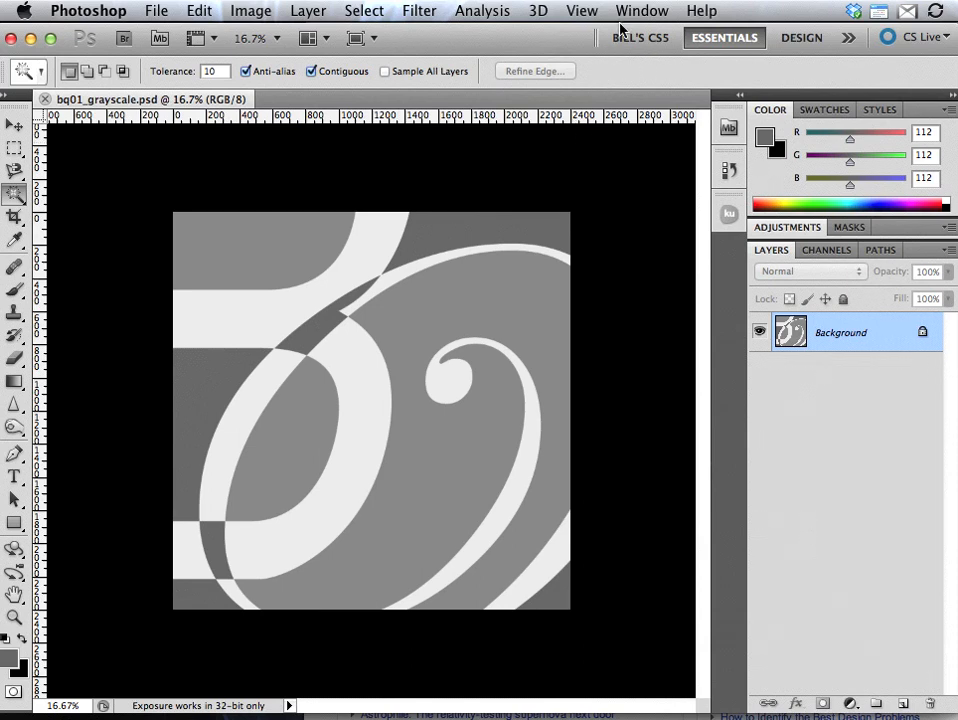
Open the Kuler panel from Window > Extensions beside the grayscale ampersand
click(642, 11)
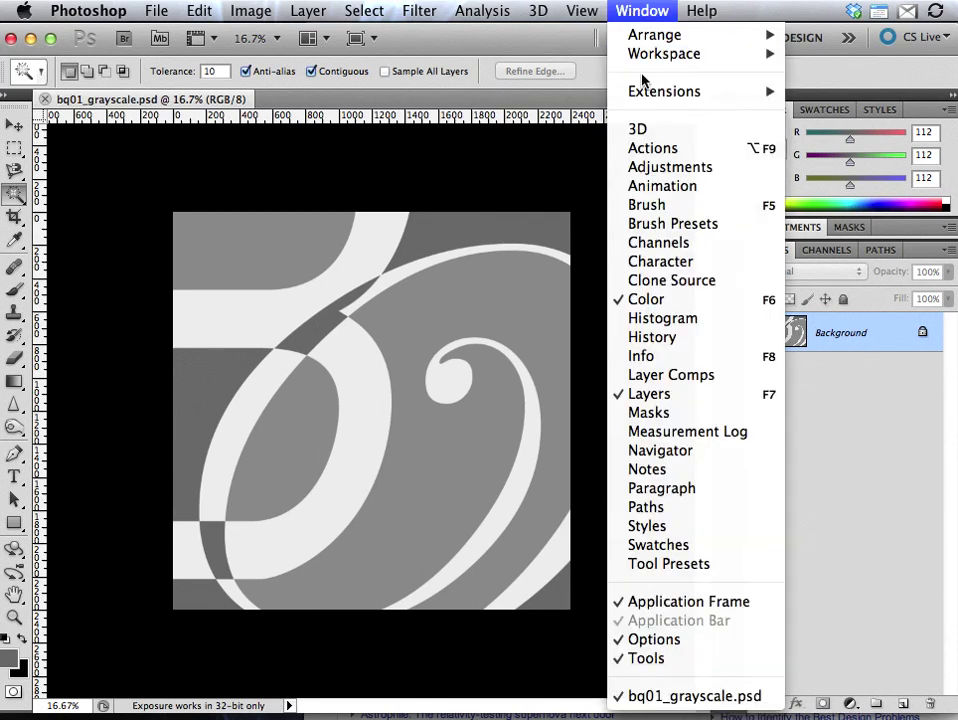
mouse_move(664, 91)
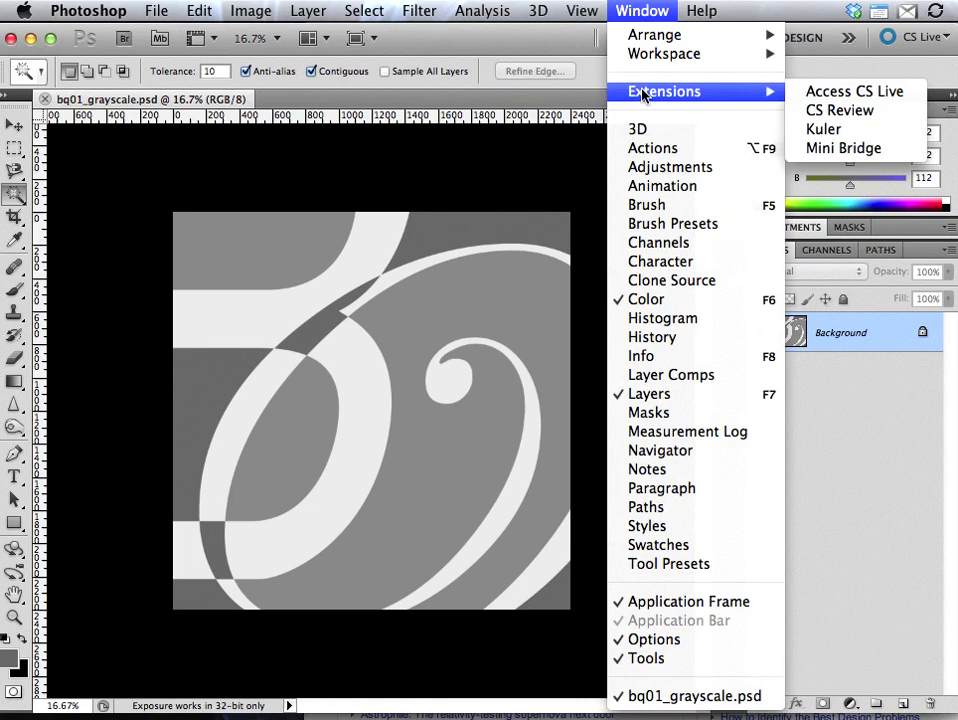
mouse_move(851, 78)
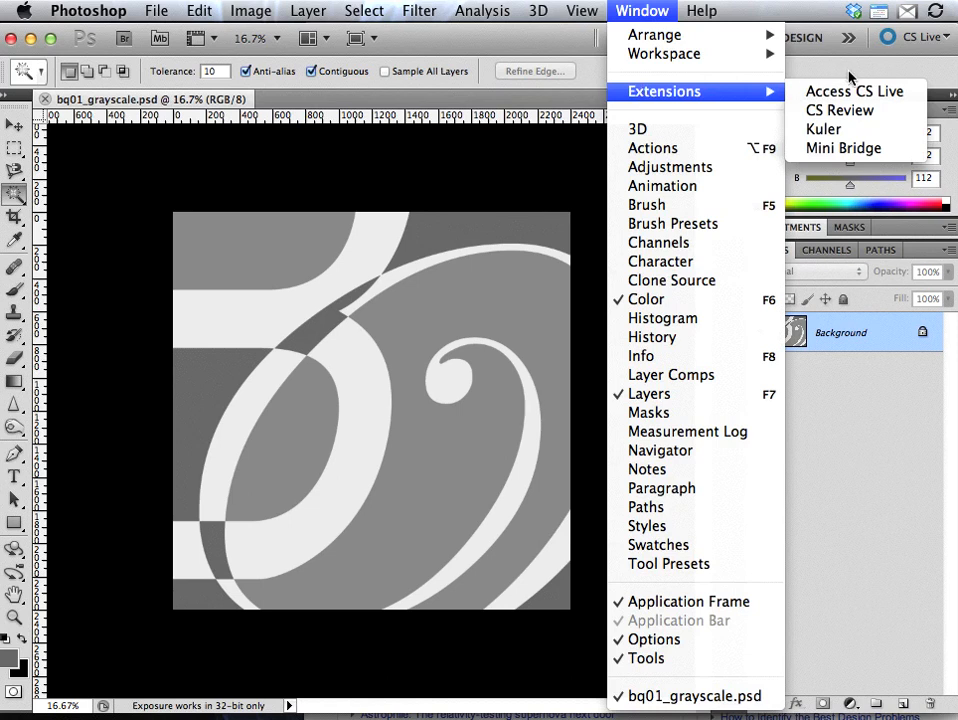
click(822, 128)
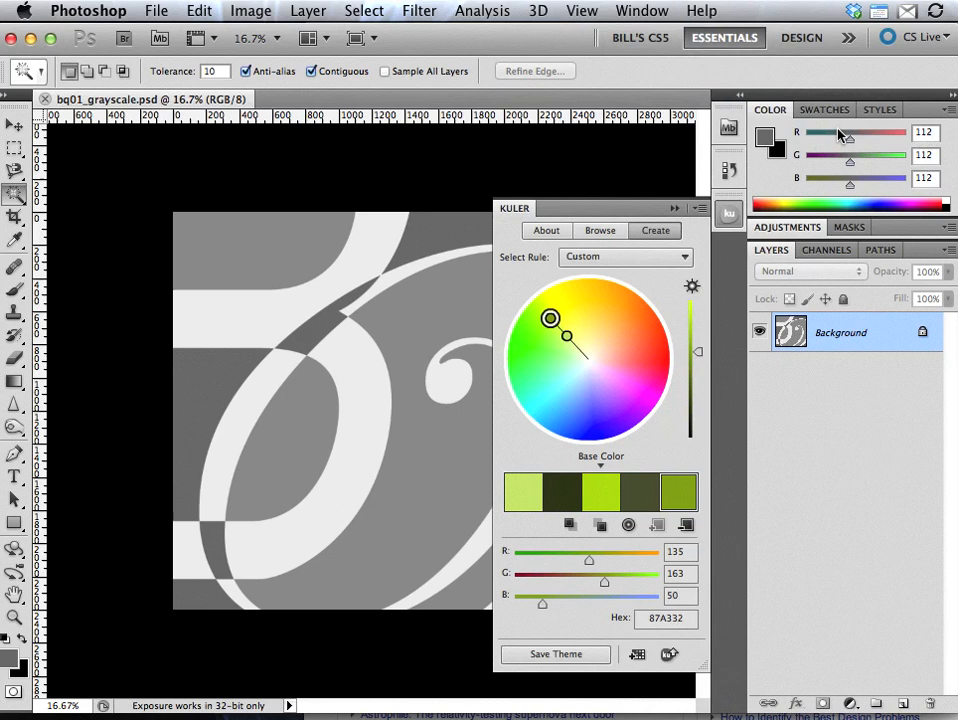
mouse_move(623, 233)
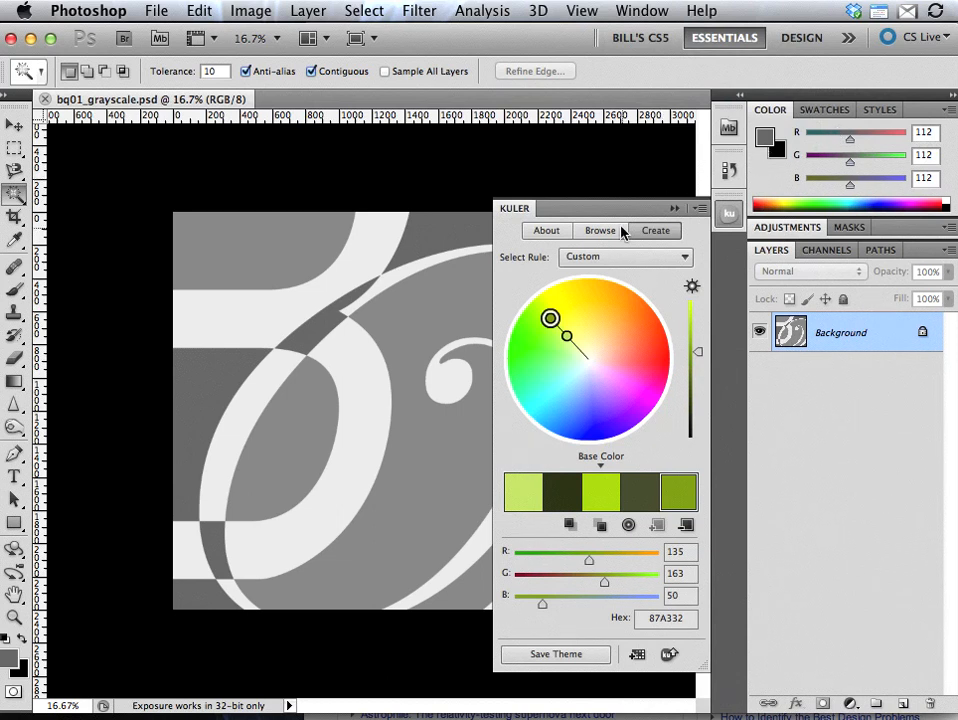
Change the Kuler Select Rule from the default to Monochromatic
click(625, 257)
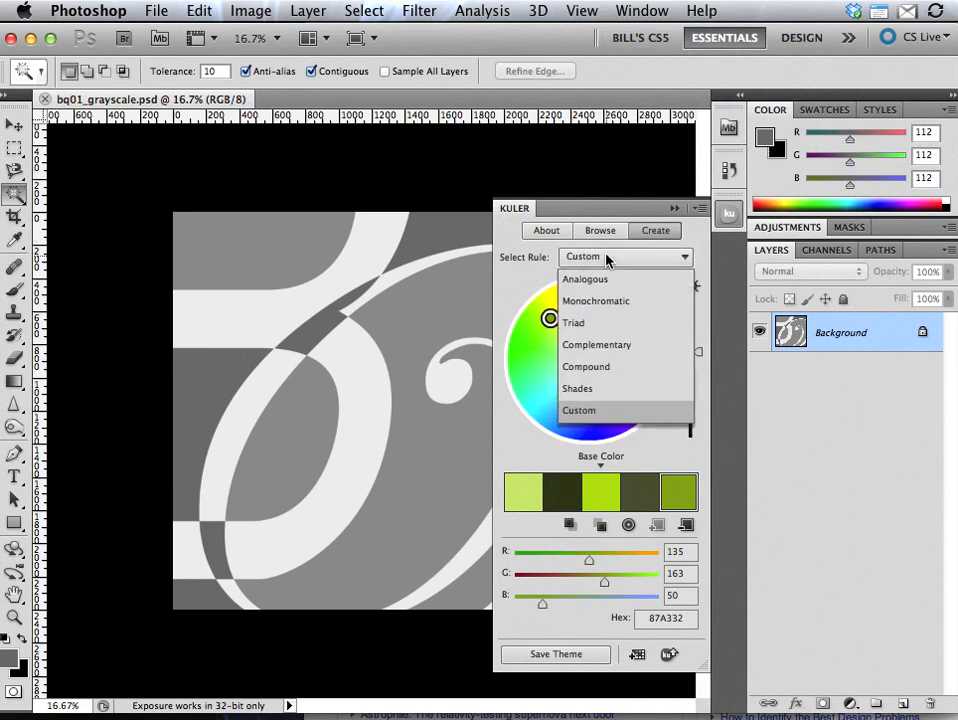
mouse_move(595, 301)
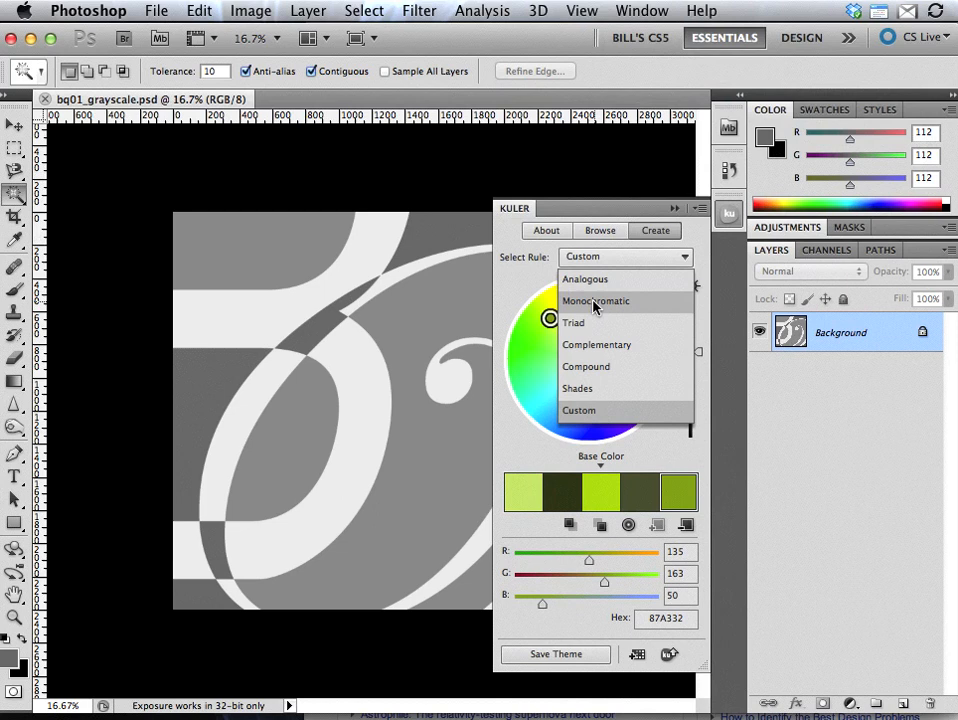
click(596, 301)
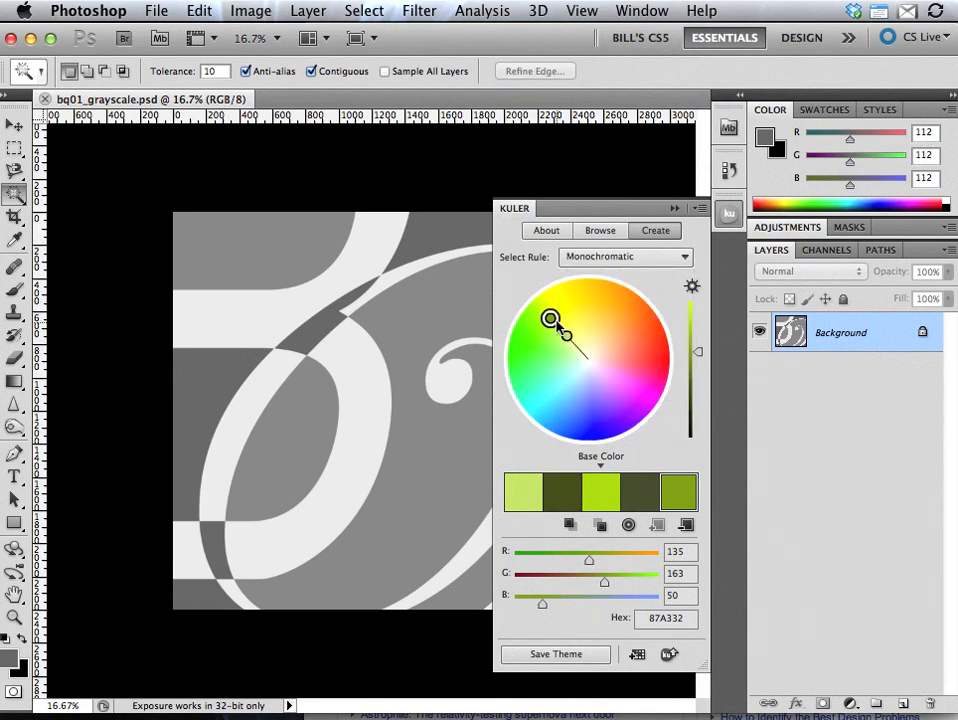
Drag the base colour through yellow and red to a rich magenta (A30069)
drag(553, 320, 586, 296)
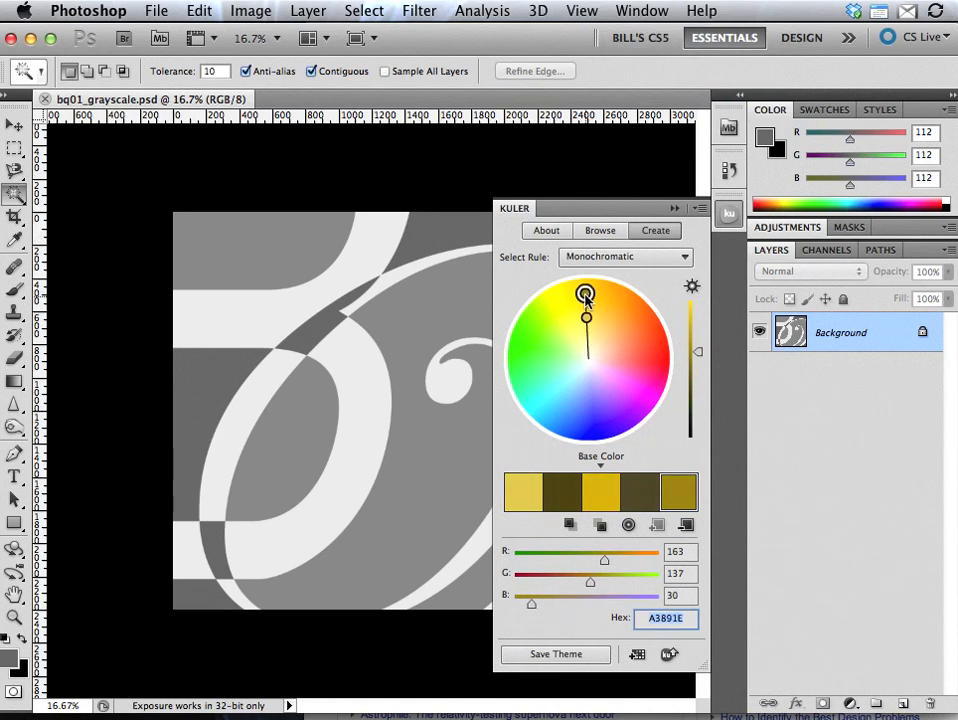
drag(587, 297, 663, 330)
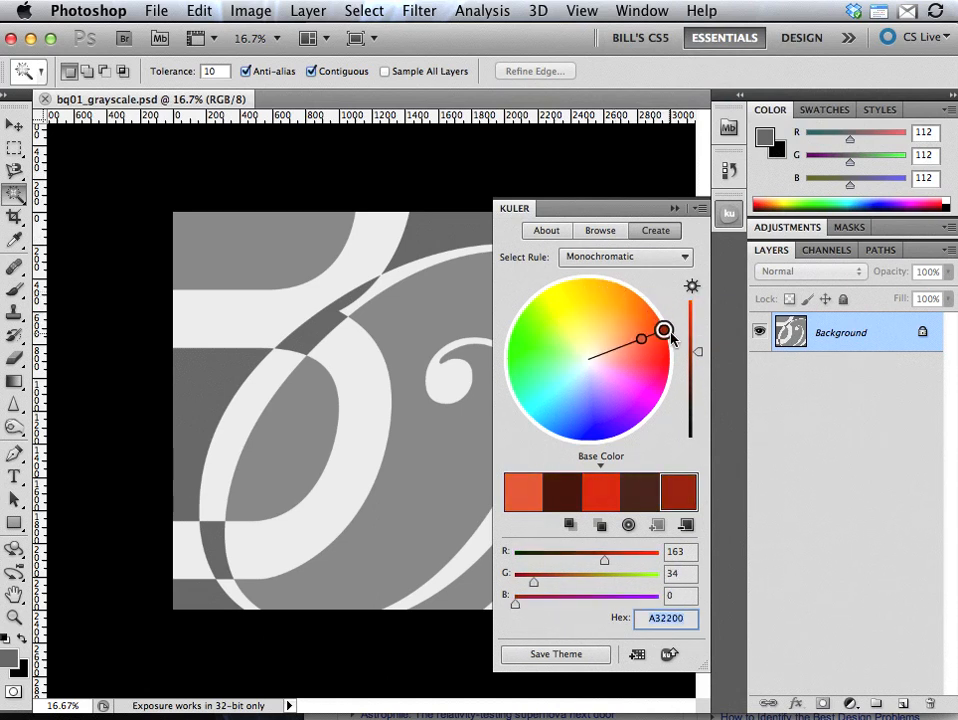
drag(663, 330, 669, 352)
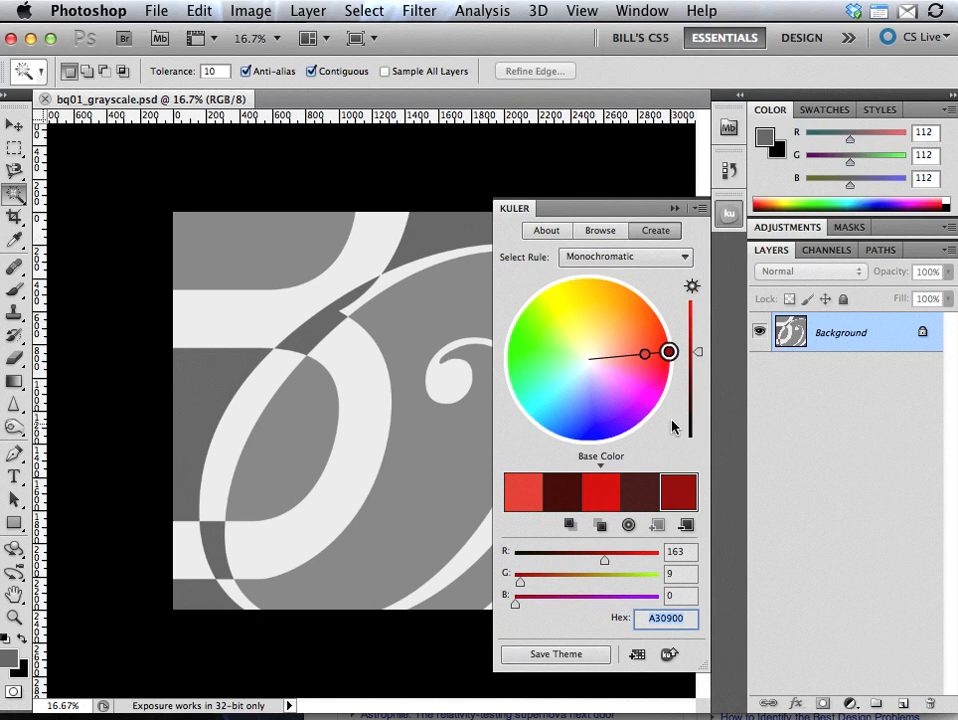
drag(668, 352, 650, 393)
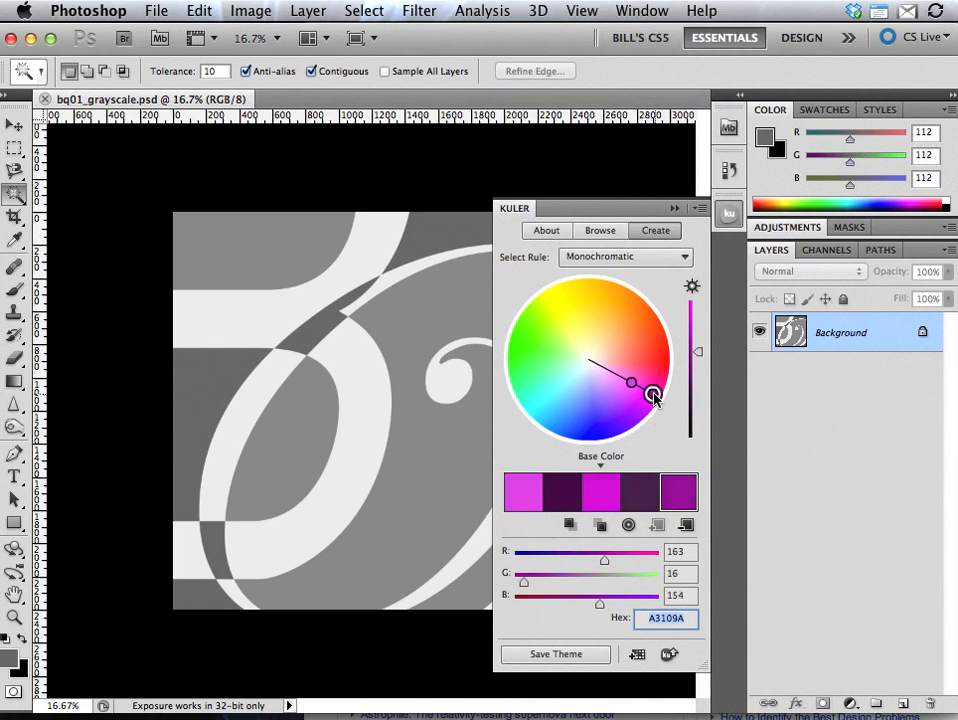
drag(653, 393, 663, 365)
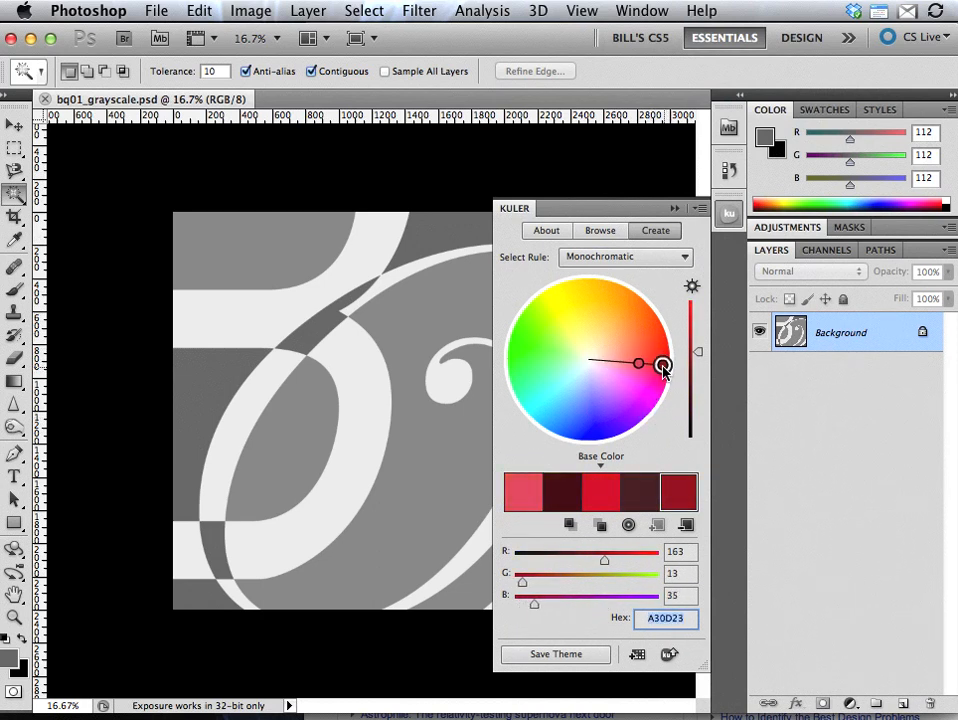
drag(663, 363, 650, 383)
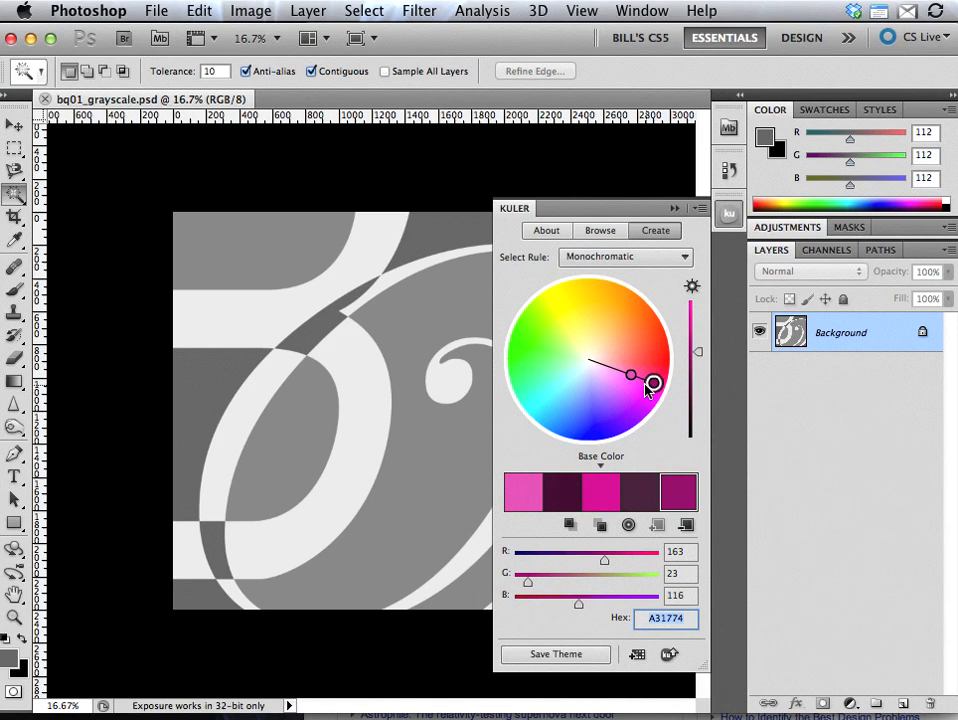
drag(650, 384, 611, 370)
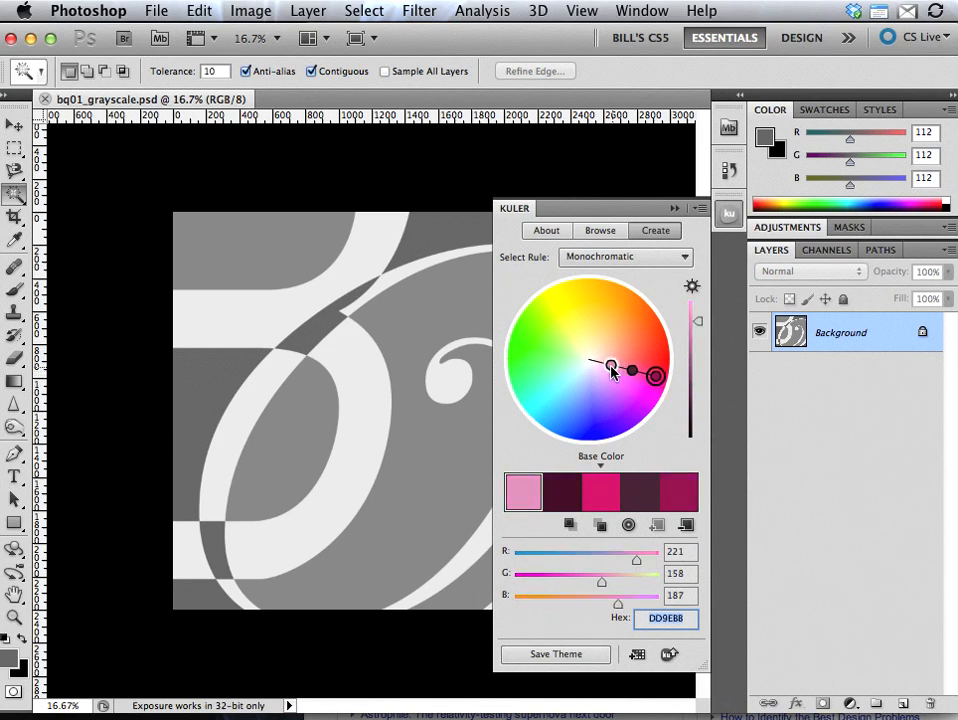
drag(611, 369, 609, 381)
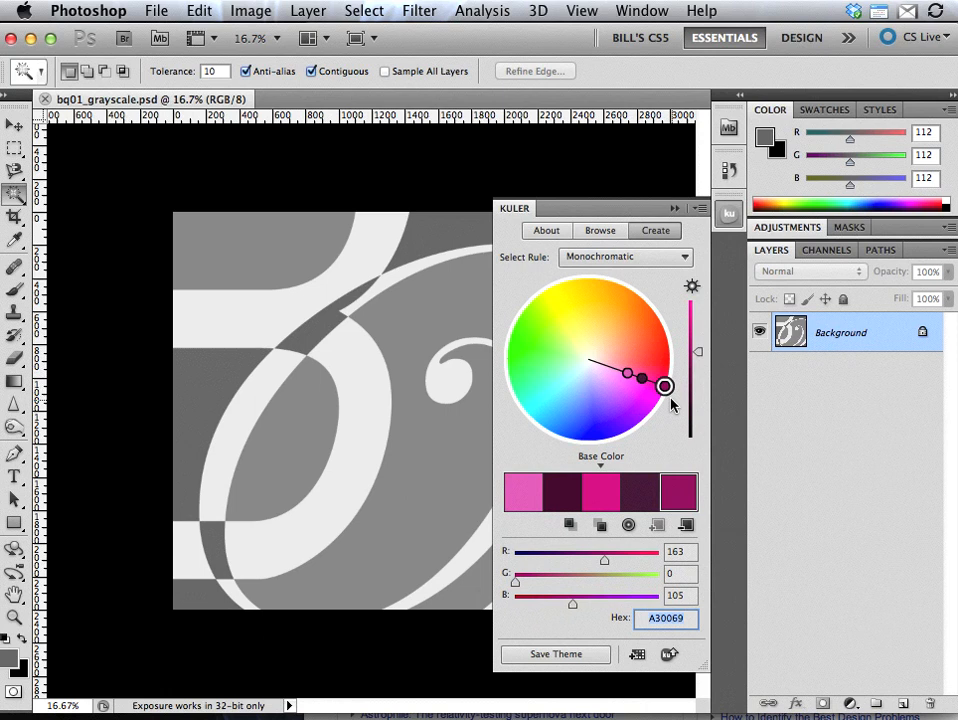
mouse_move(645, 490)
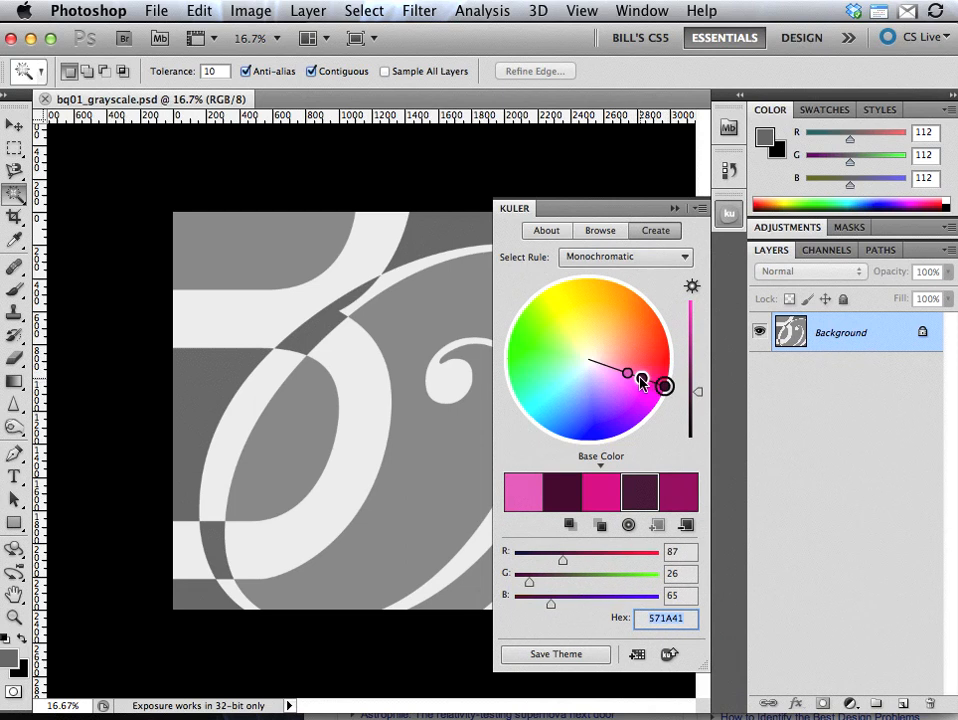
mouse_move(698, 393)
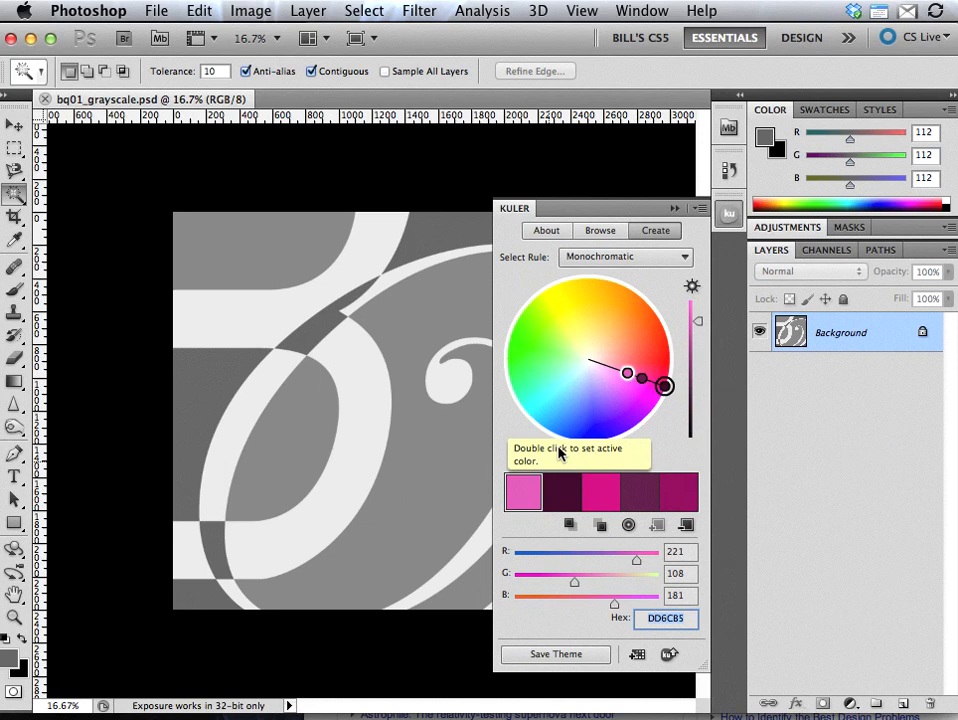
mouse_move(715, 317)
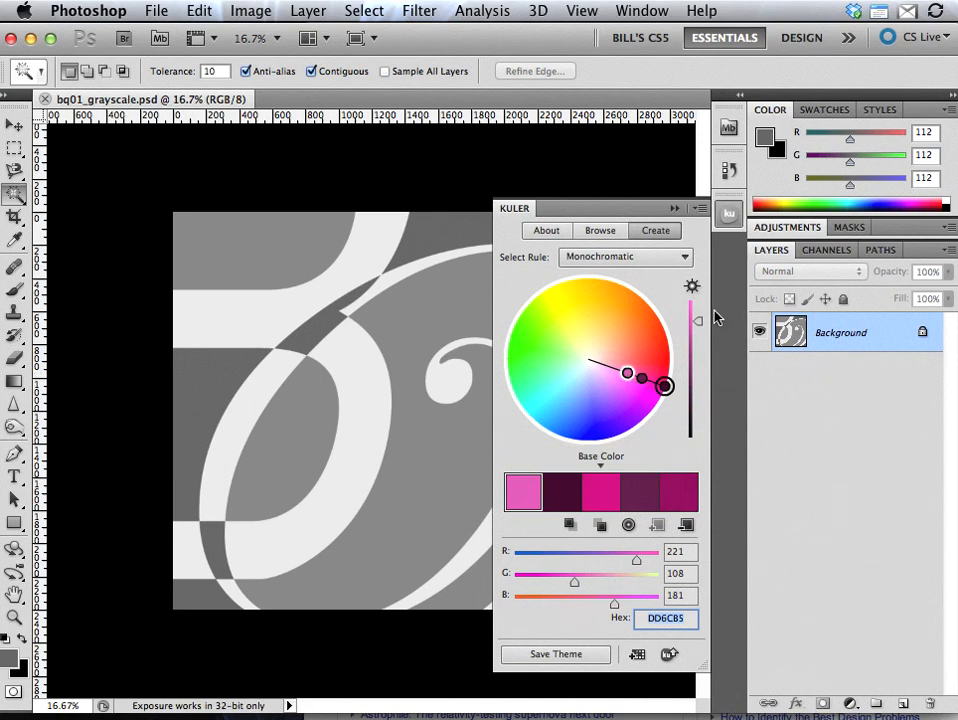
mouse_move(700, 325)
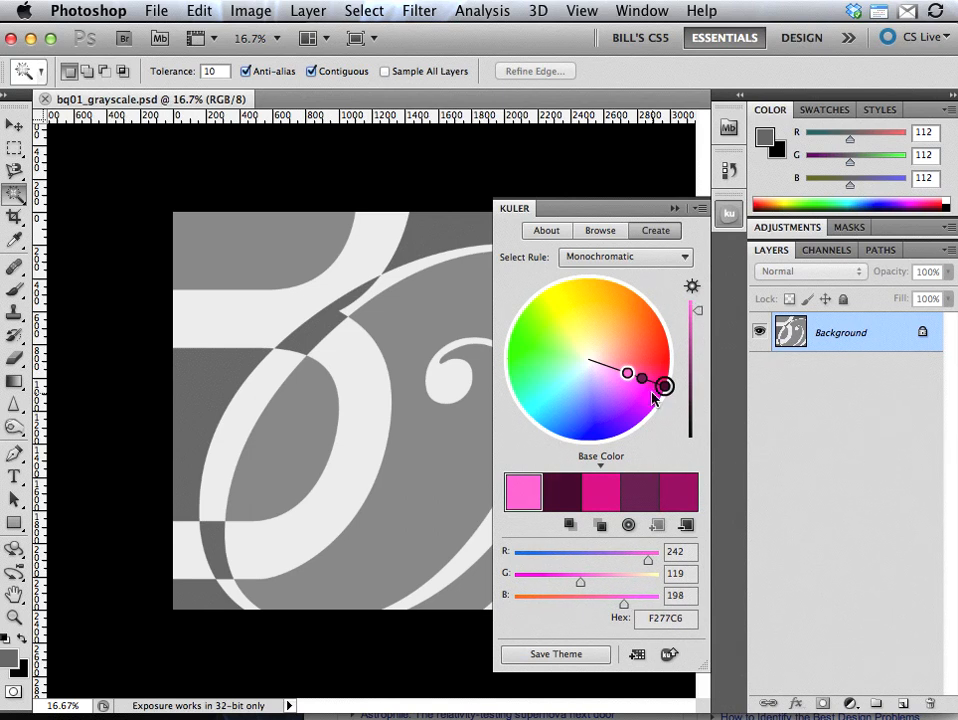
mouse_move(565, 492)
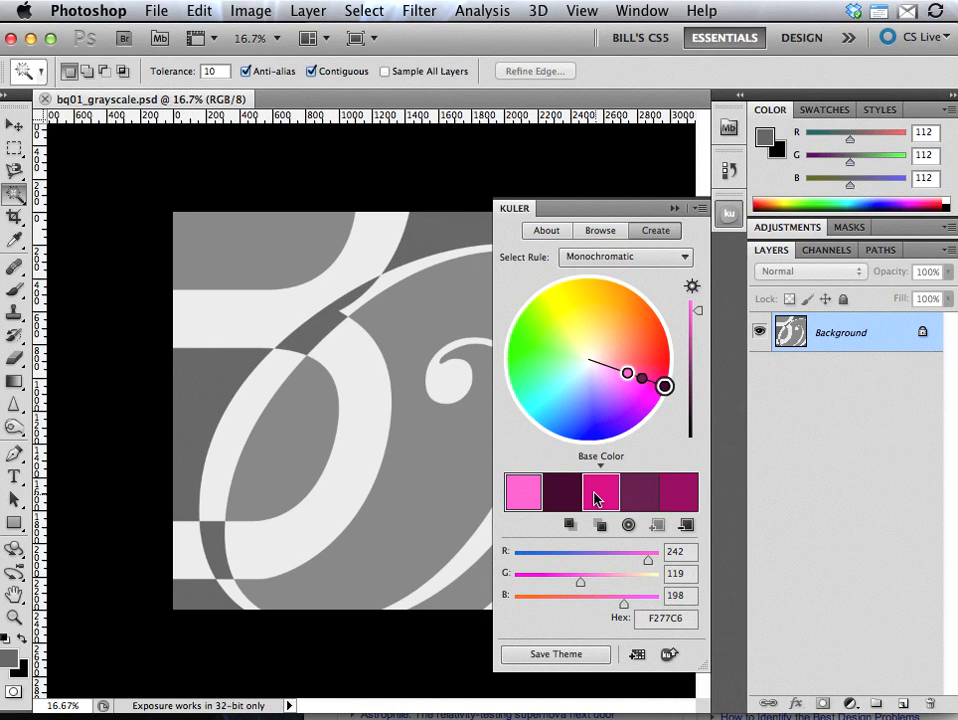
mouse_move(524, 492)
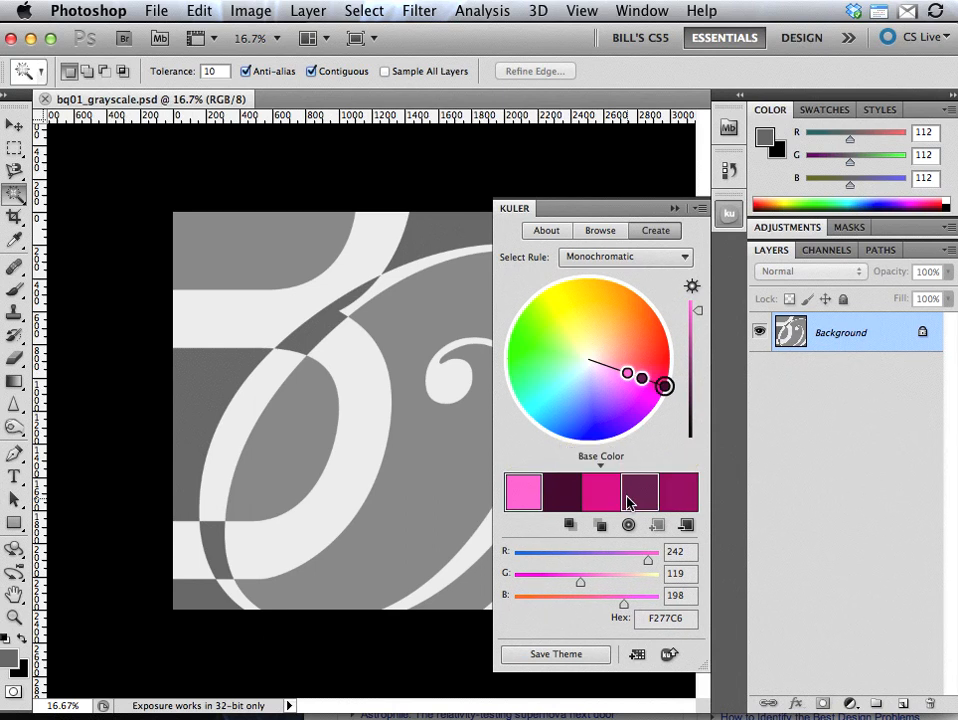
mouse_move(525, 492)
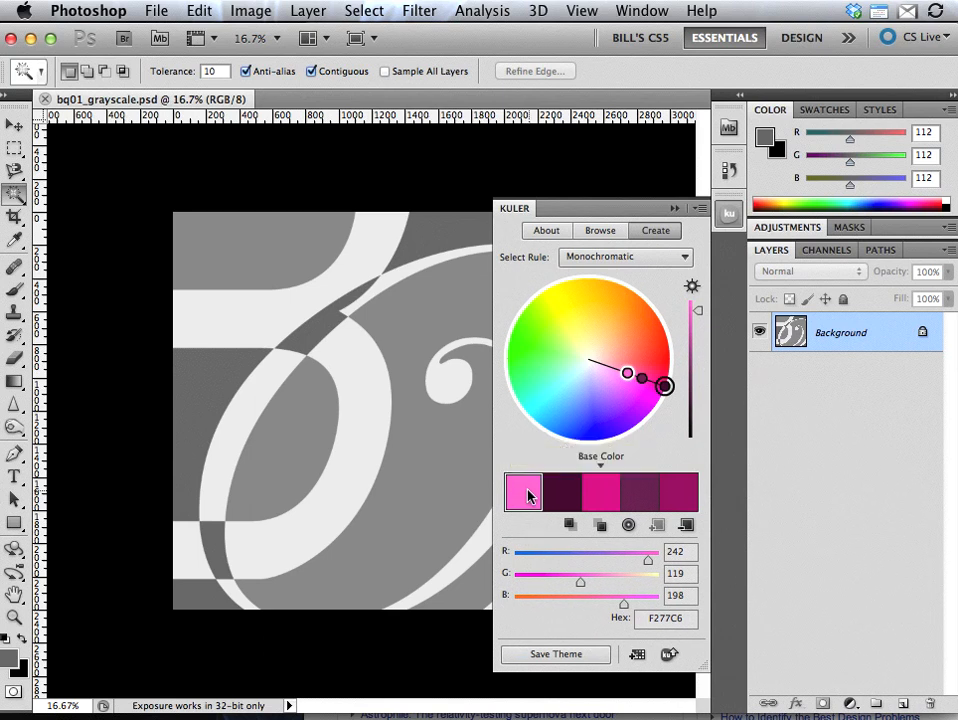
mouse_move(560, 497)
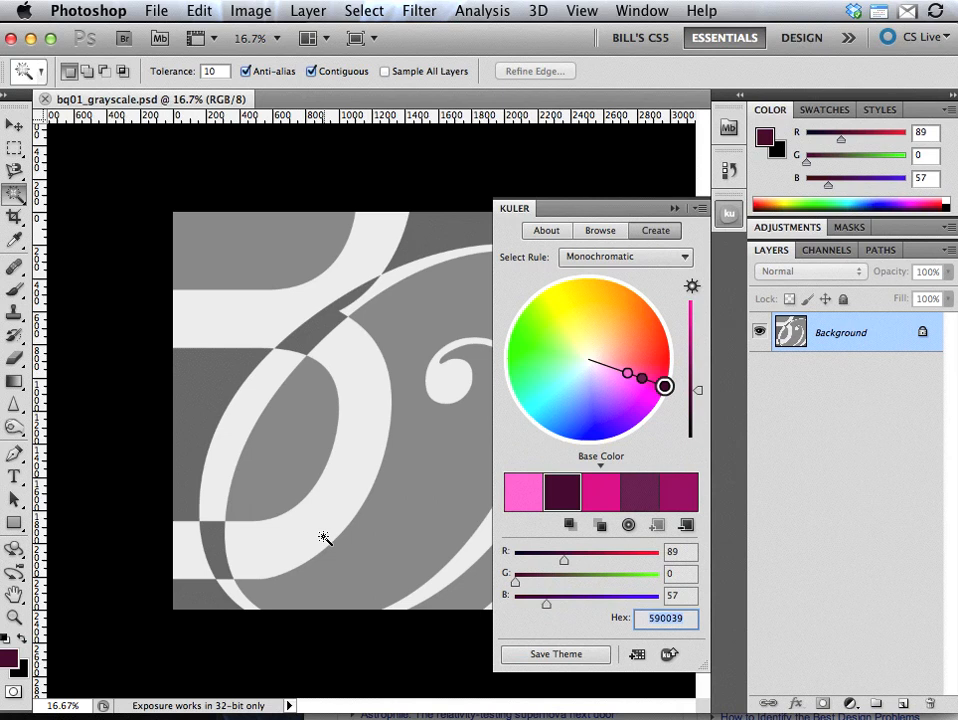
mouse_move(10, 663)
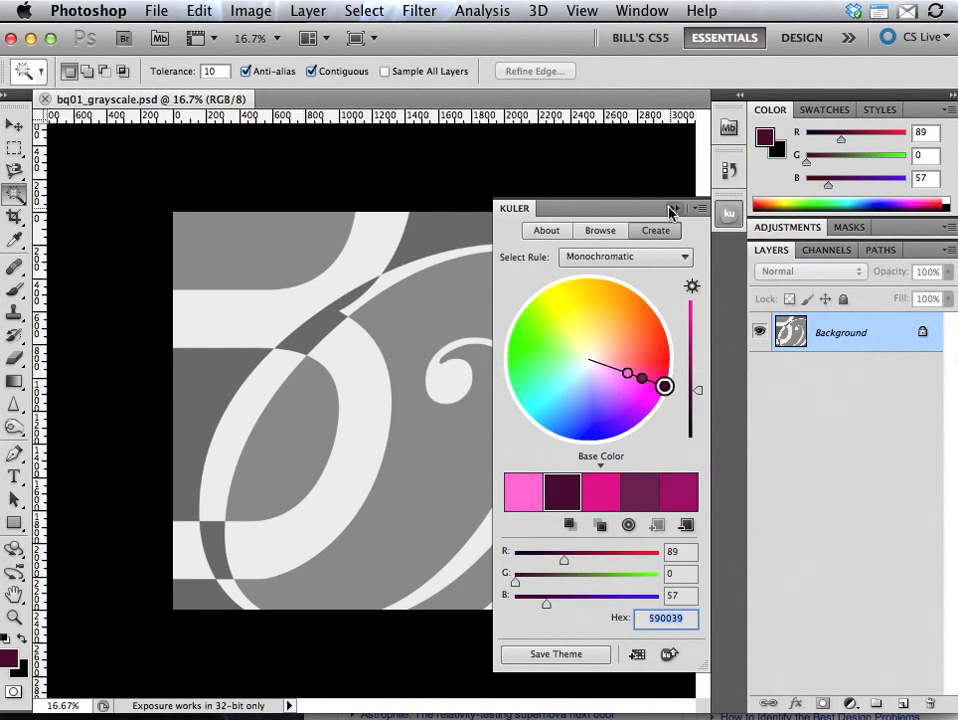
Collapse Kuler and Magic Wand-select all the light ampersand strokes
click(674, 208)
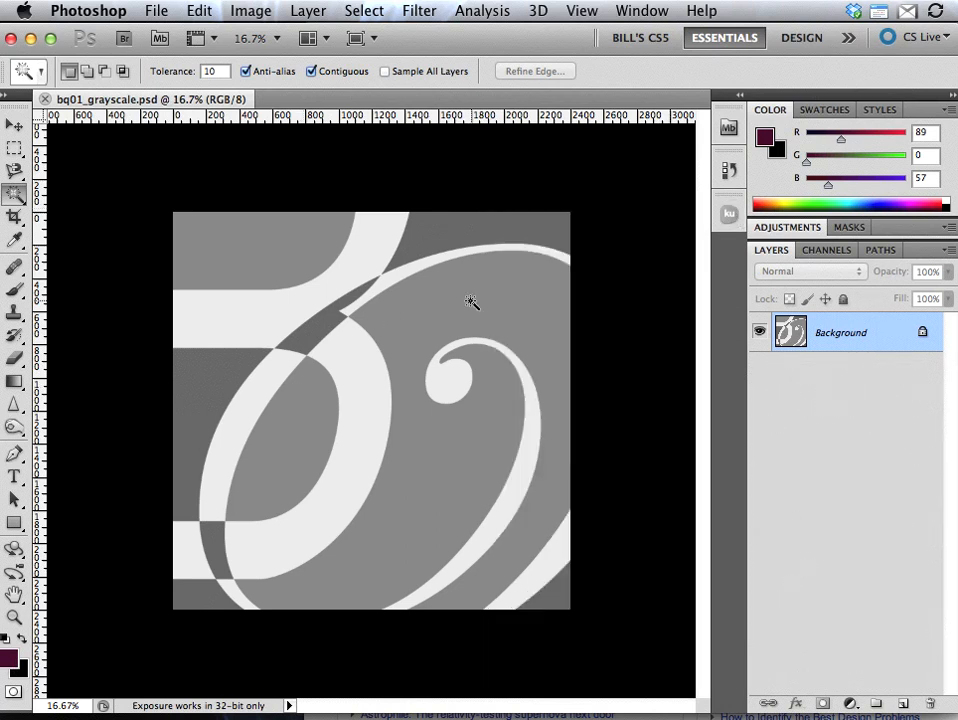
click(470, 302)
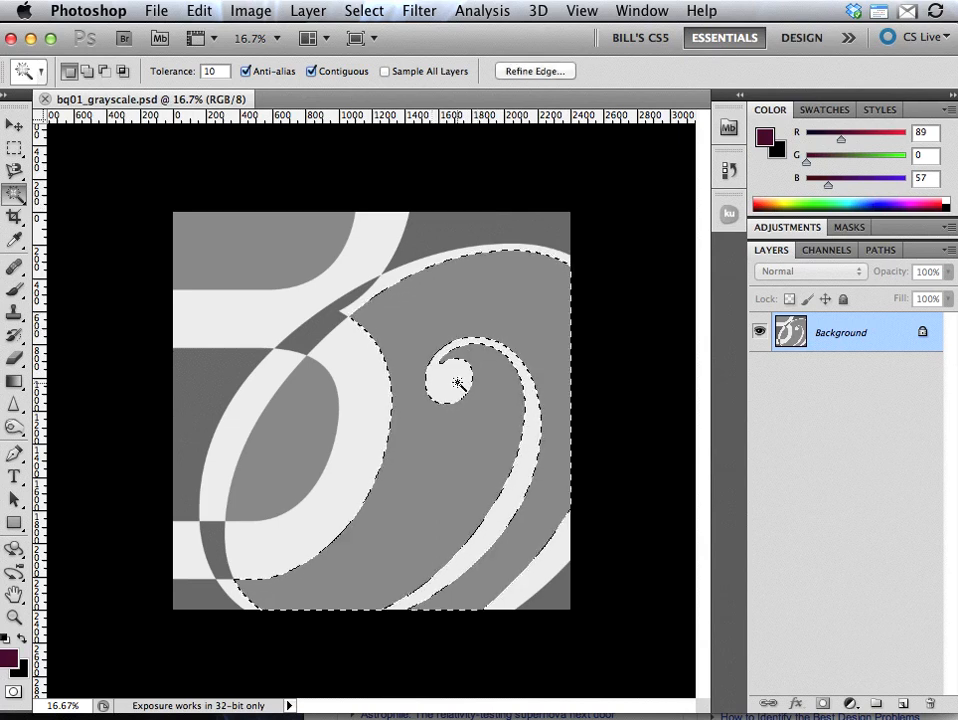
click(458, 385)
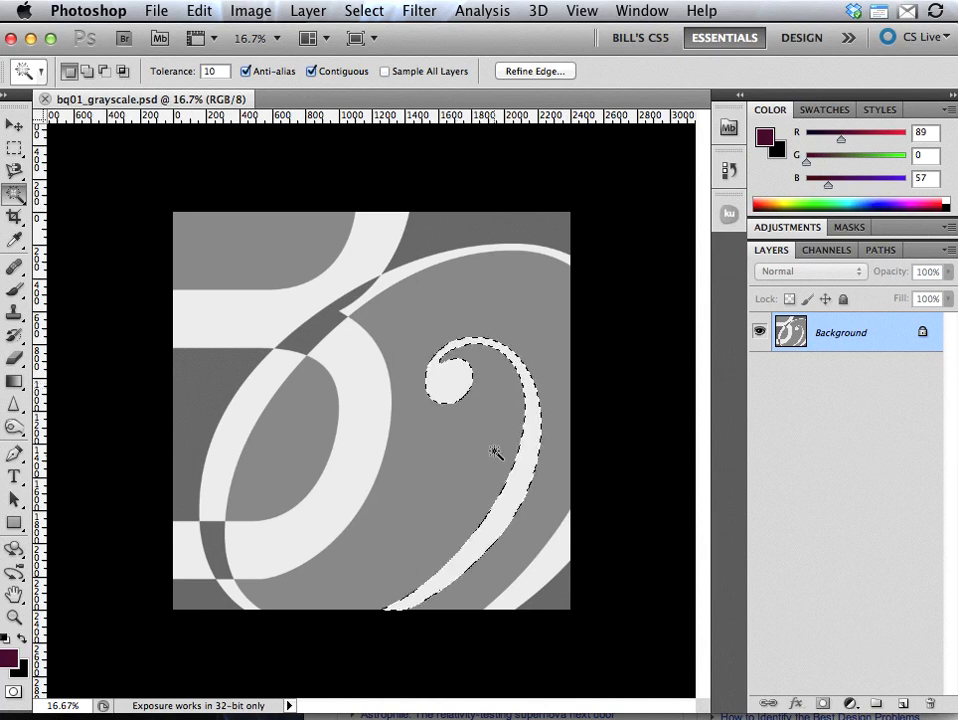
click(320, 505)
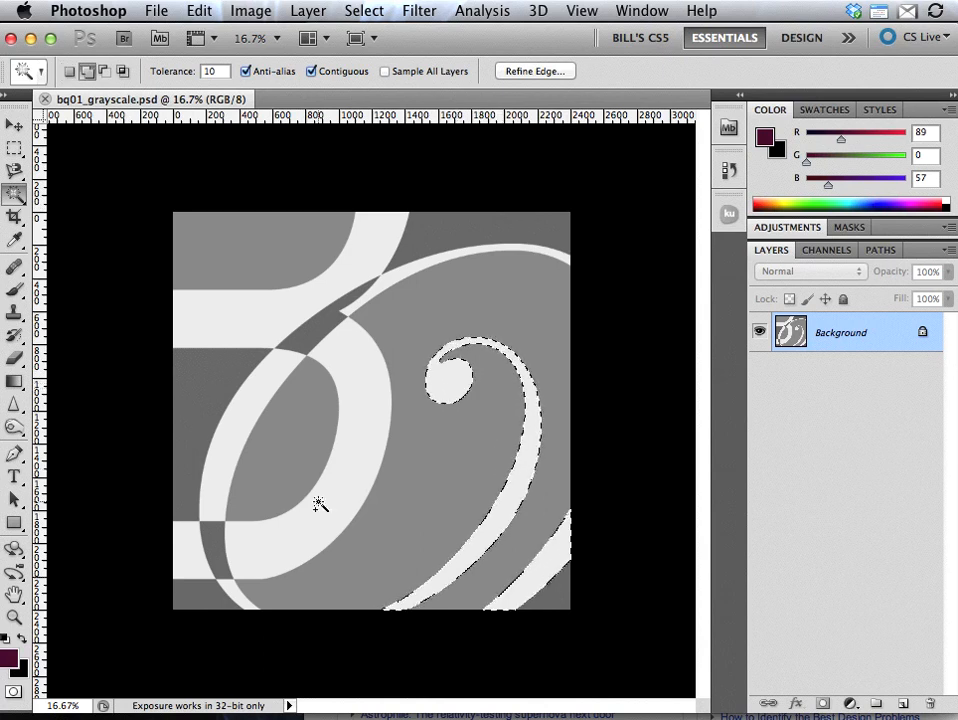
click(247, 500)
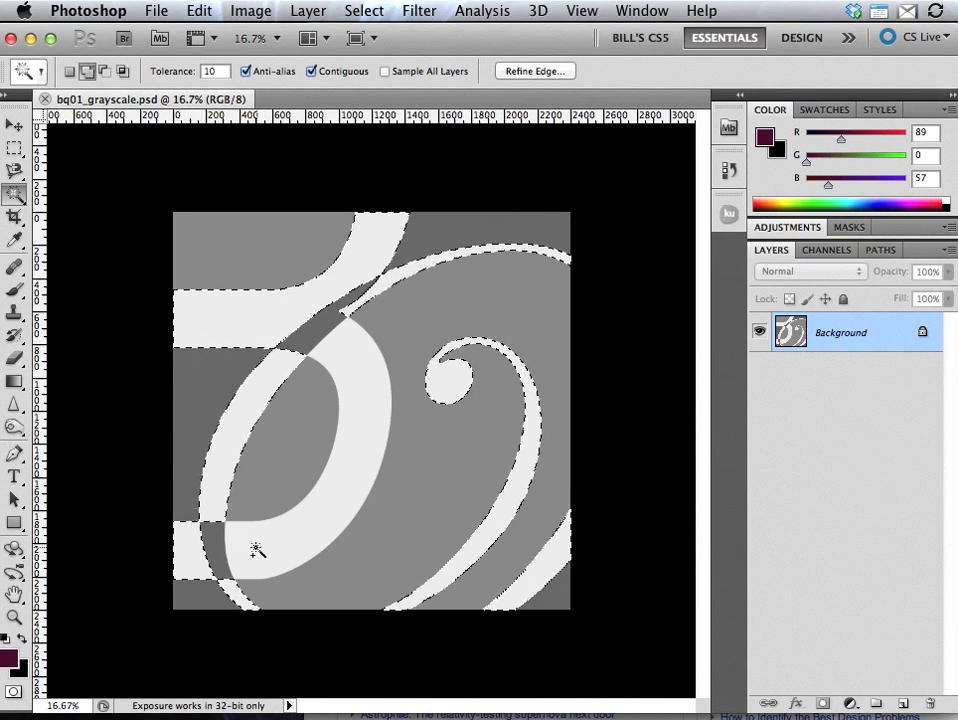
click(256, 550)
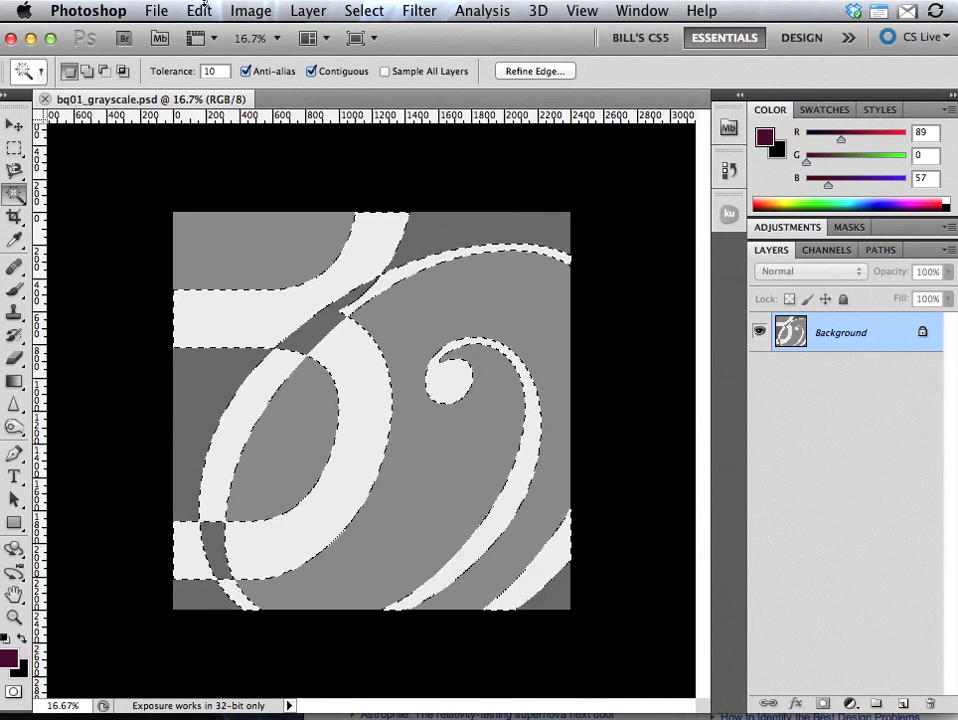
Fill the selected light strokes with the dark plum foreground colour
click(198, 11)
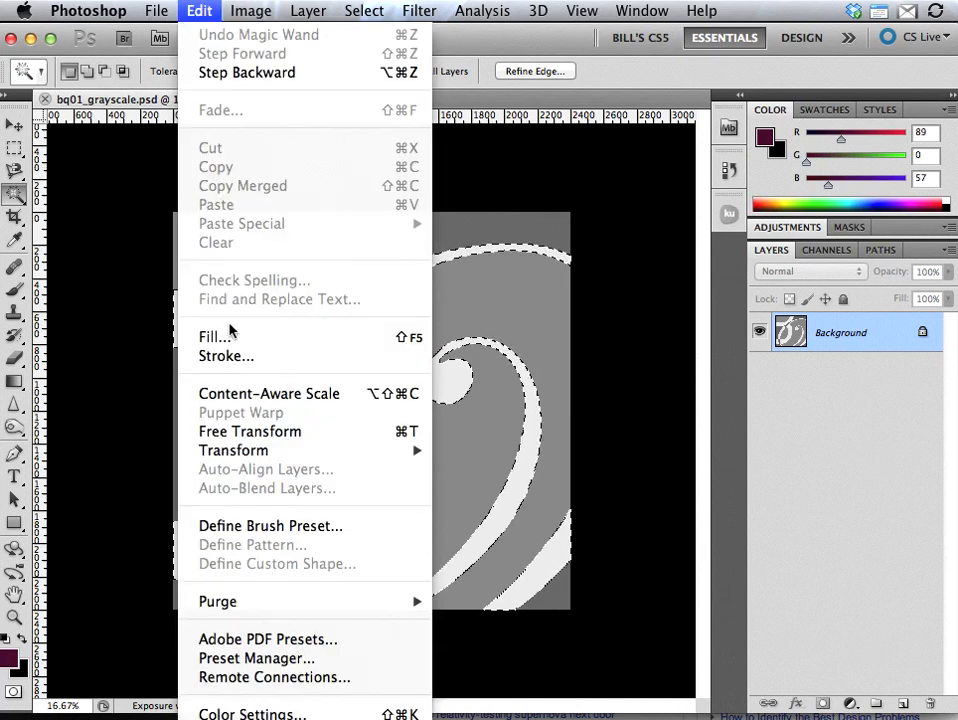
click(211, 336)
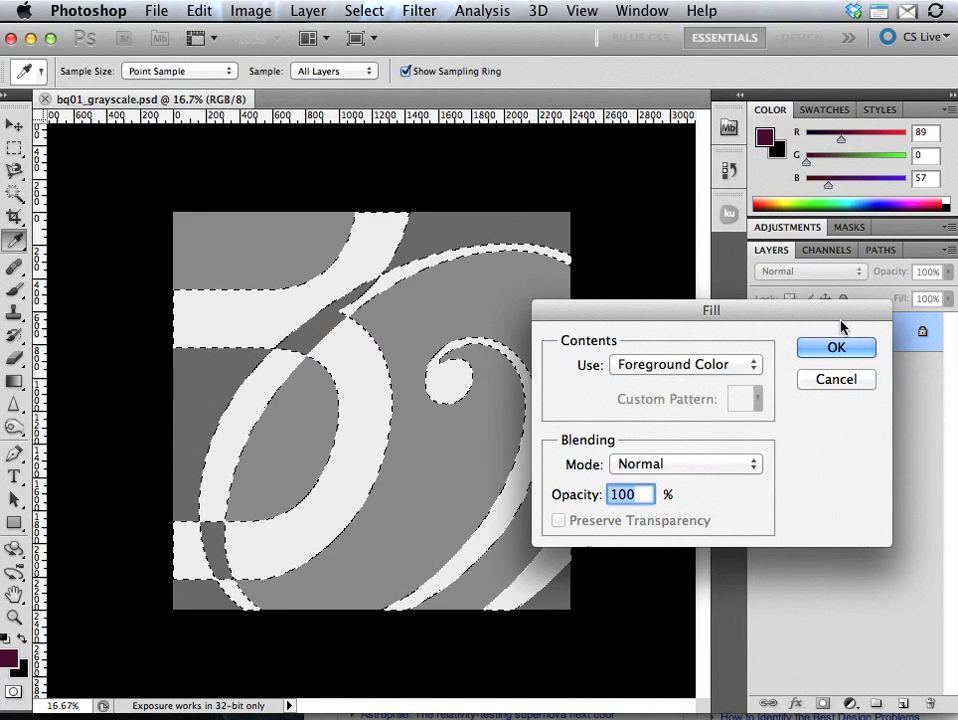
click(836, 347)
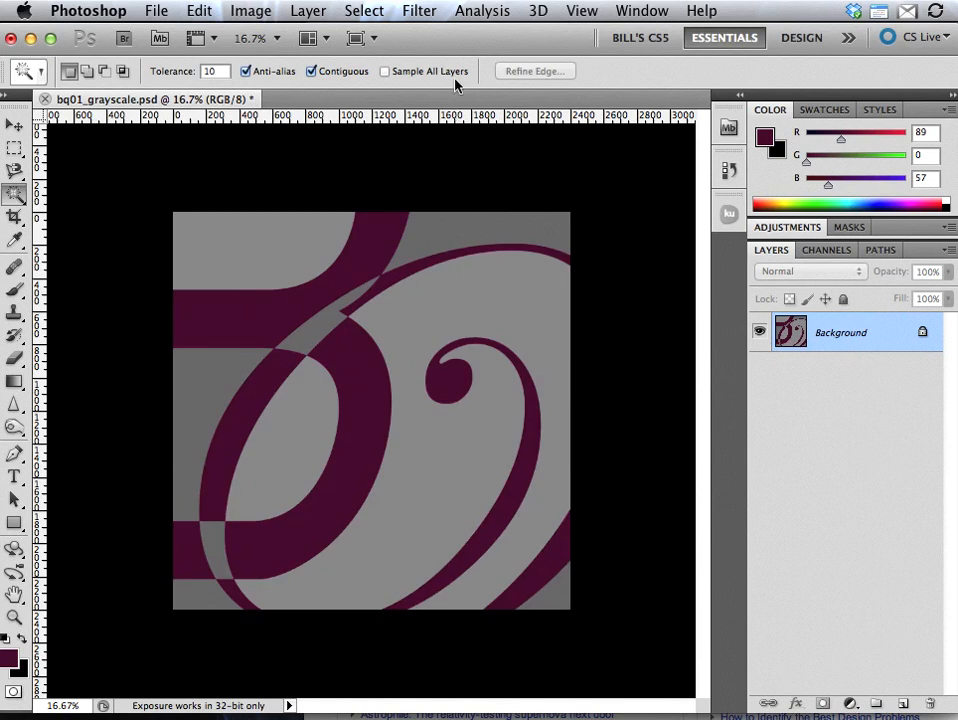
mouse_move(475, 22)
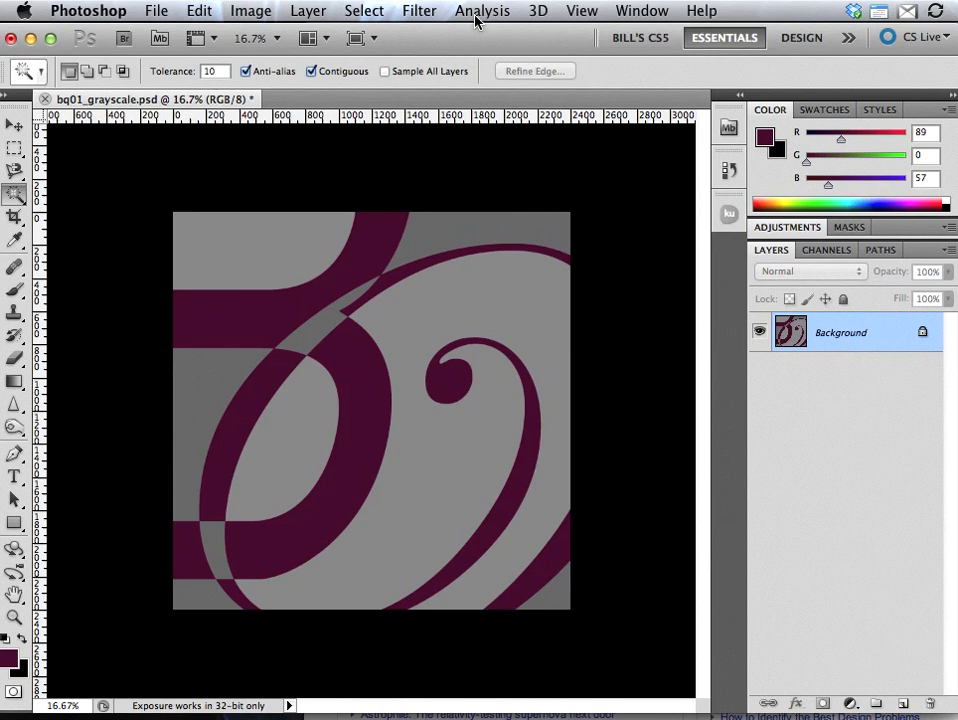
mouse_move(575, 11)
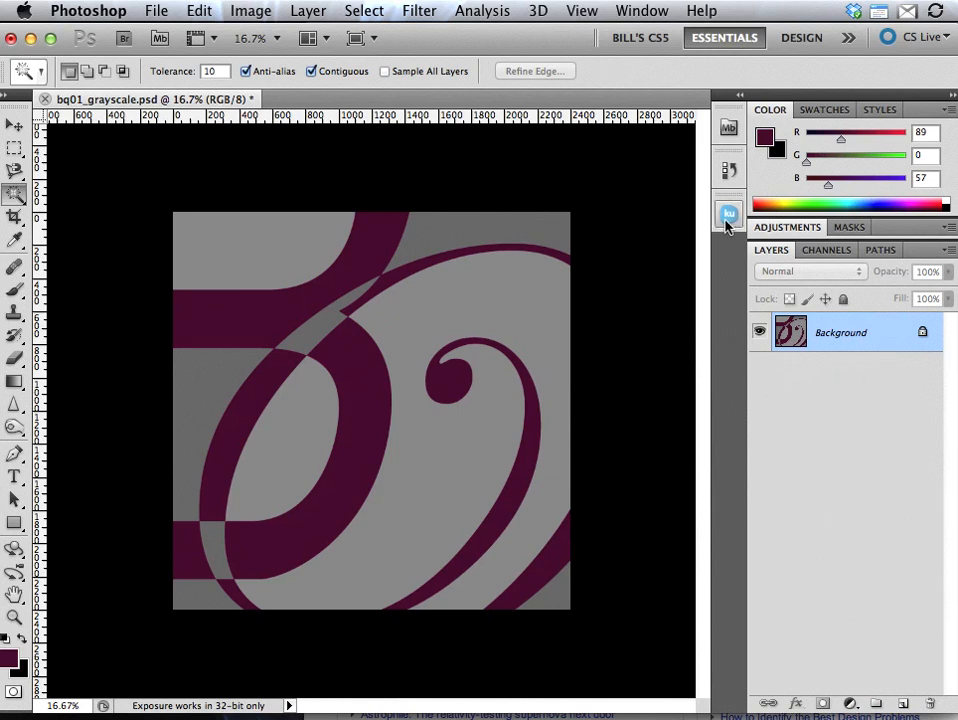
Set the foreground to the Kuler theme's bright magenta swatch D9008B
click(729, 213)
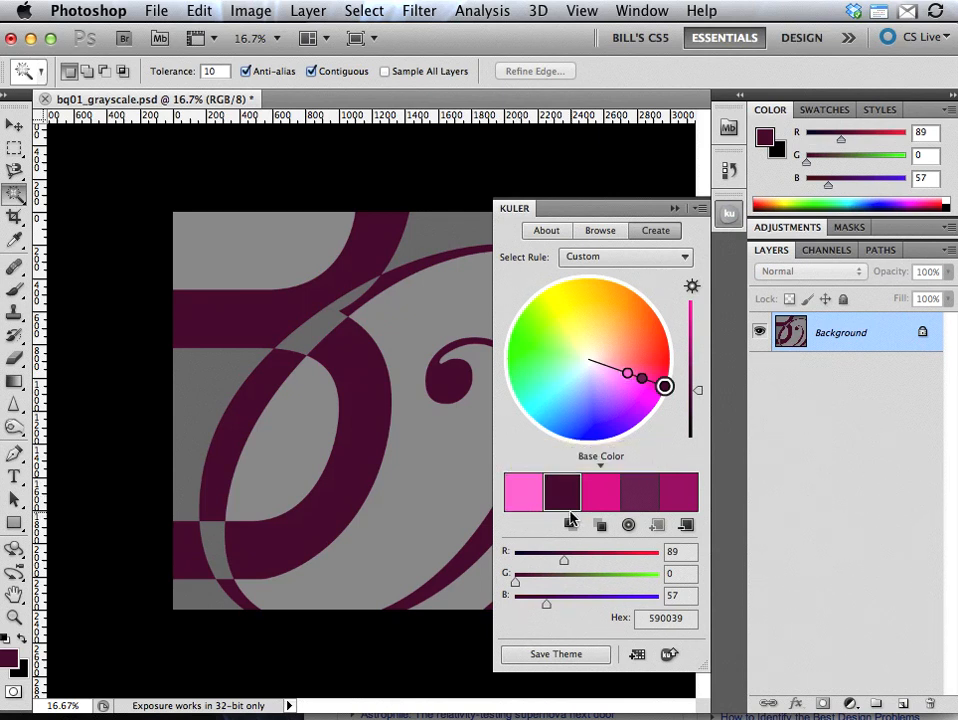
mouse_move(600, 492)
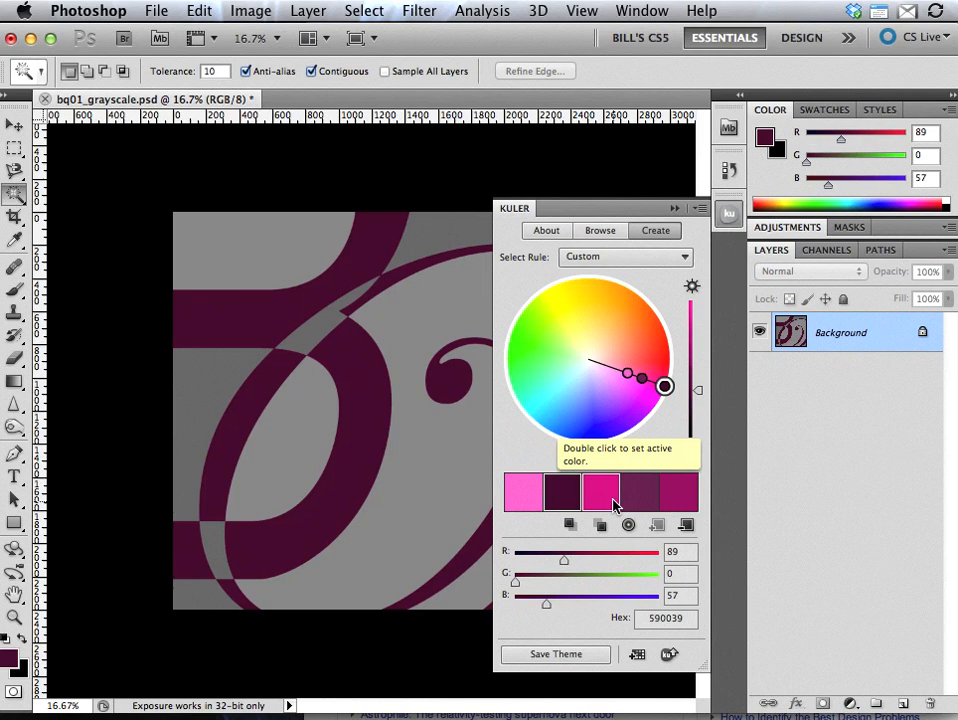
mouse_move(673, 502)
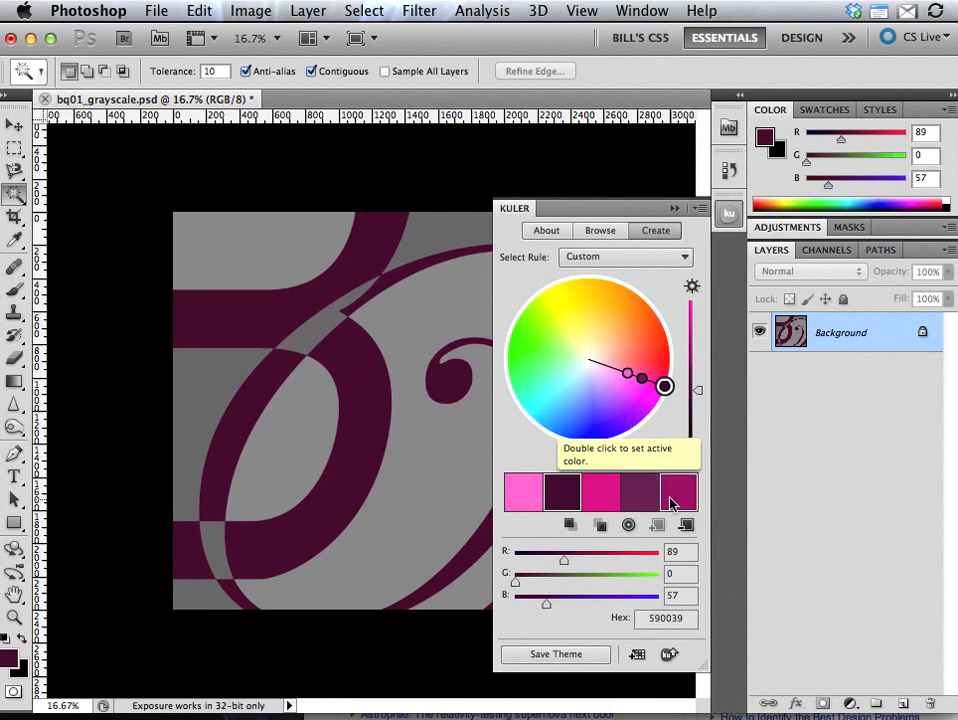
click(600, 490)
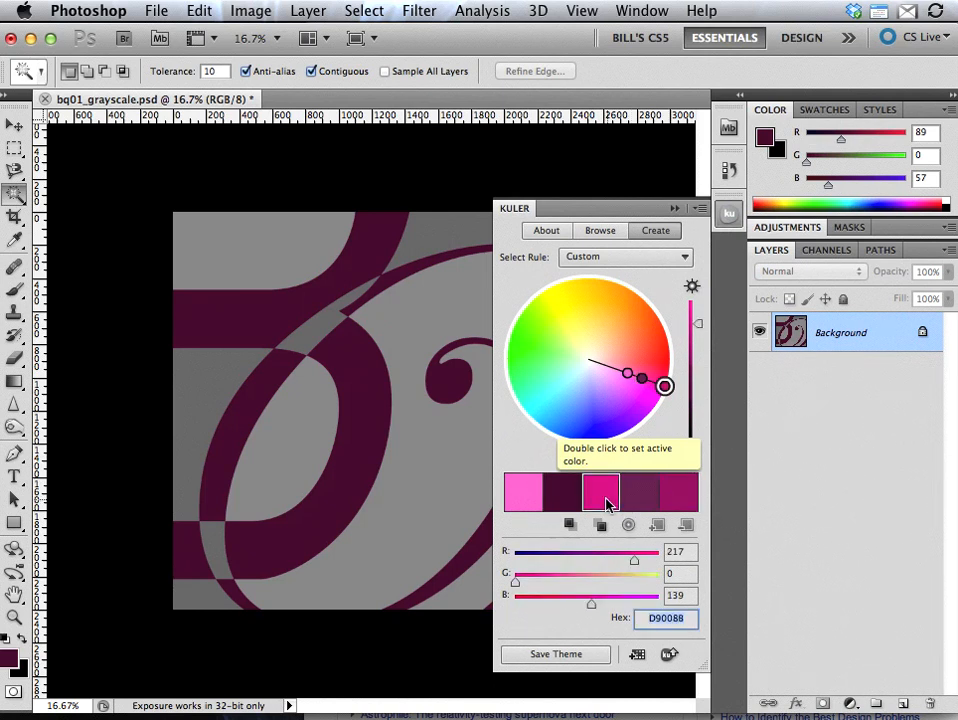
double_click(601, 491)
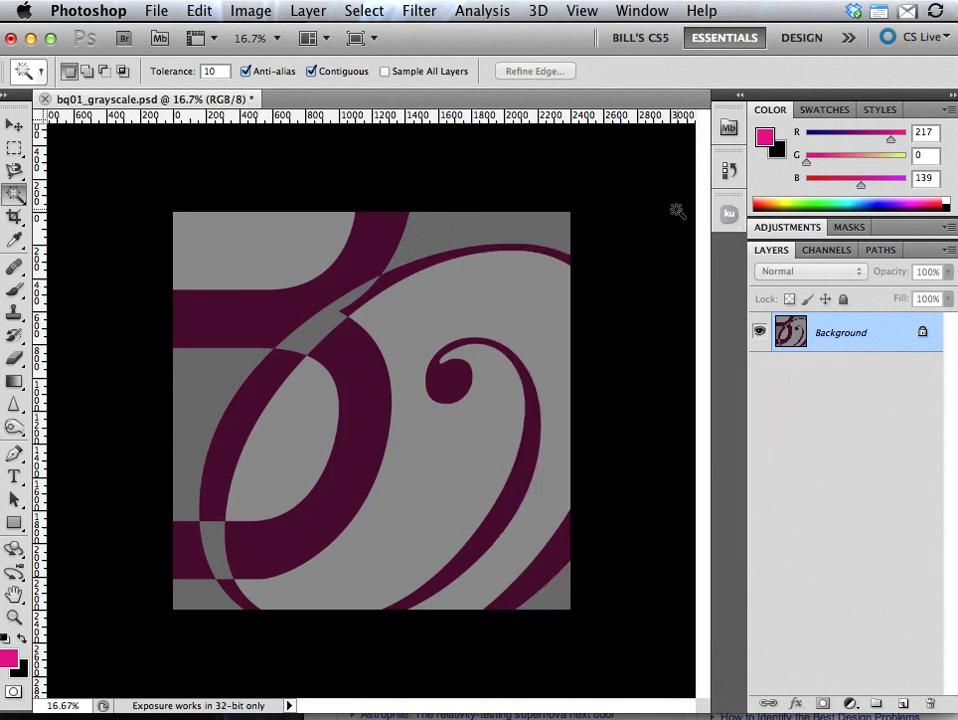
mouse_move(430, 328)
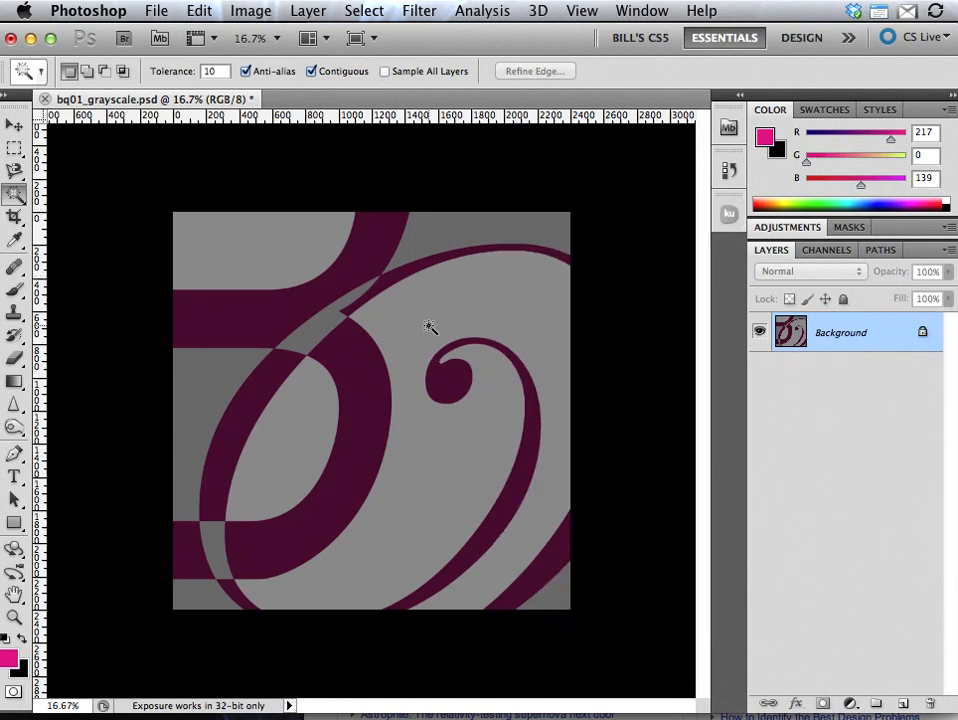
mouse_move(430, 438)
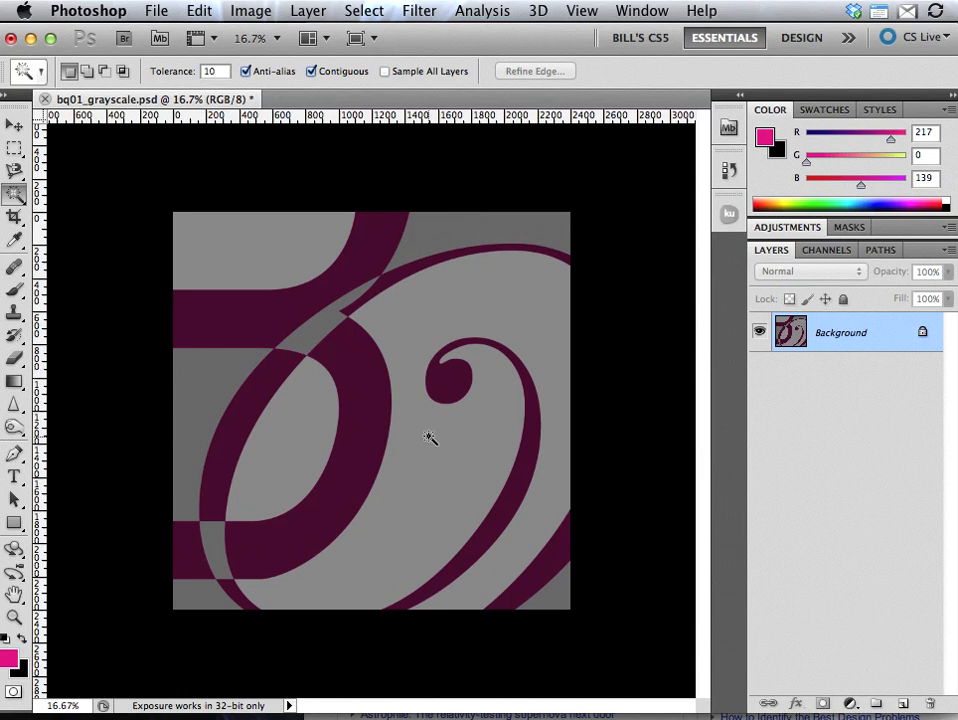
mouse_move(428, 240)
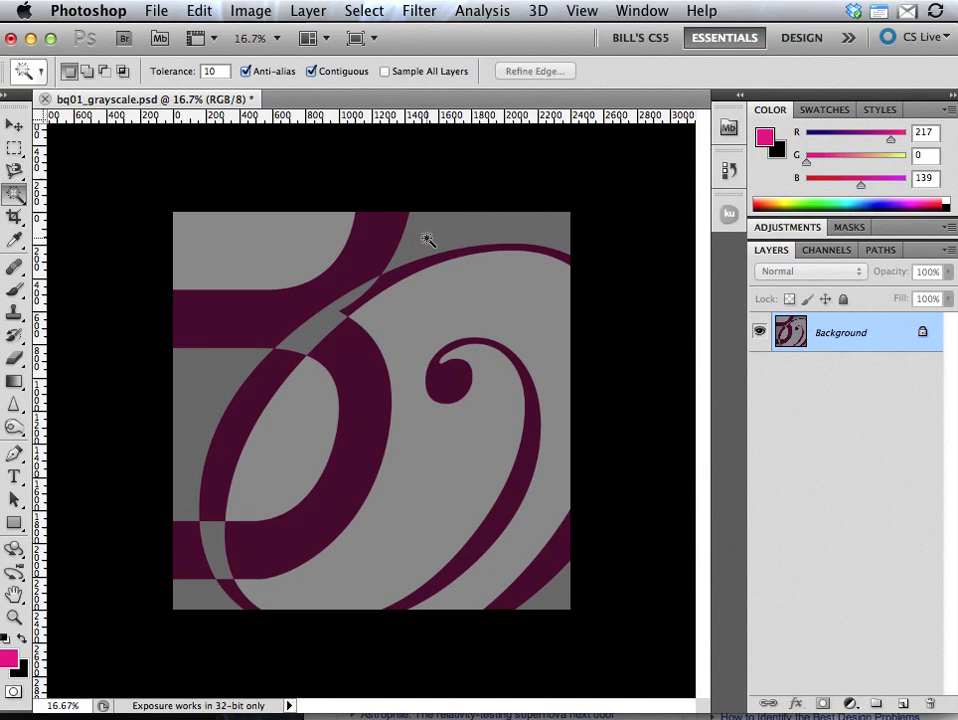
Select the top-left, bowl and lower-left grey regions and fill them with bright magenta
click(198, 388)
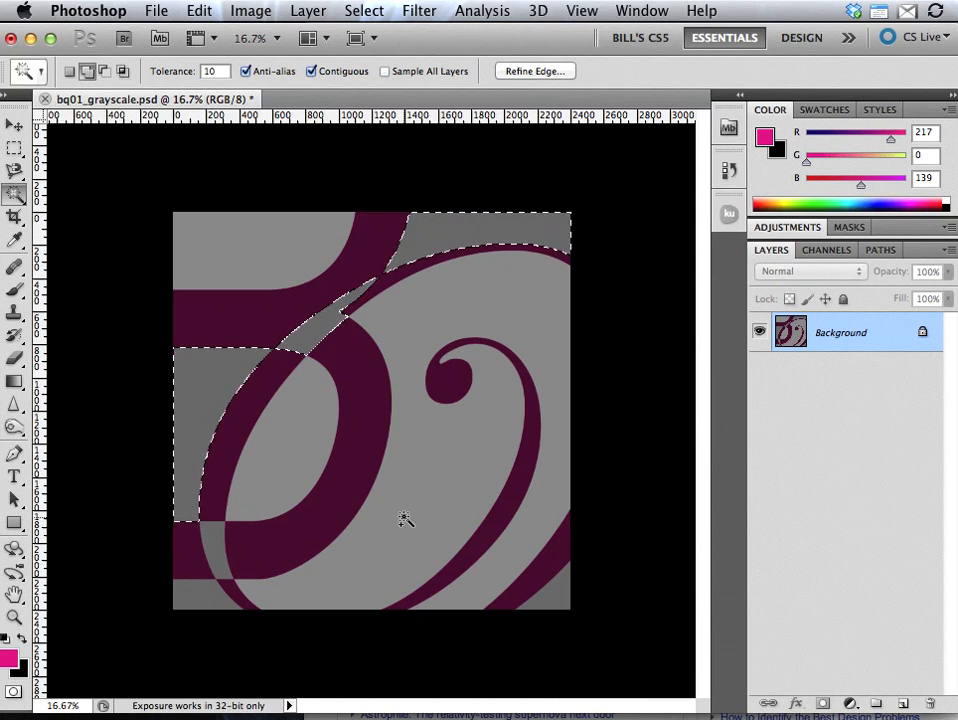
click(505, 568)
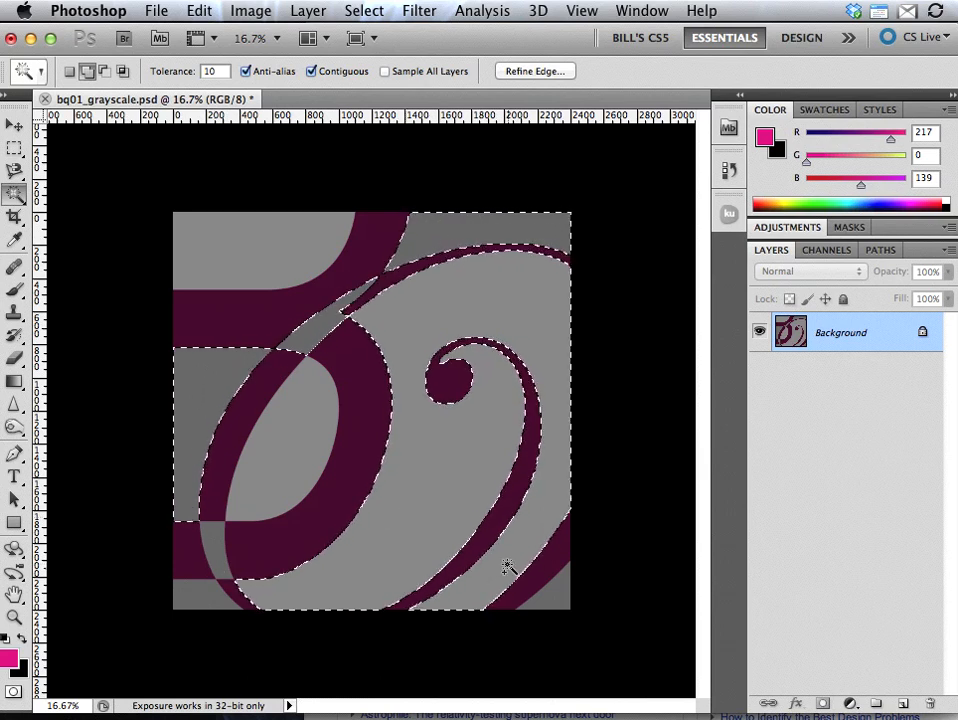
click(385, 388)
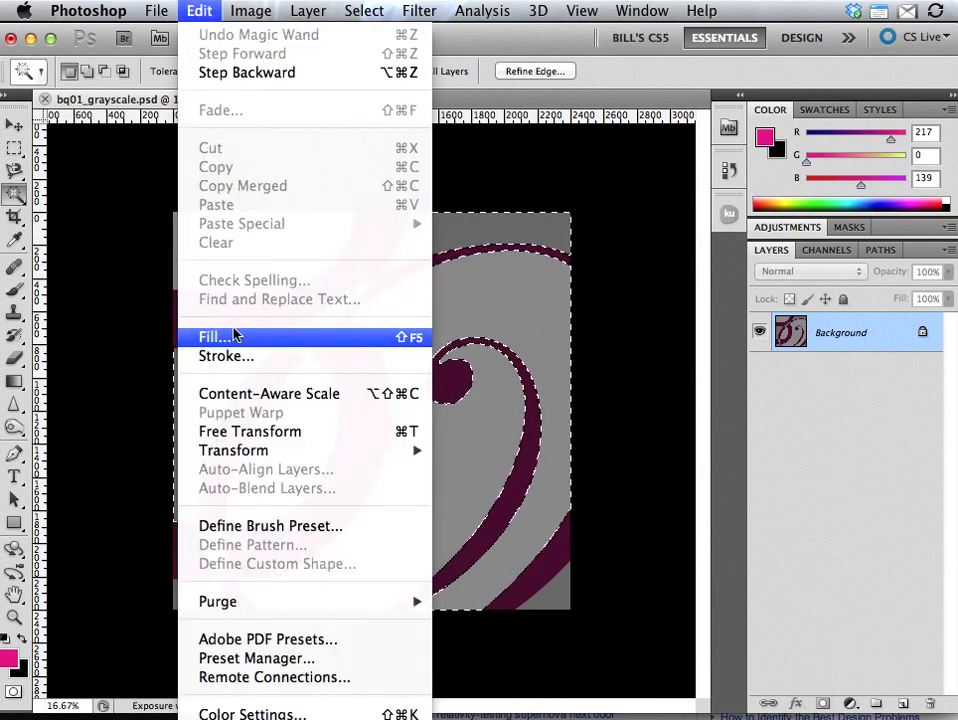
click(215, 336)
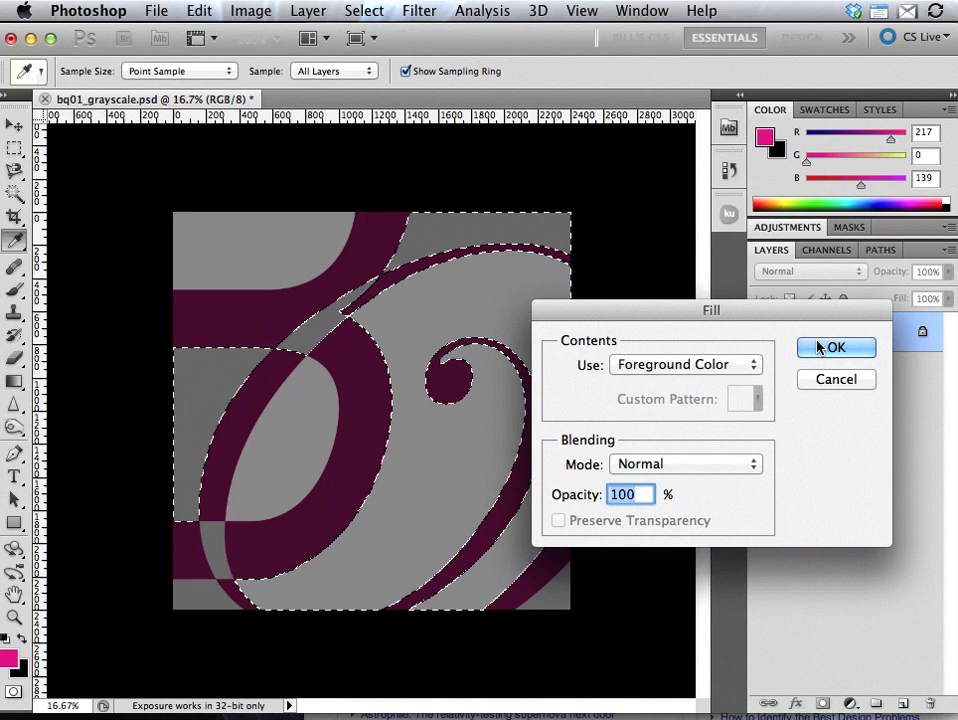
click(836, 347)
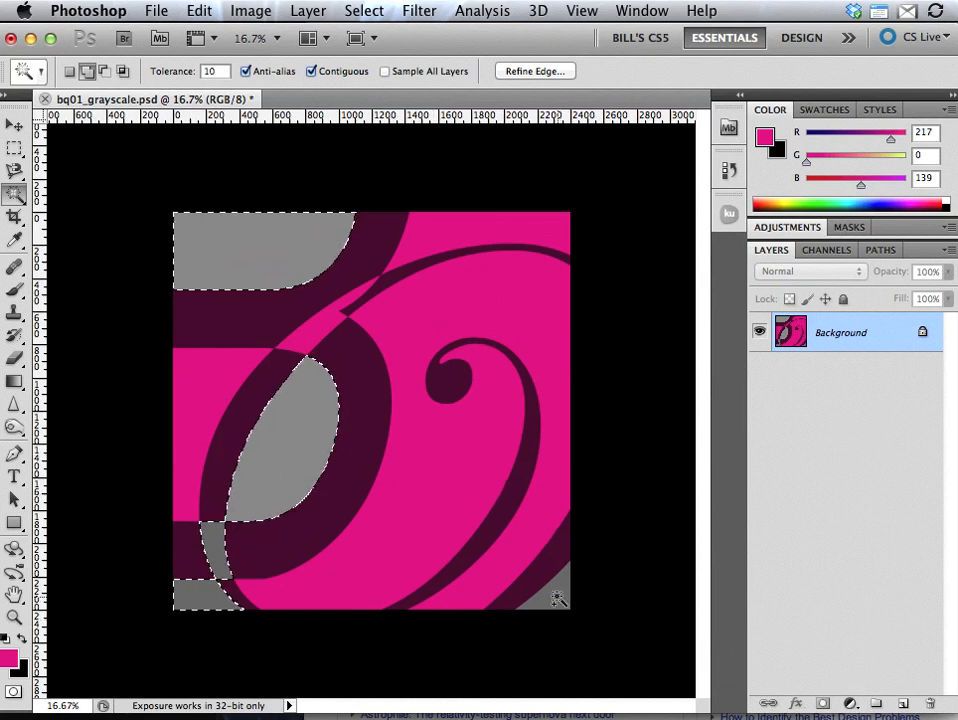
Add the grey bottom-right corner to the selection and pick a colour from the Kuler theme
click(407, 323)
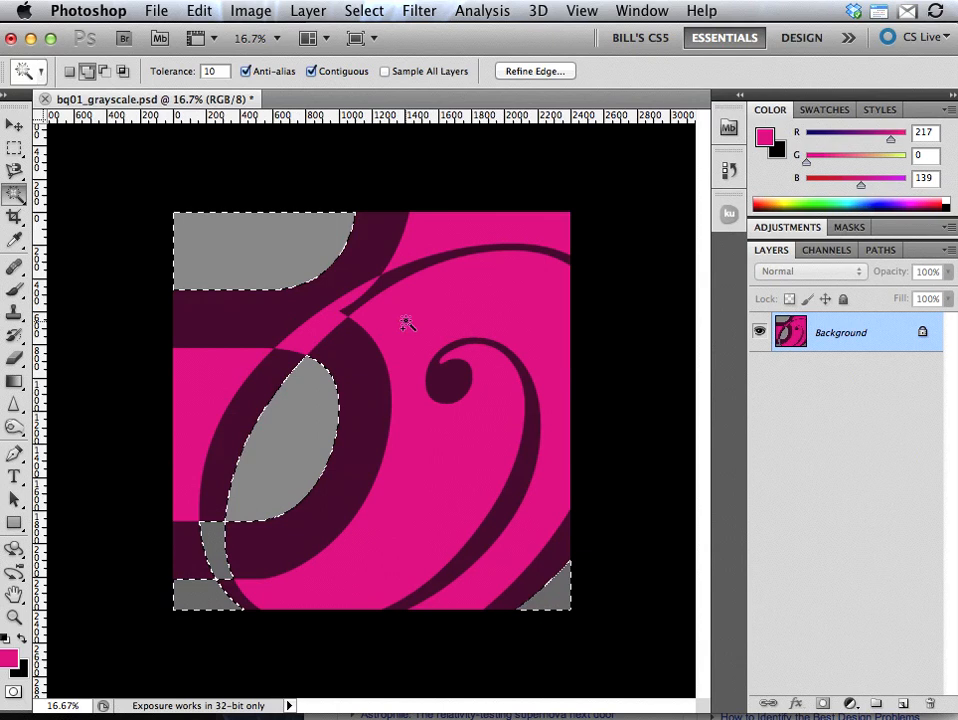
mouse_move(570, 25)
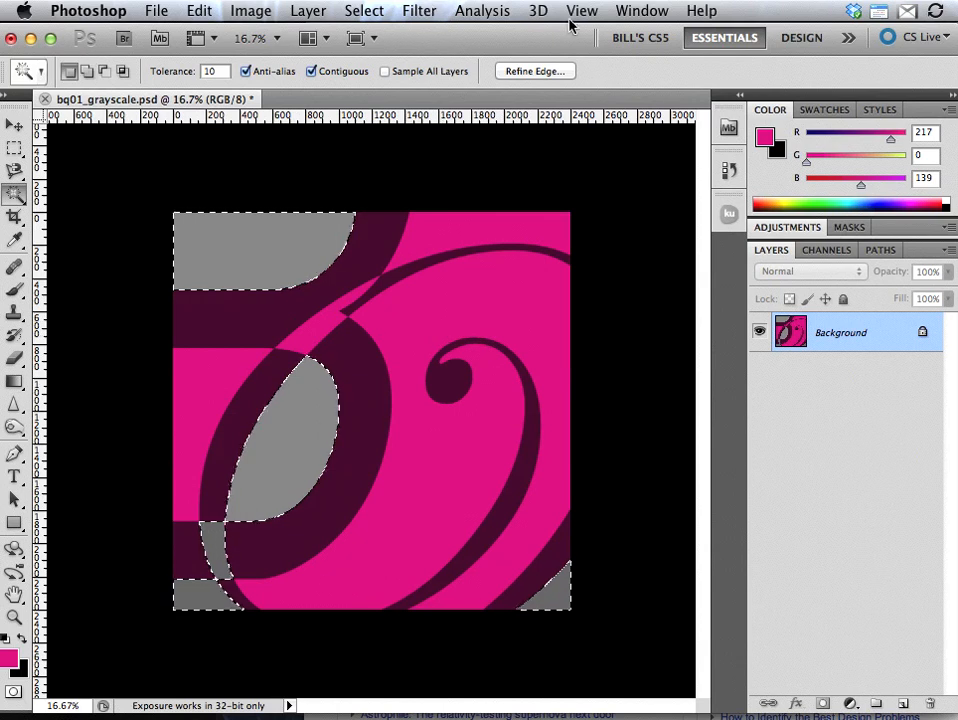
click(729, 213)
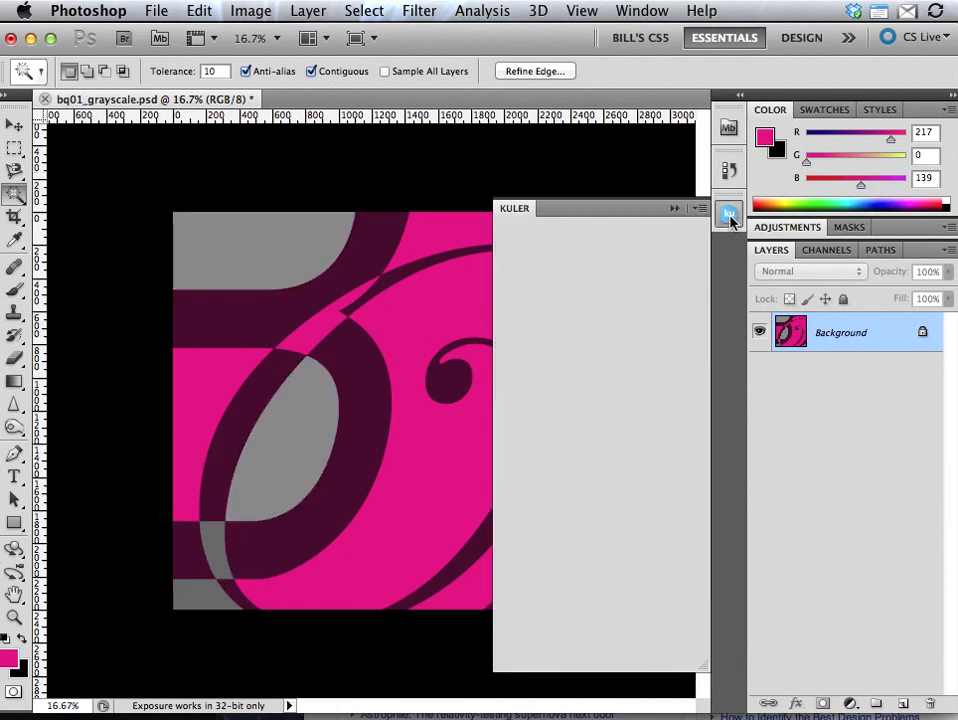
click(729, 214)
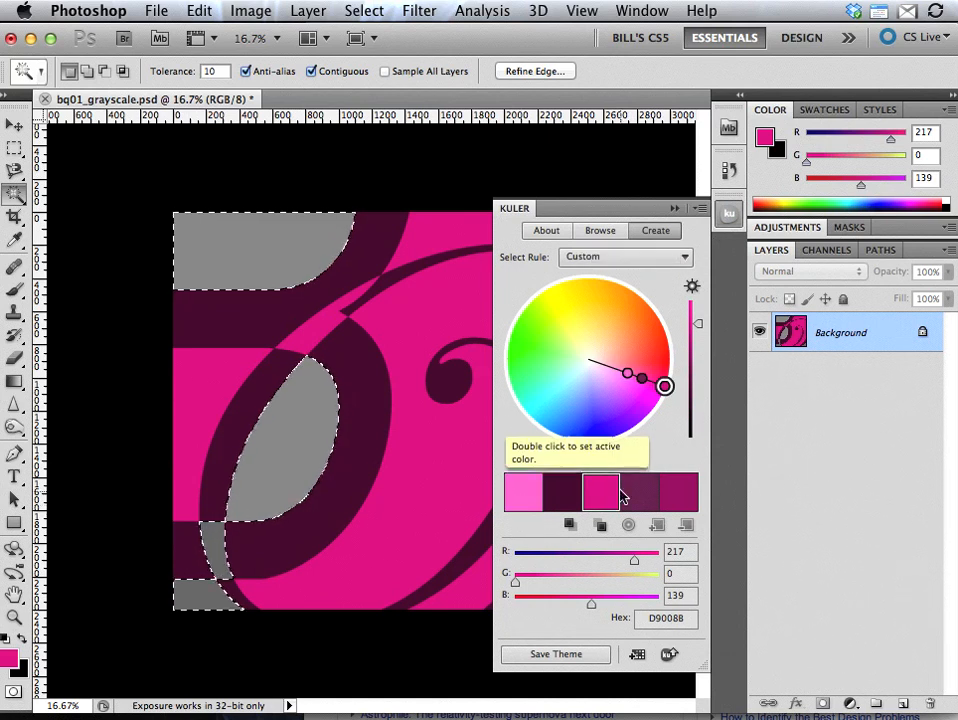
click(639, 491)
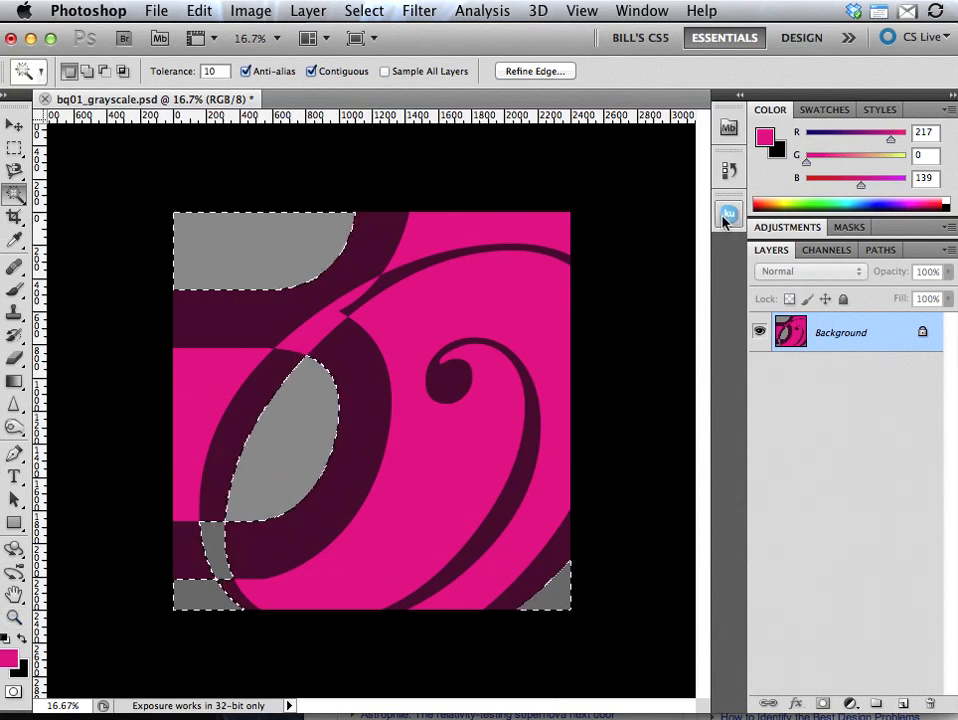
Fill the selected grey regions with plum, then select just the leaf-shaped region
click(729, 213)
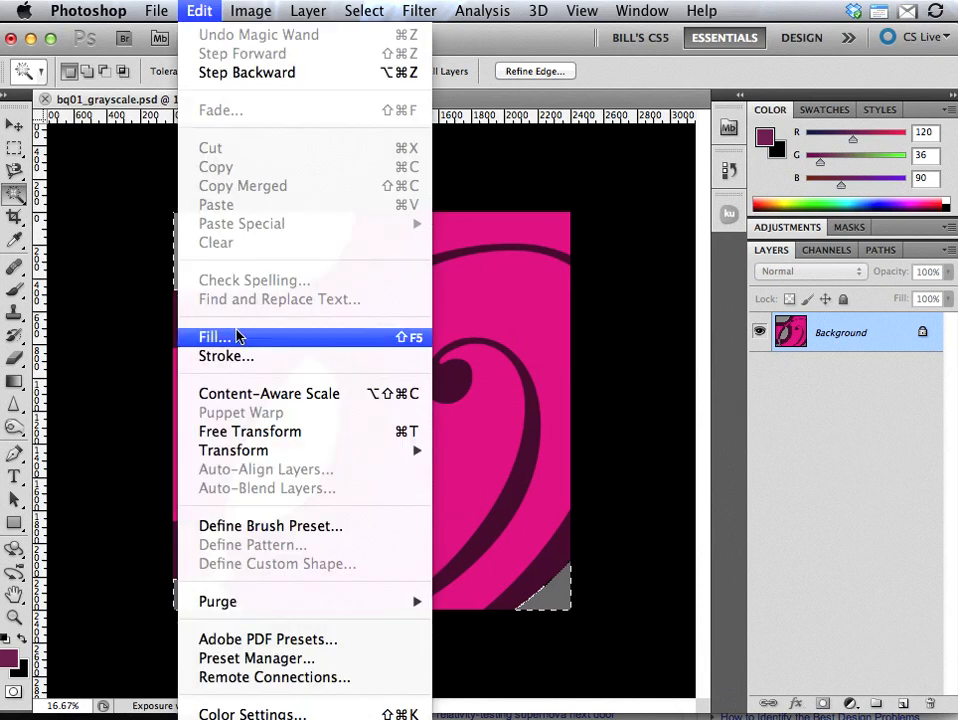
click(214, 337)
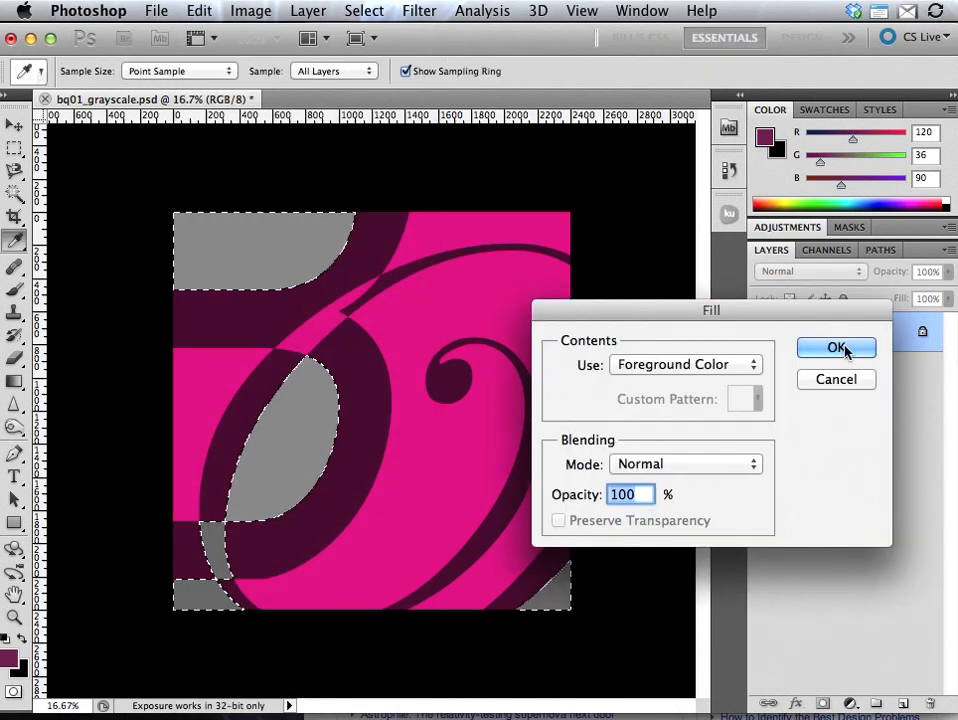
click(838, 347)
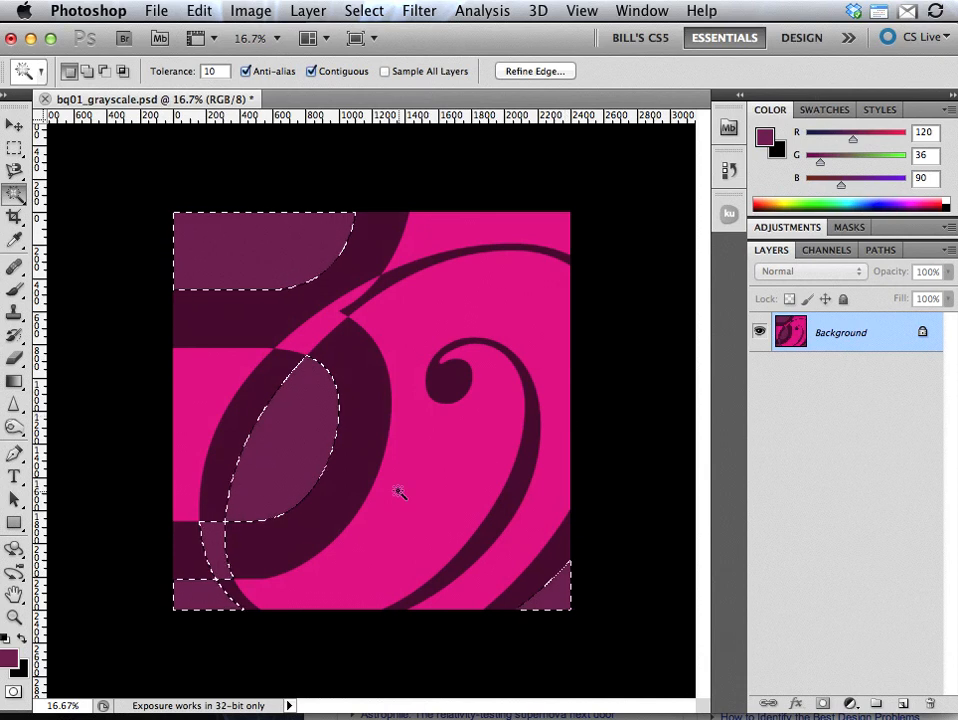
click(400, 496)
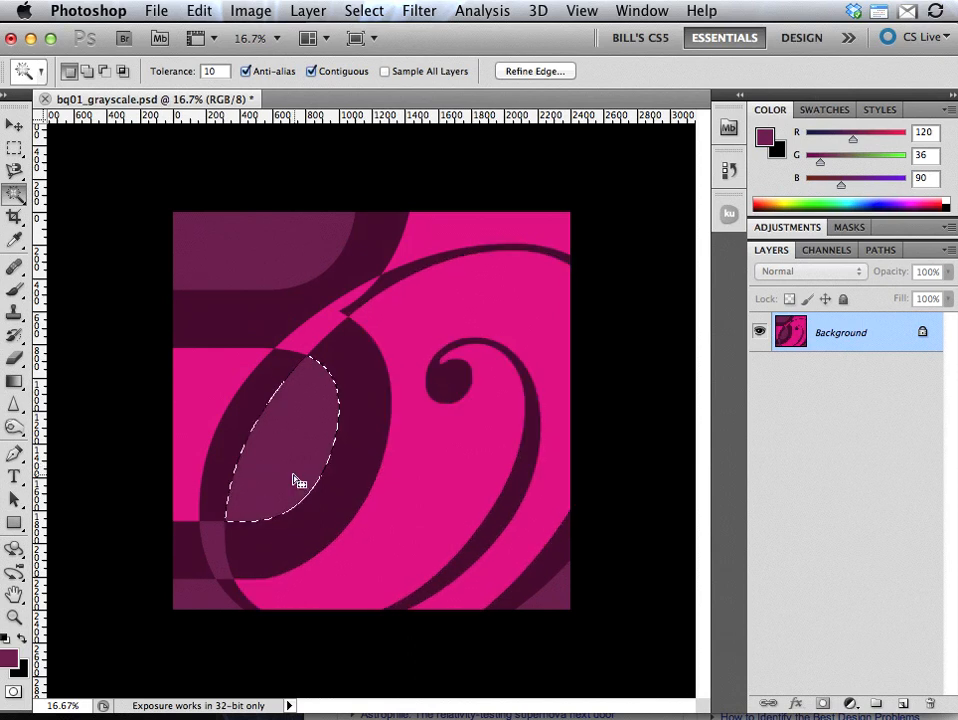
mouse_move(260, 249)
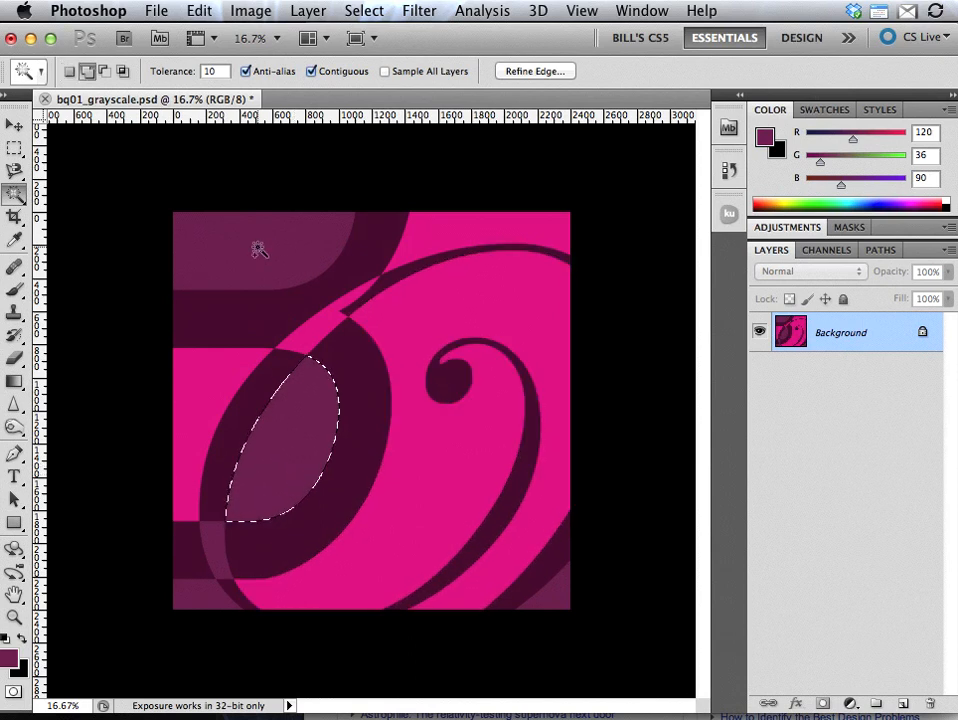
Add the top-left and bottom-left plum regions to the leaf selection
click(265, 250)
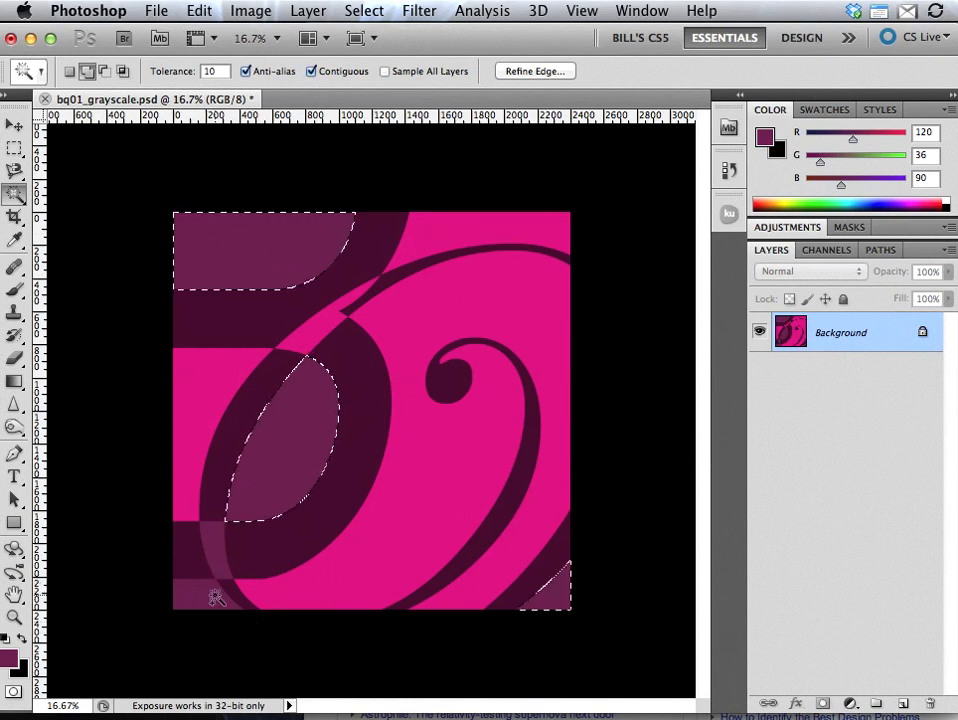
click(213, 550)
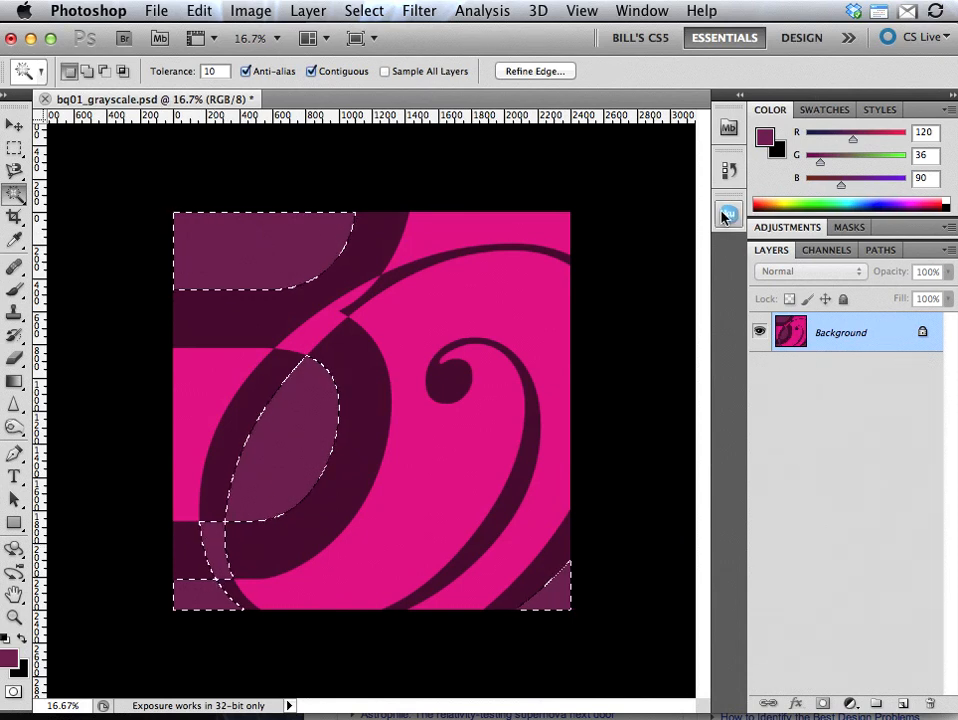
Lighten the theme's pink swatch and make pale pink FFABDA the foreground
click(728, 212)
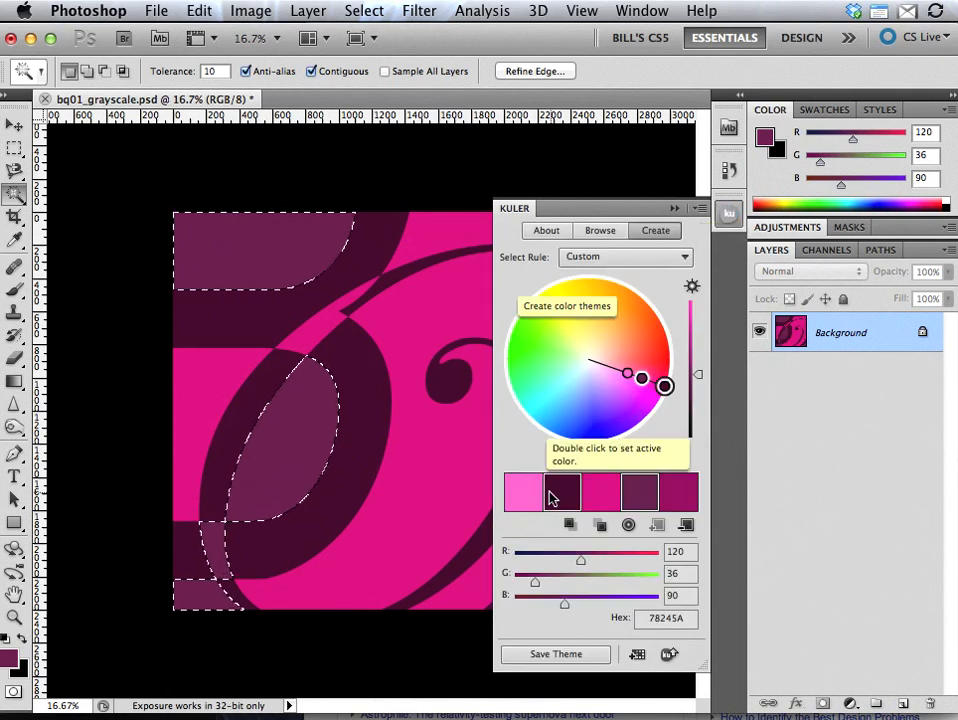
click(524, 491)
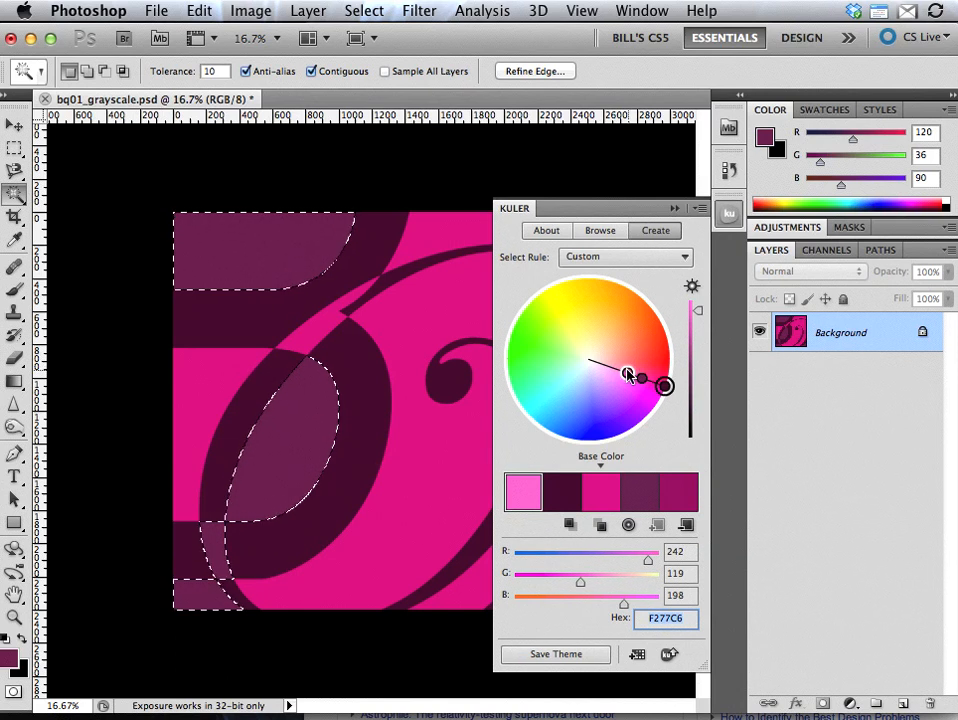
drag(628, 373, 615, 368)
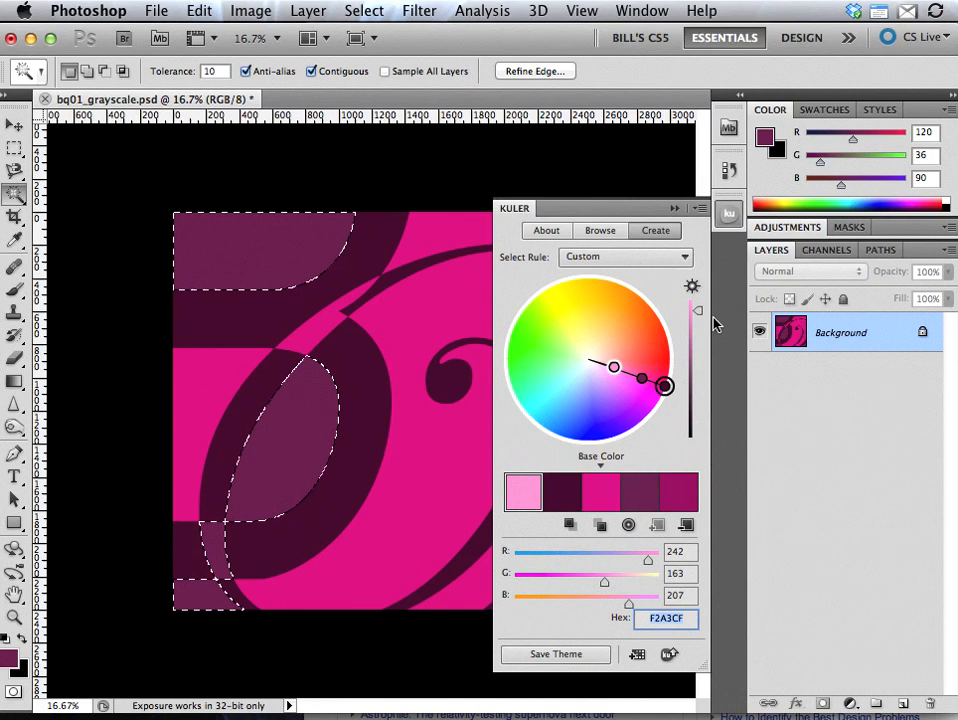
mouse_move(524, 492)
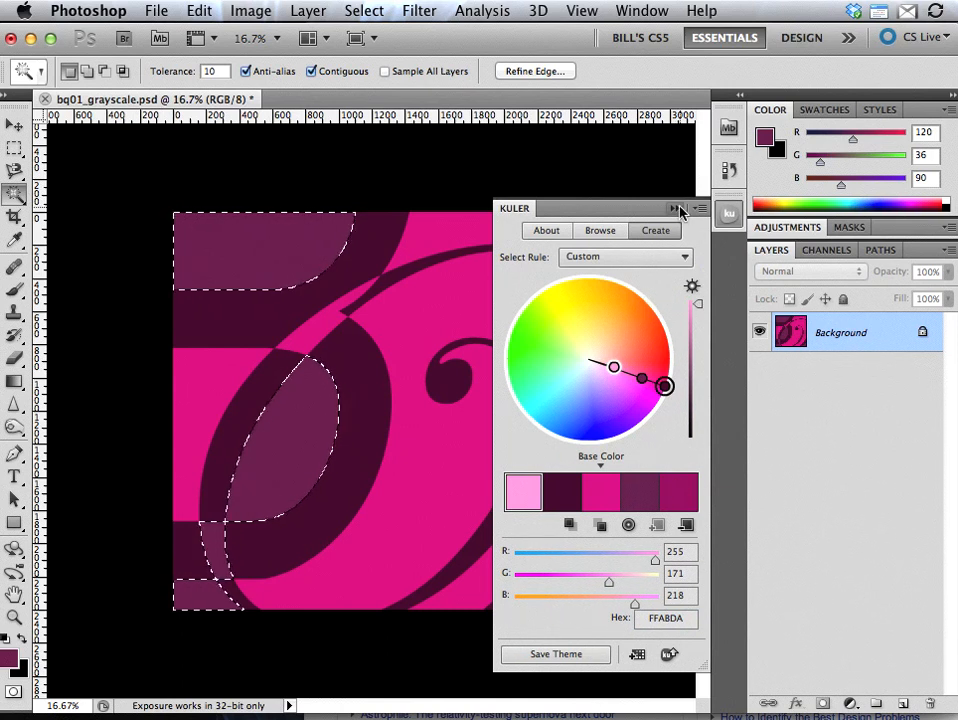
click(524, 492)
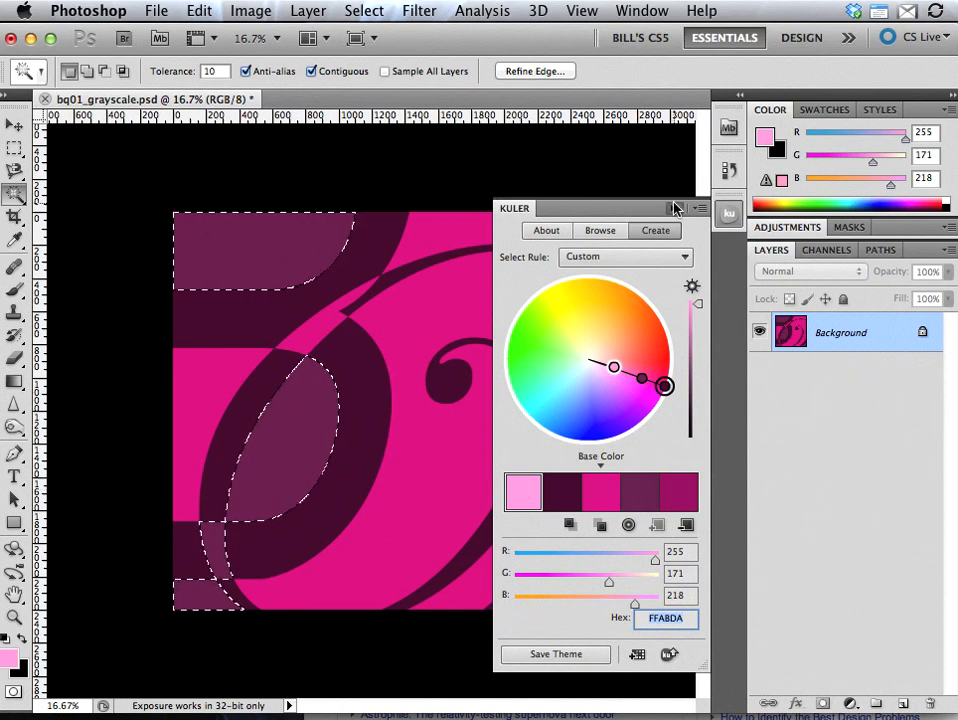
click(675, 207)
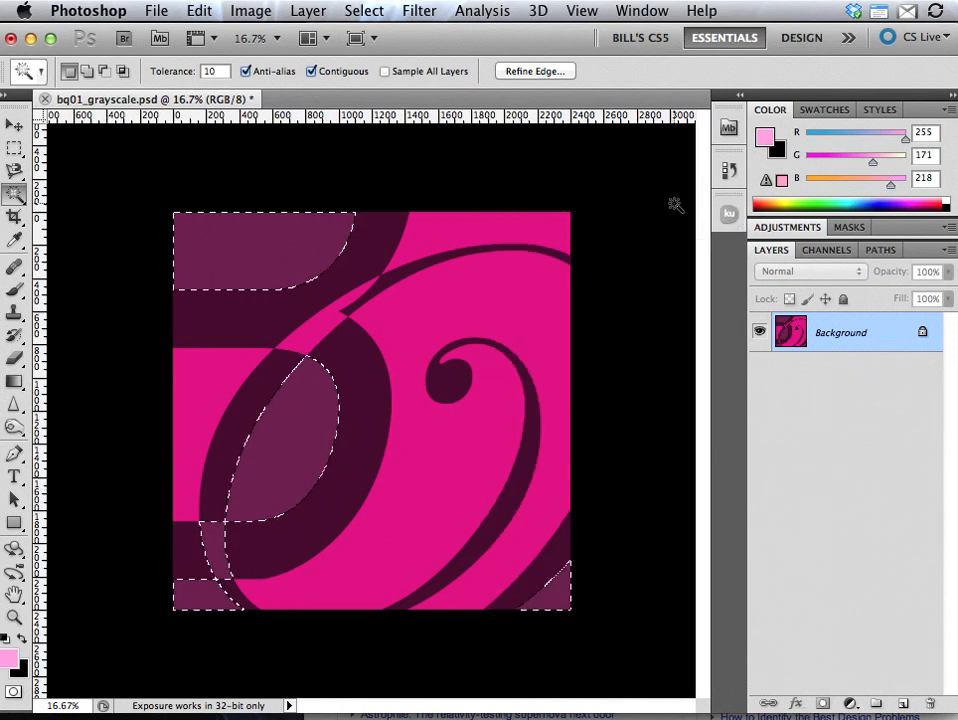
Fill the selected plum regions with pale pink, then Magic Wand-select the large magenta body
click(198, 11)
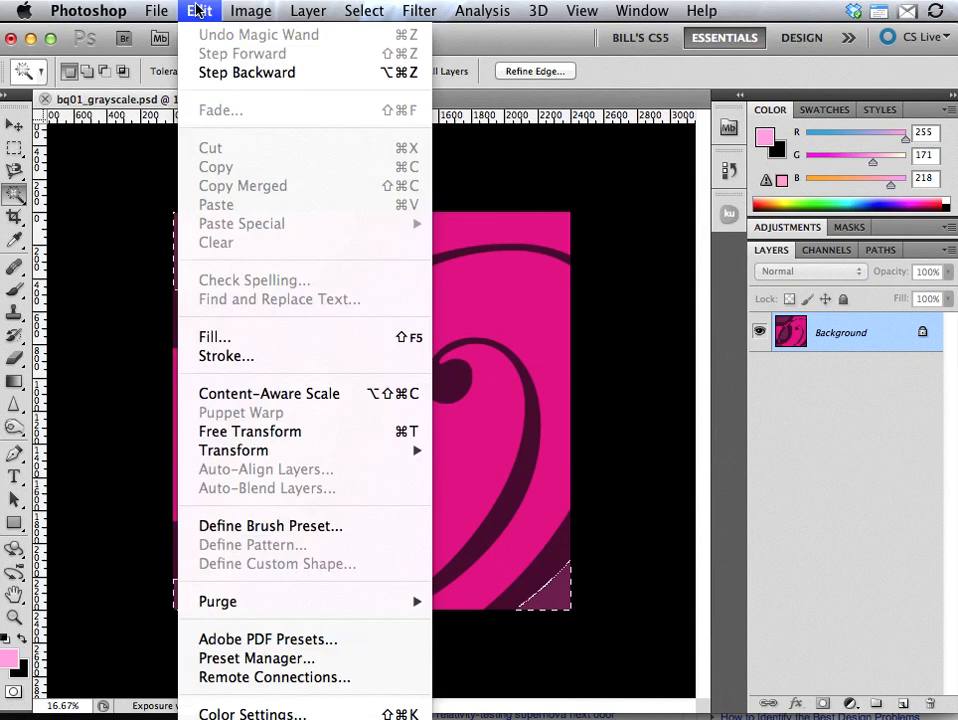
mouse_move(214, 337)
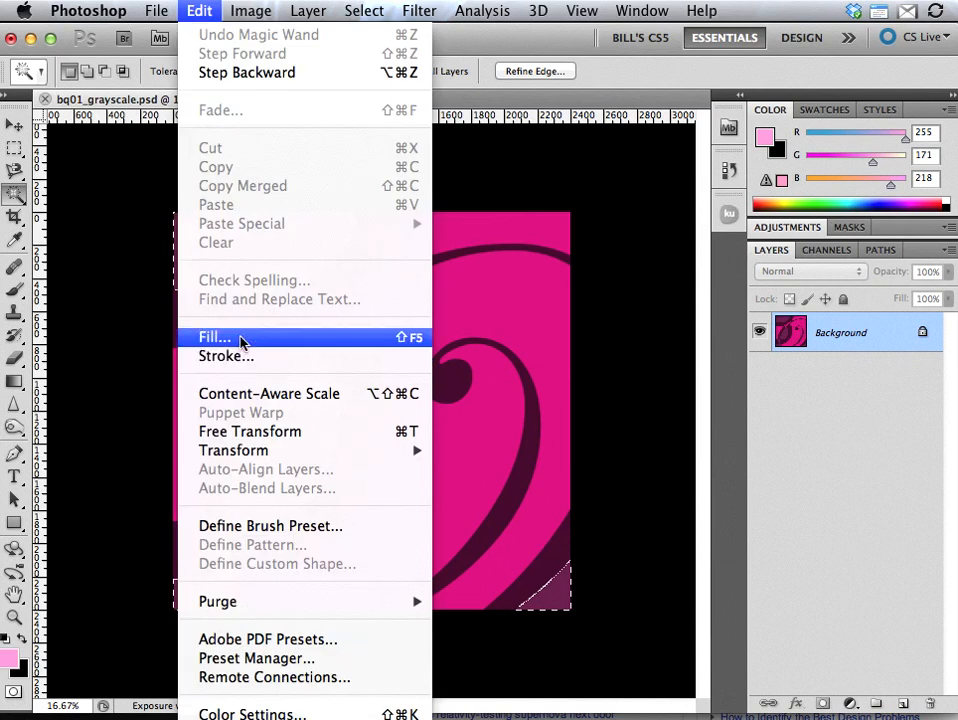
click(214, 337)
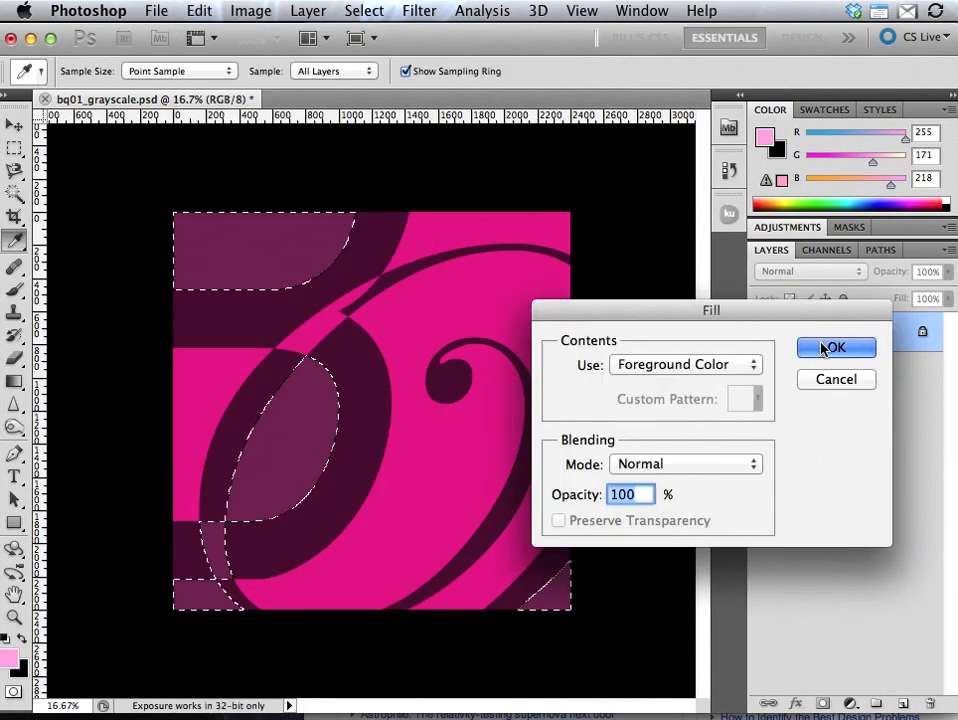
click(835, 347)
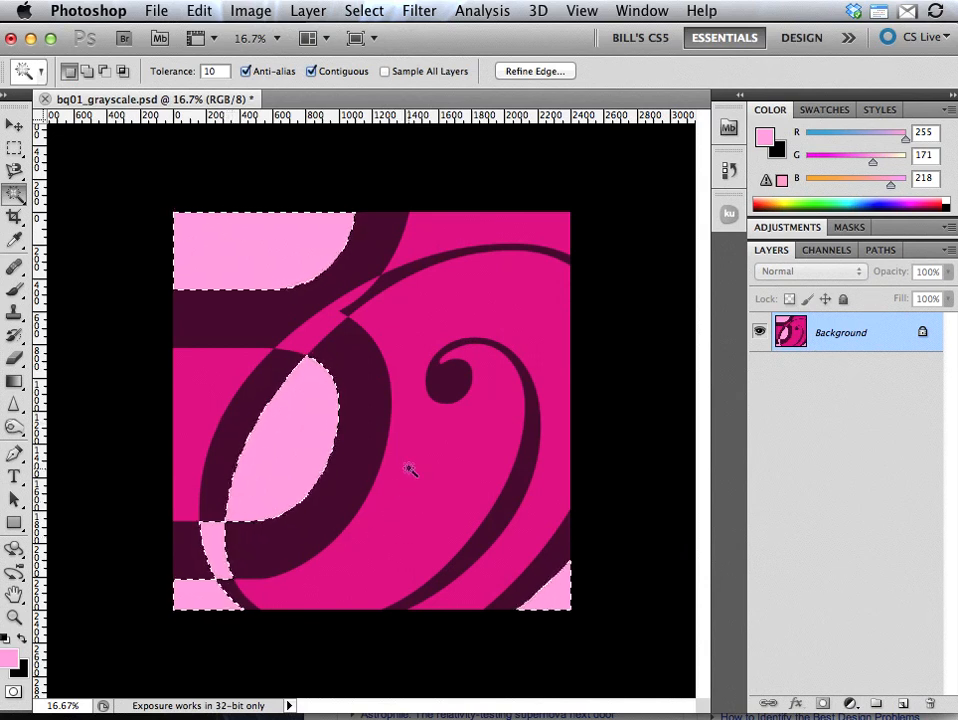
click(412, 471)
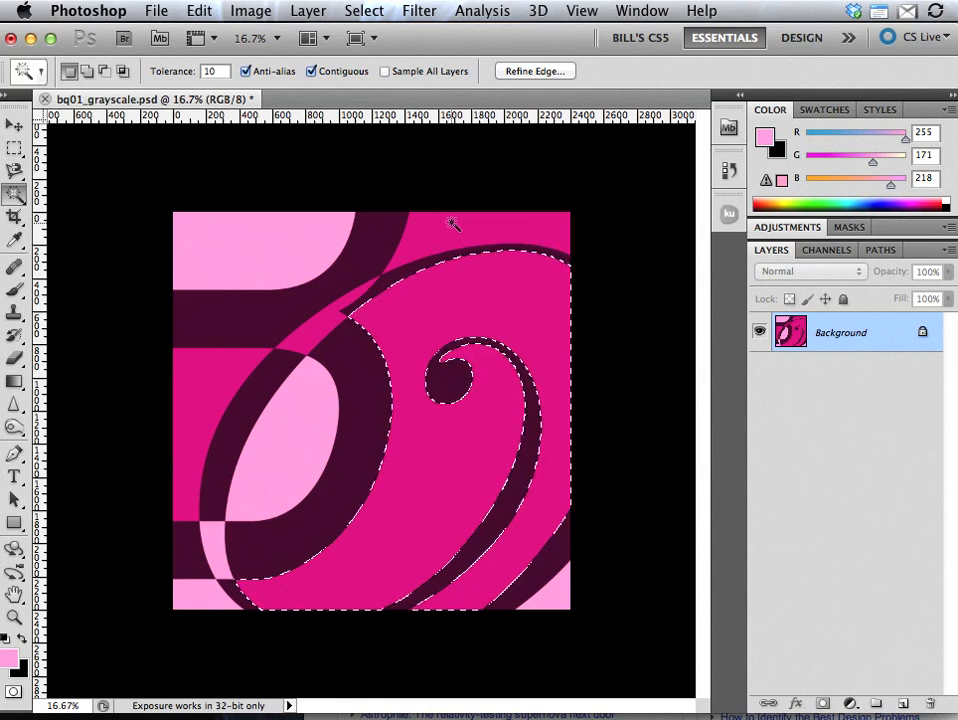
click(355, 320)
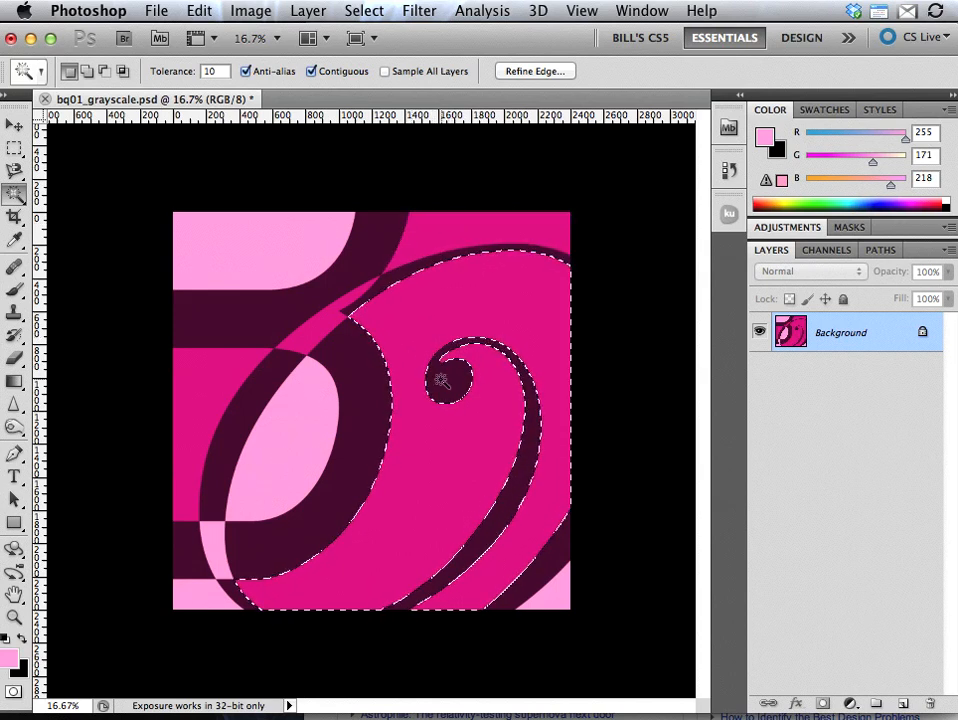
Select the dark curling swirl and fill it with the pale pink foreground color
click(445, 385)
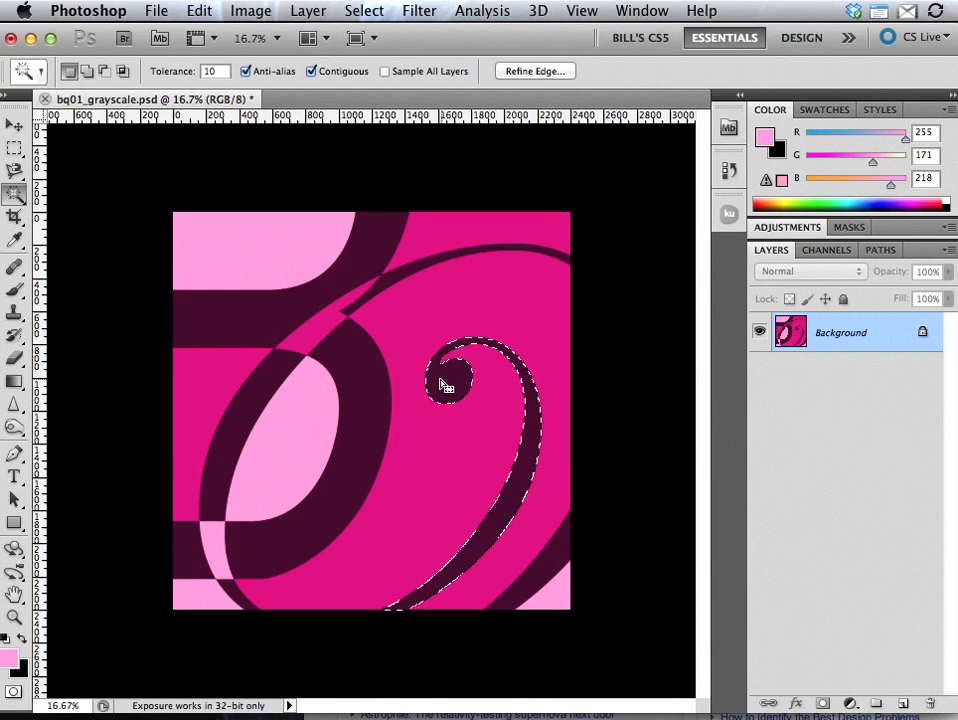
click(445, 385)
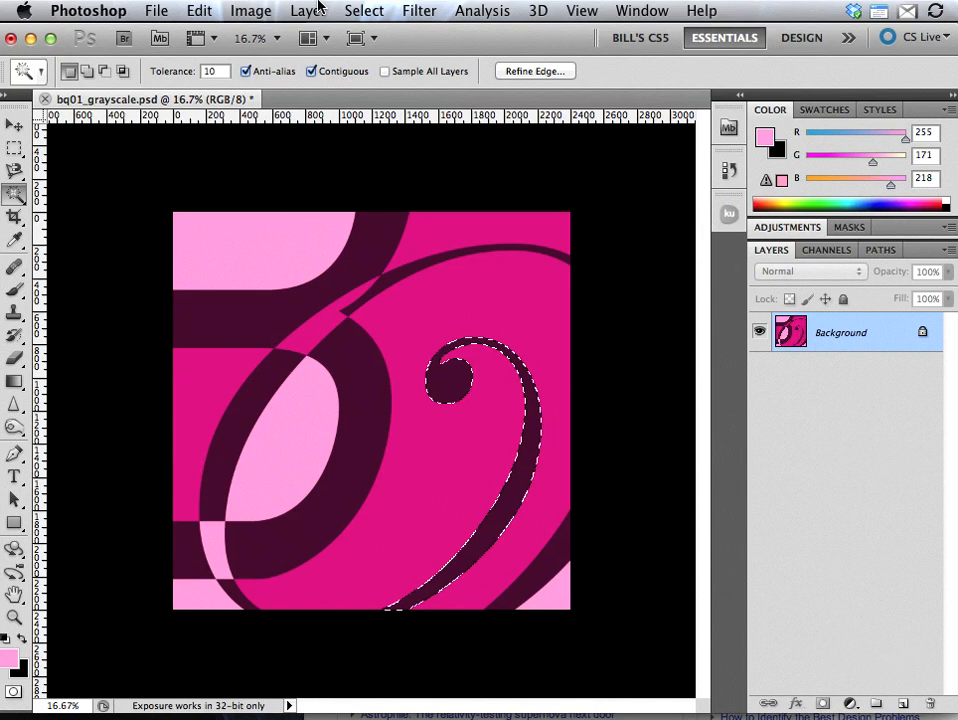
click(198, 11)
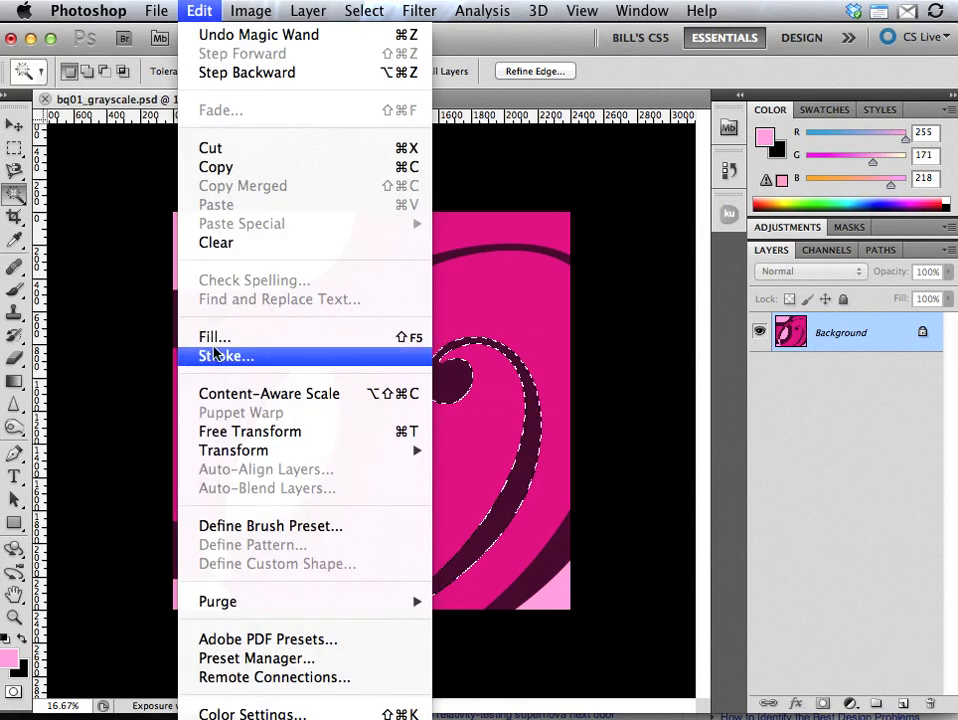
click(214, 337)
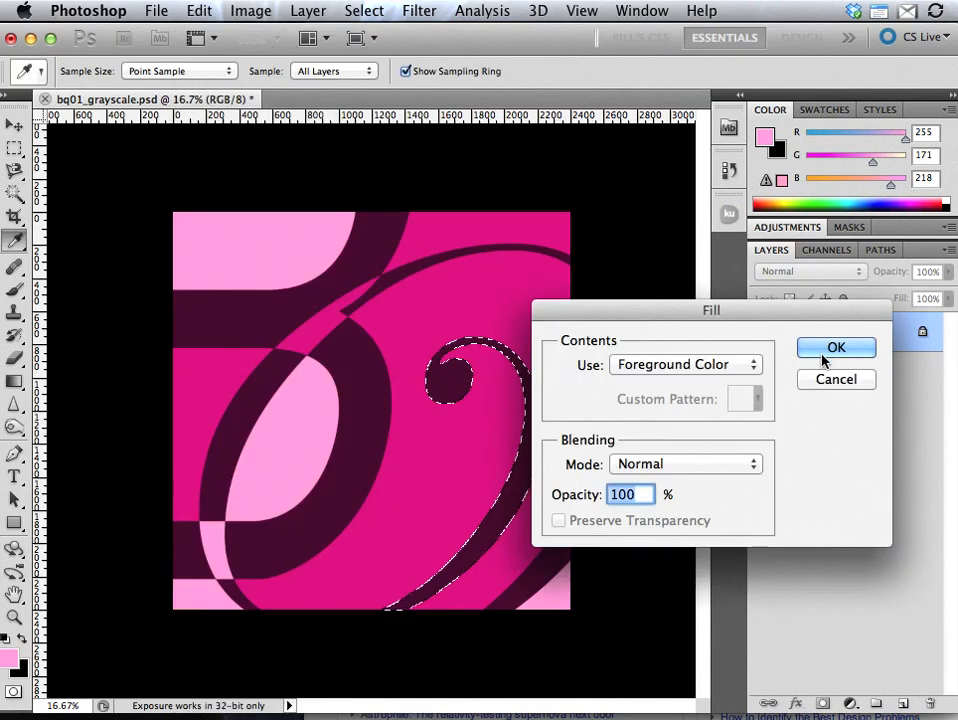
click(836, 347)
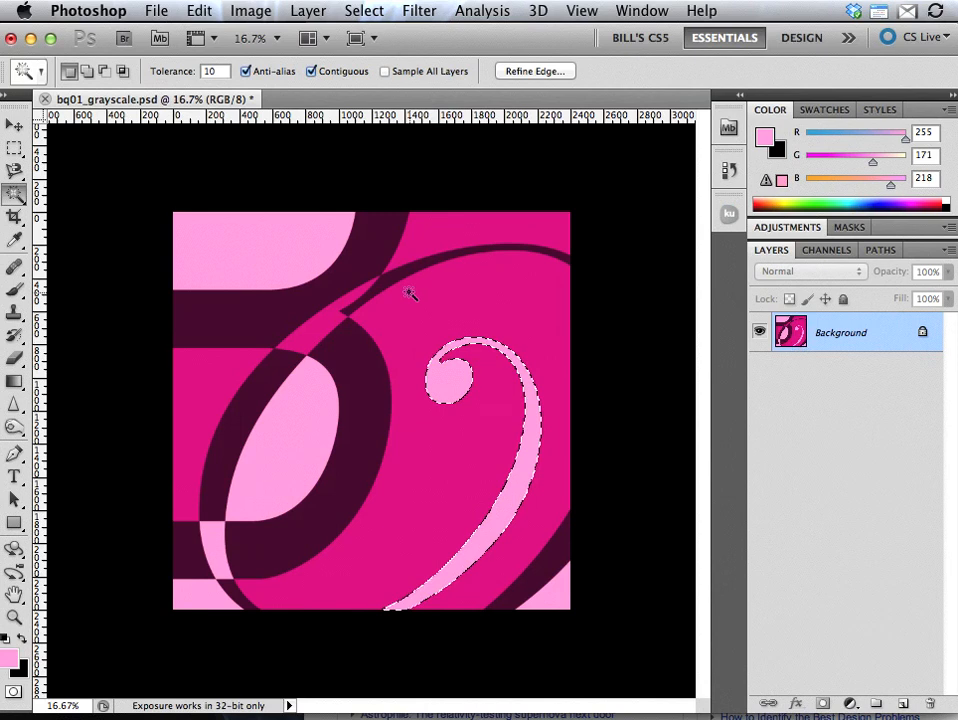
mouse_move(415, 275)
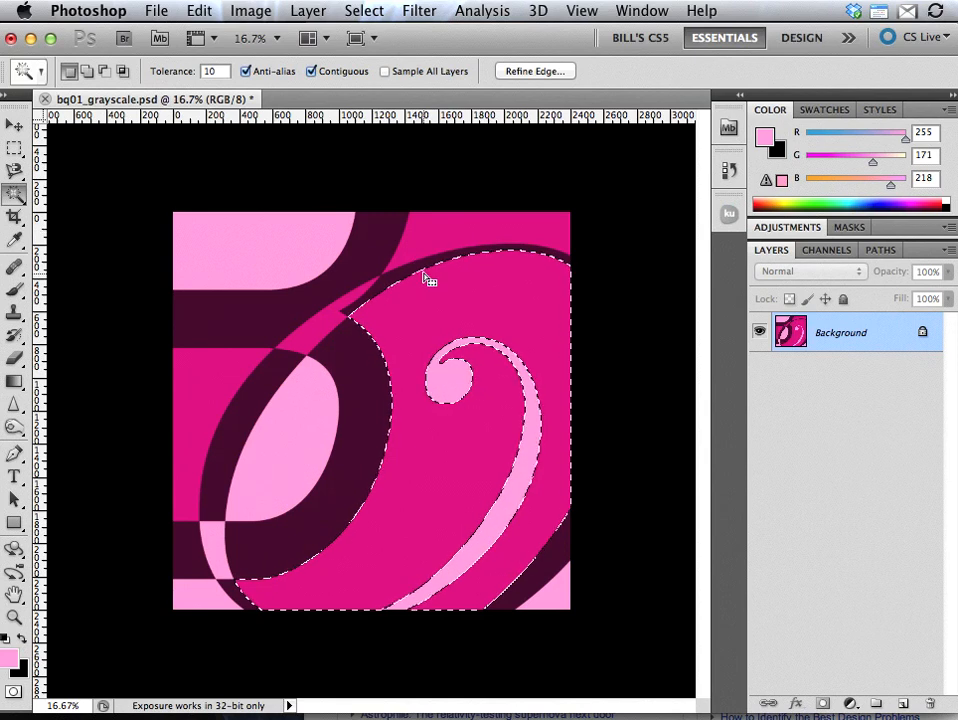
Retry Magic Wand selections on the maroon and magenta bands, dismissing the warning, at tolerance 5
click(420, 275)
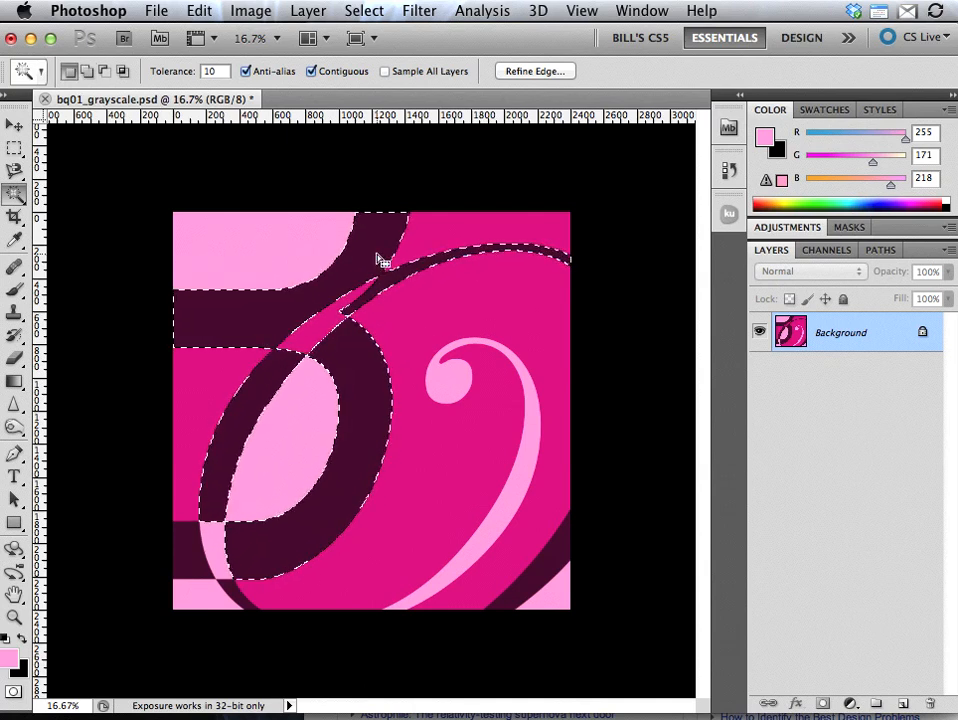
click(380, 258)
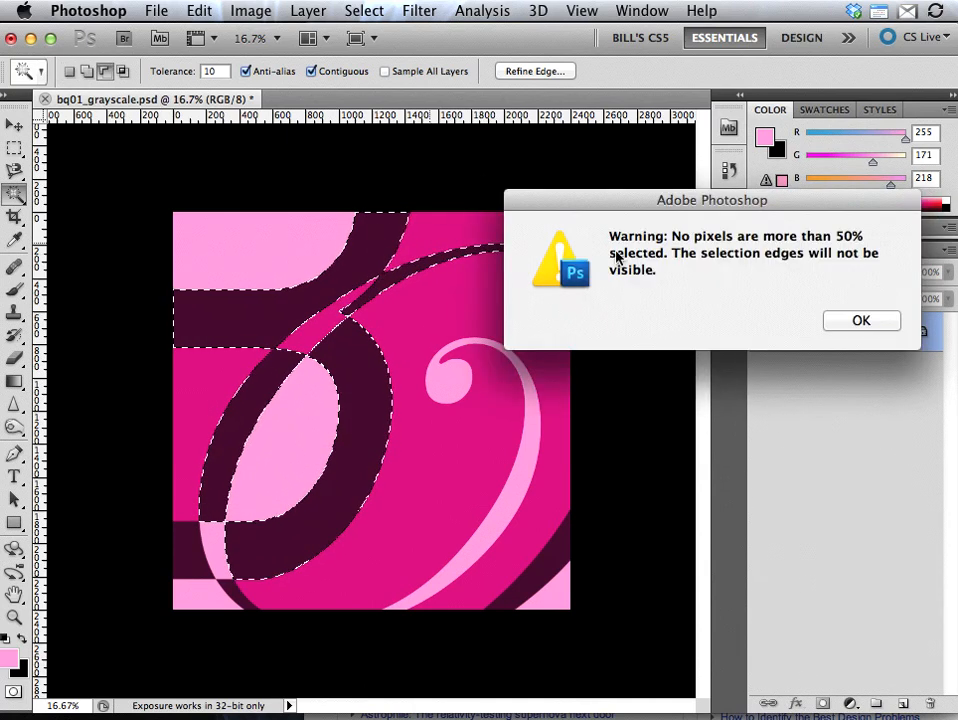
click(860, 320)
text(5)
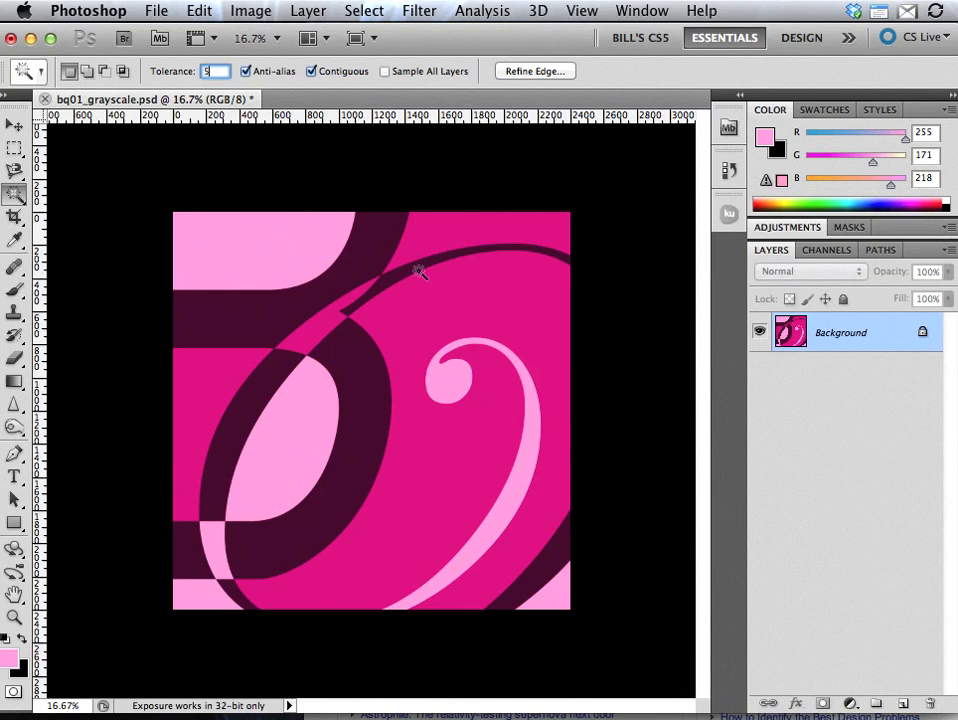
click(400, 260)
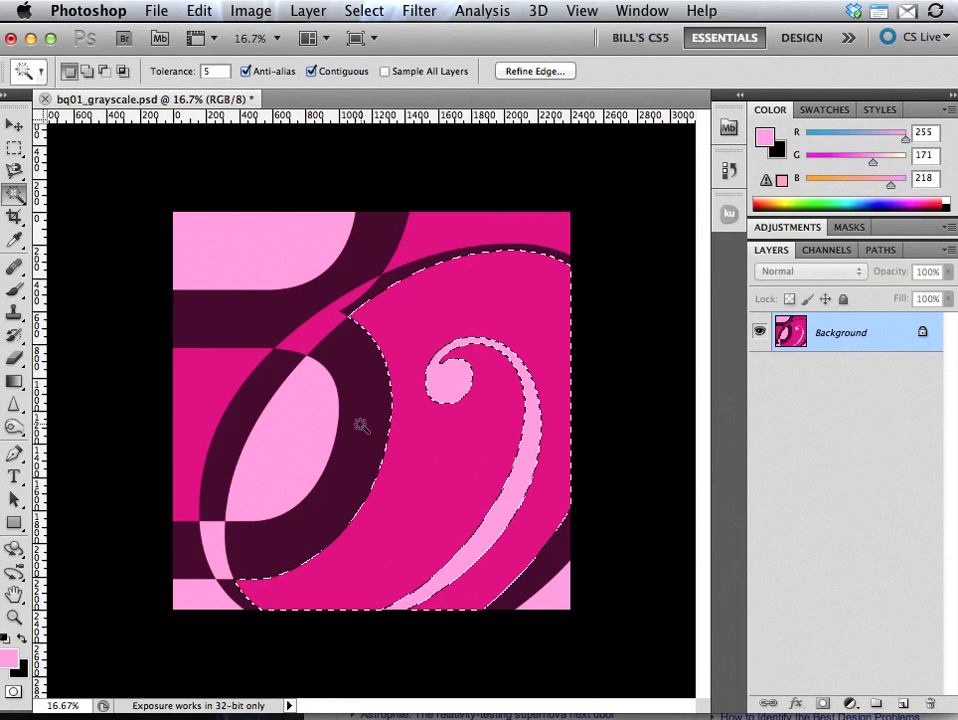
click(435, 540)
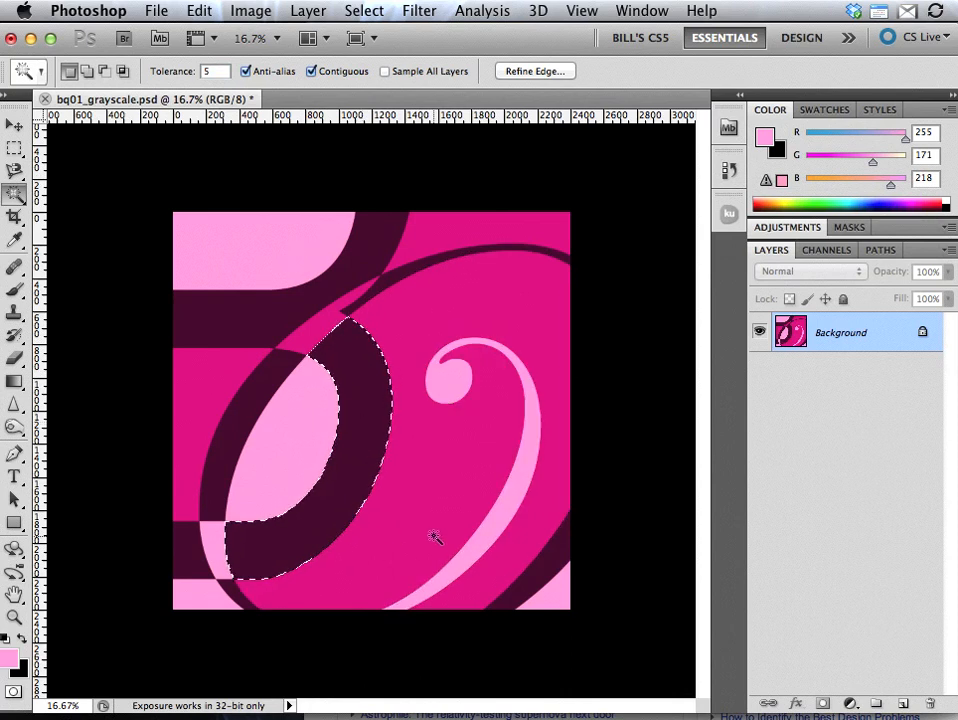
click(463, 503)
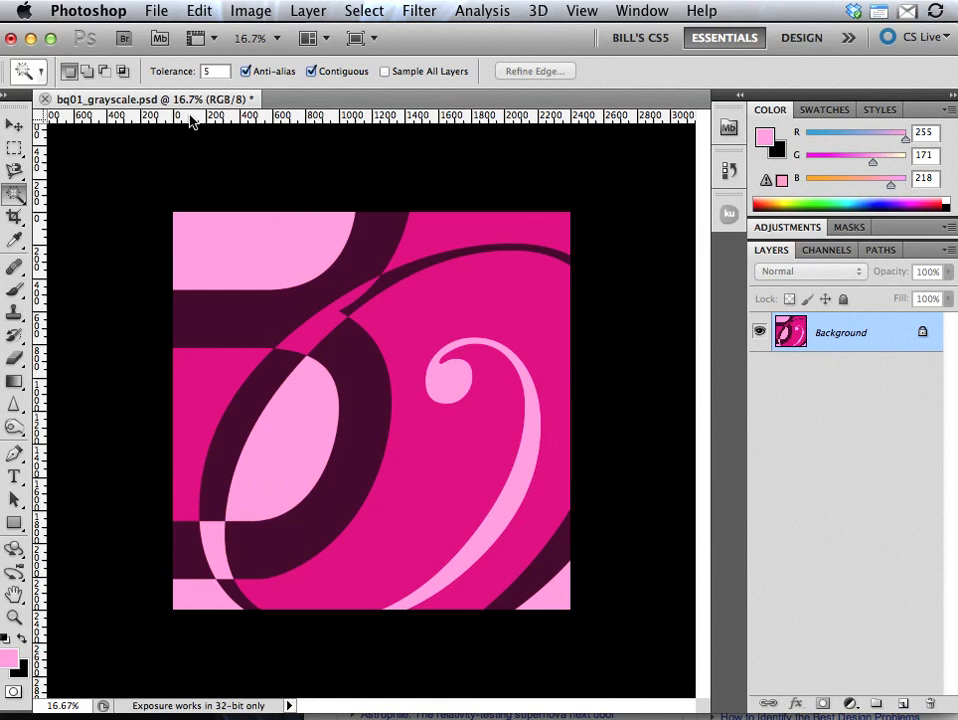
mouse_move(704, 282)
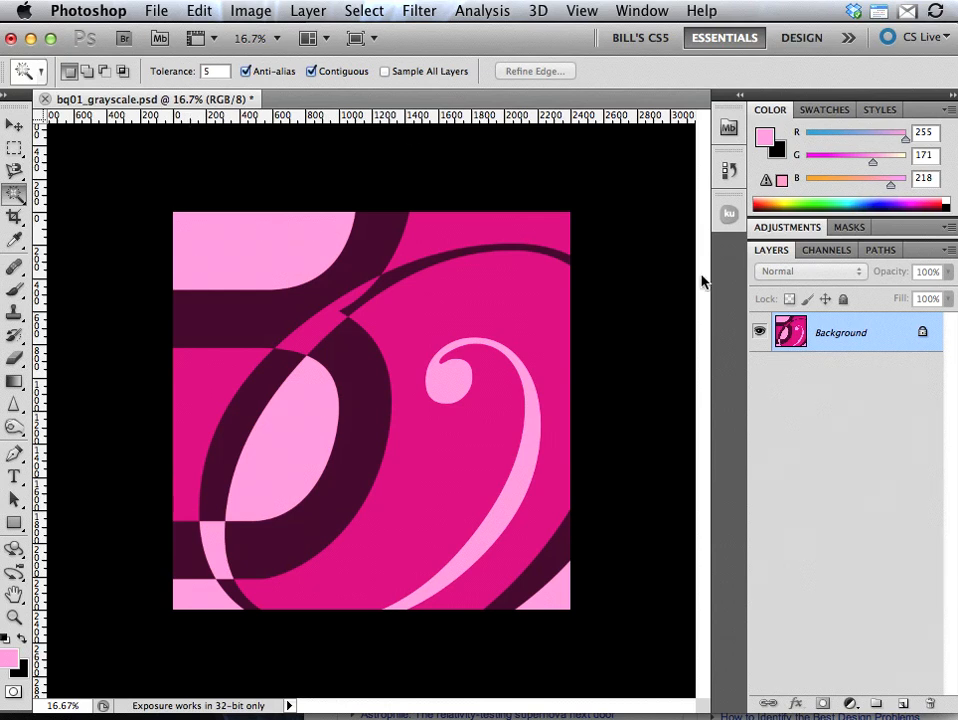
click(729, 213)
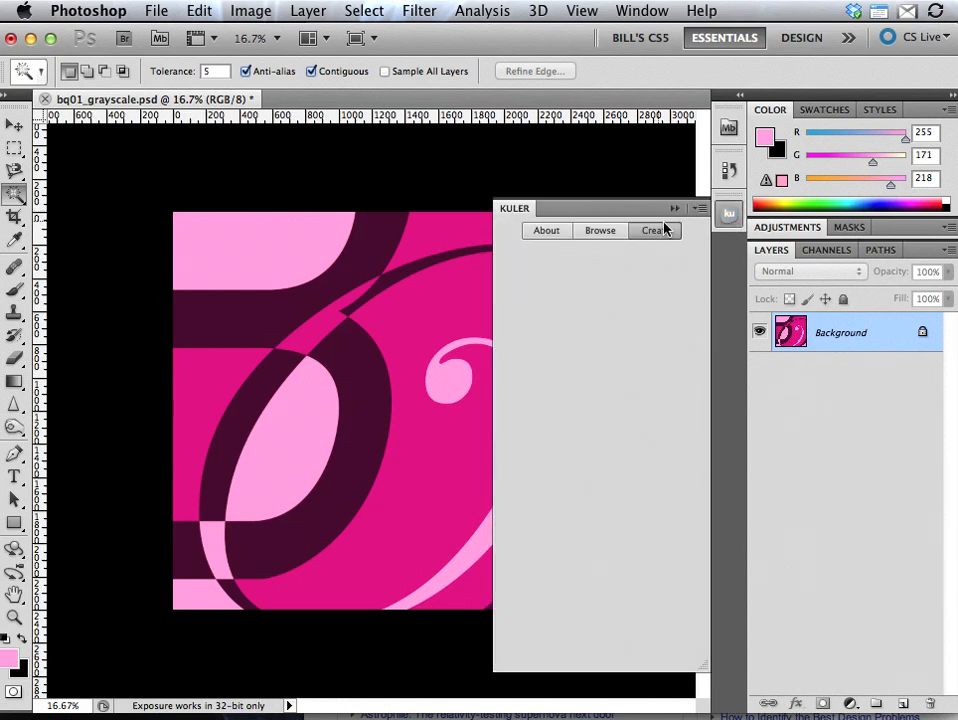
click(655, 230)
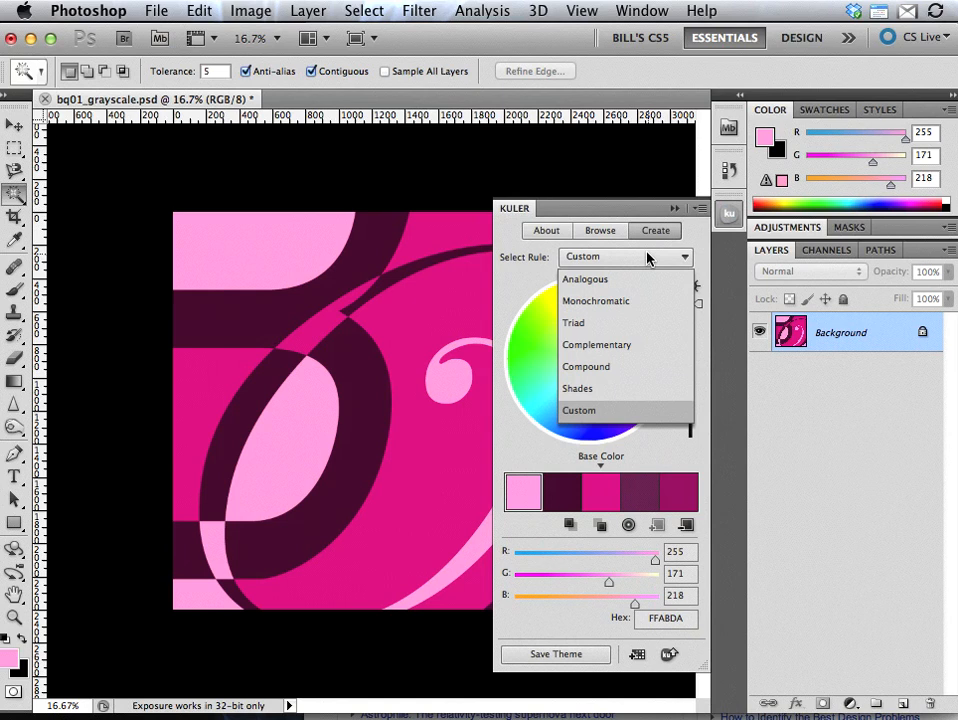
mouse_move(610, 344)
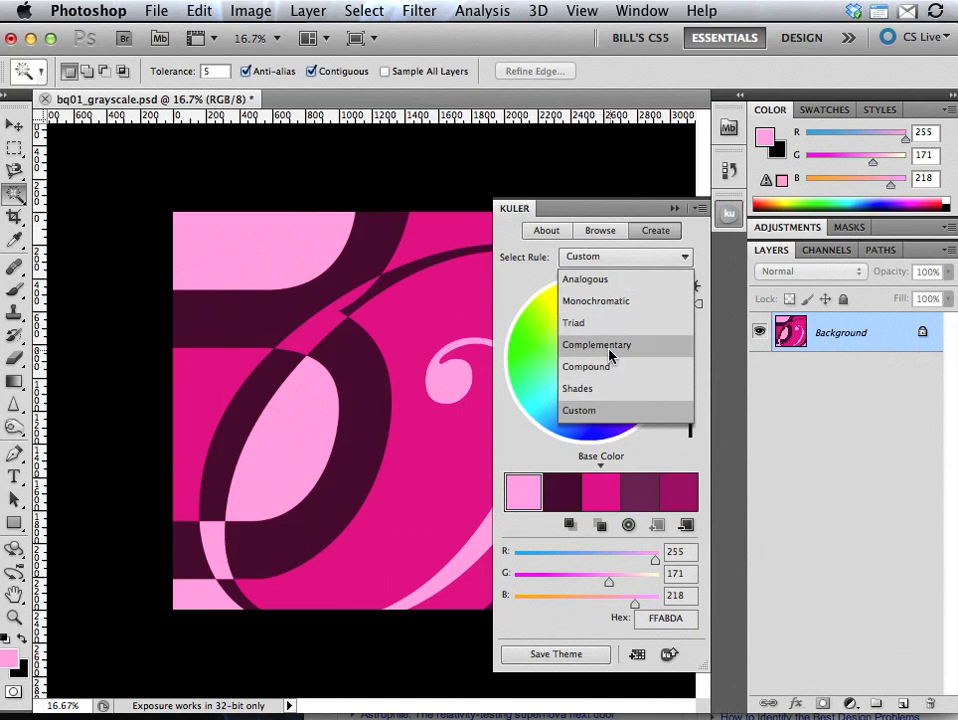
mouse_move(630, 353)
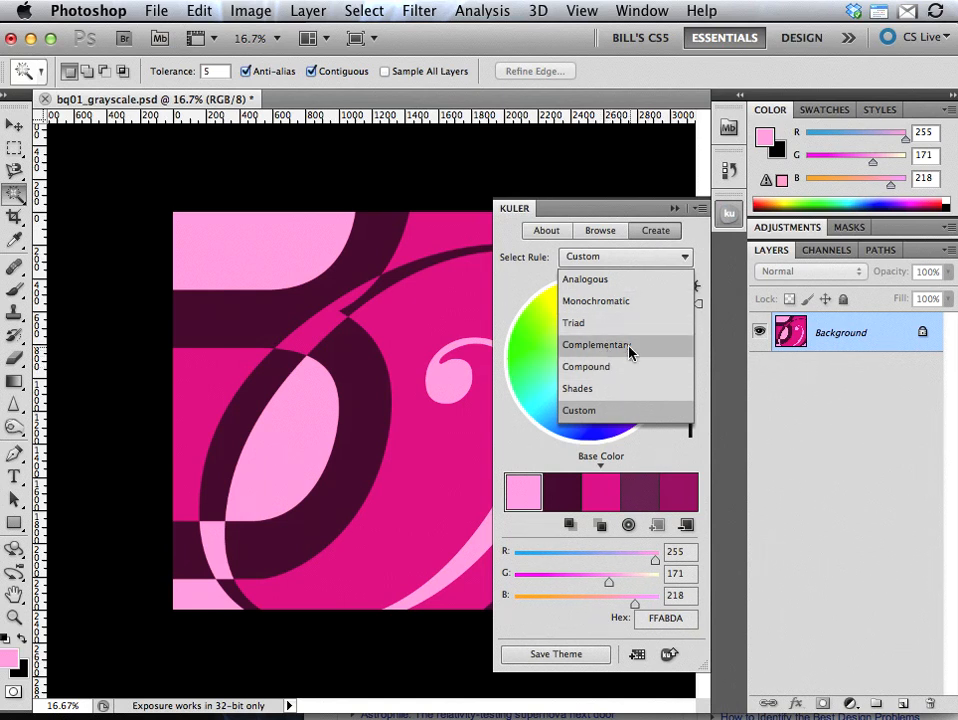
click(573, 322)
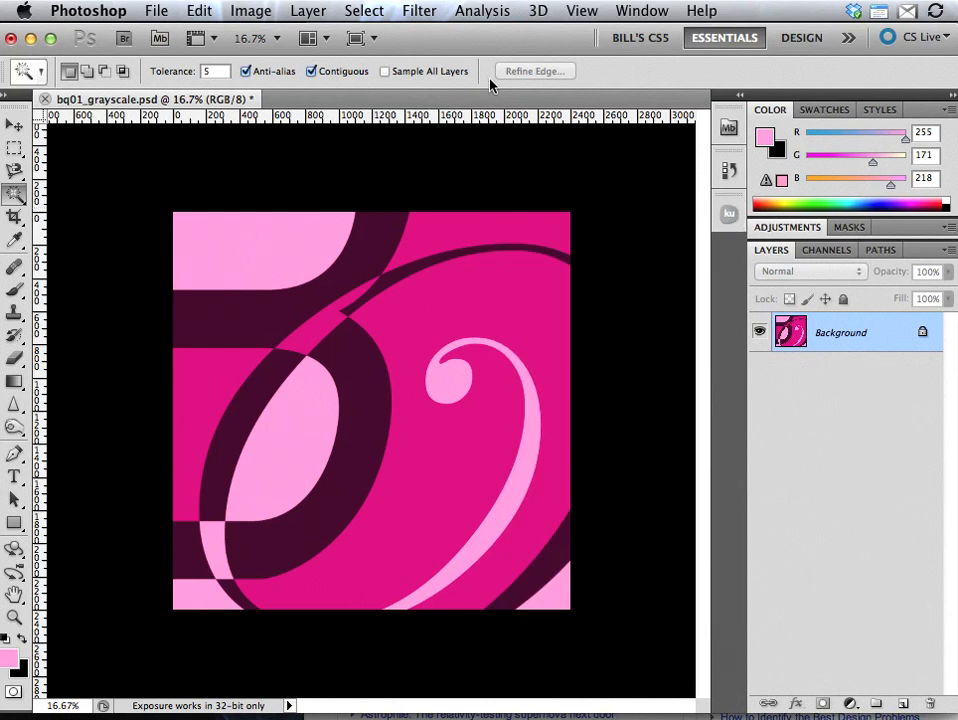
mouse_move(165, 10)
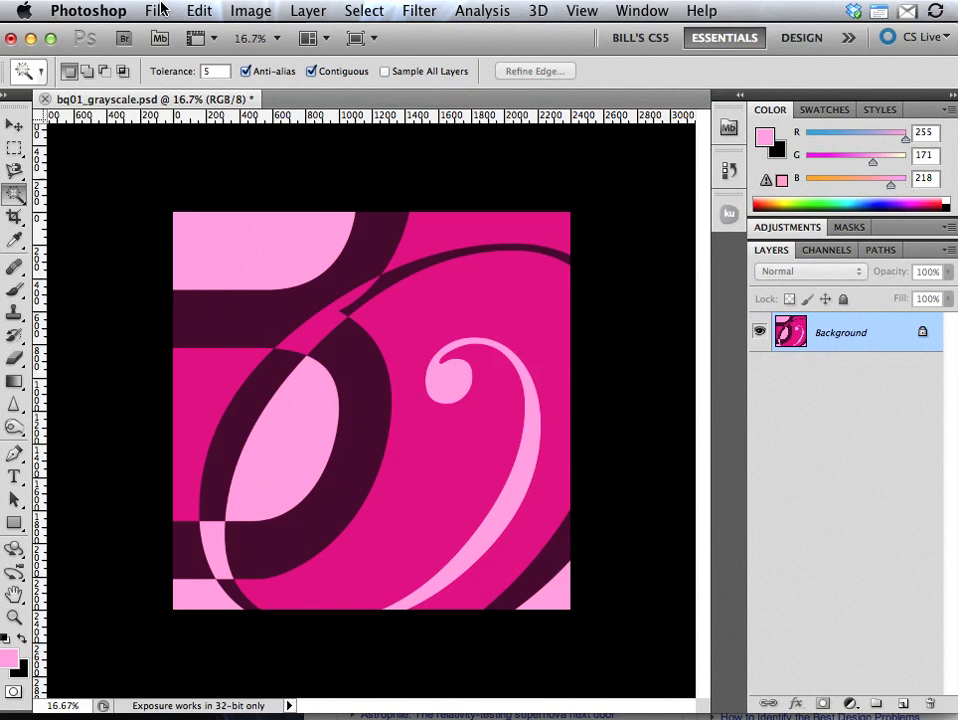
Save the recoloured artwork as a new file named bq01_mono.psd
click(156, 11)
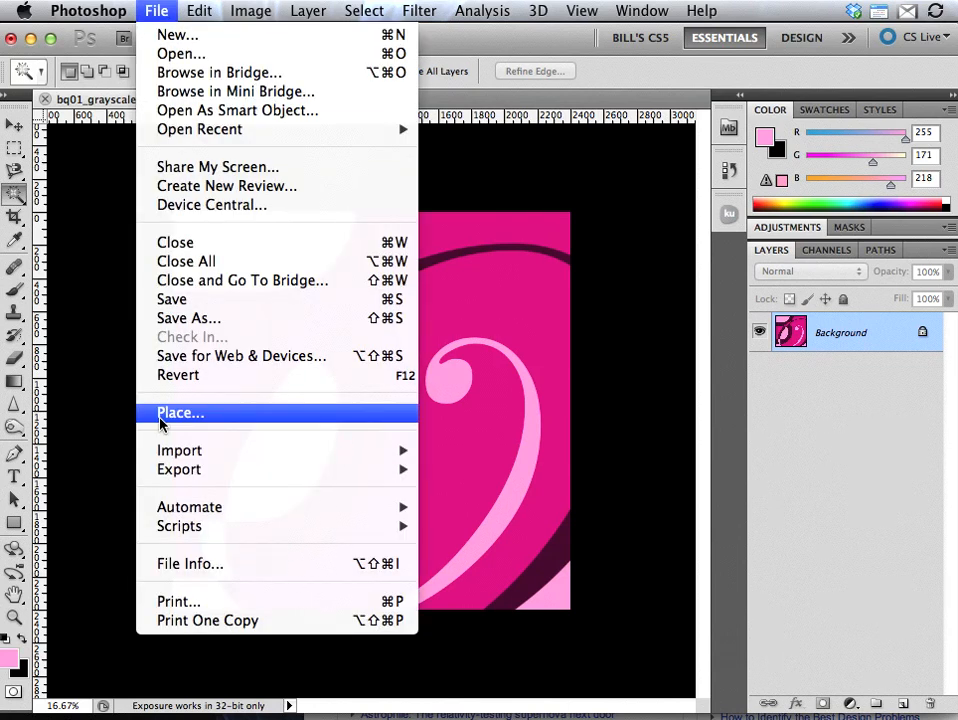
mouse_move(188, 318)
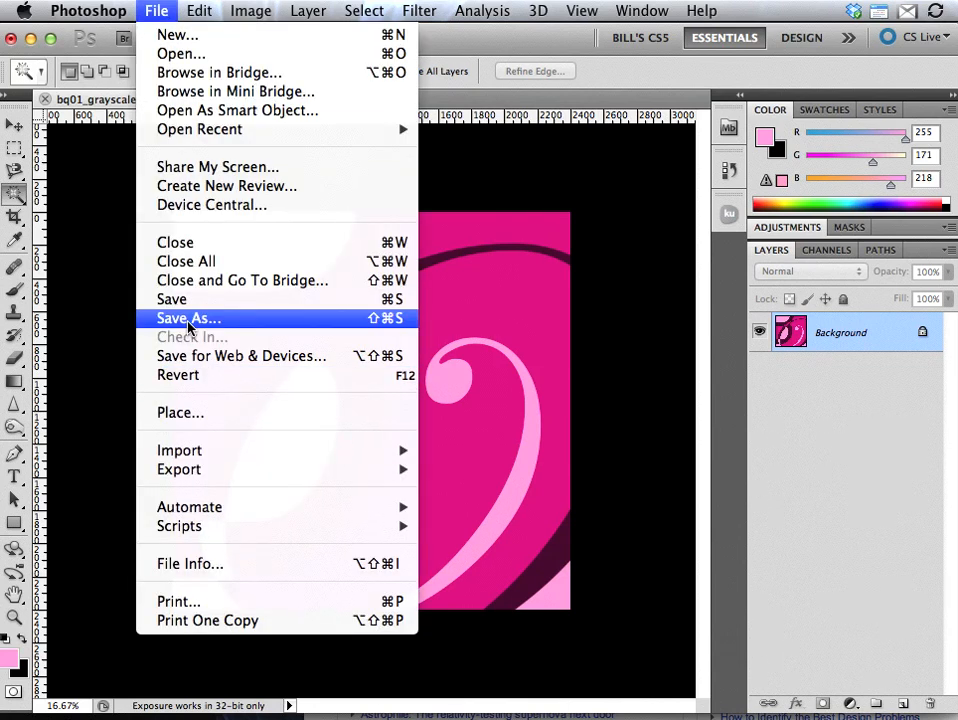
click(188, 318)
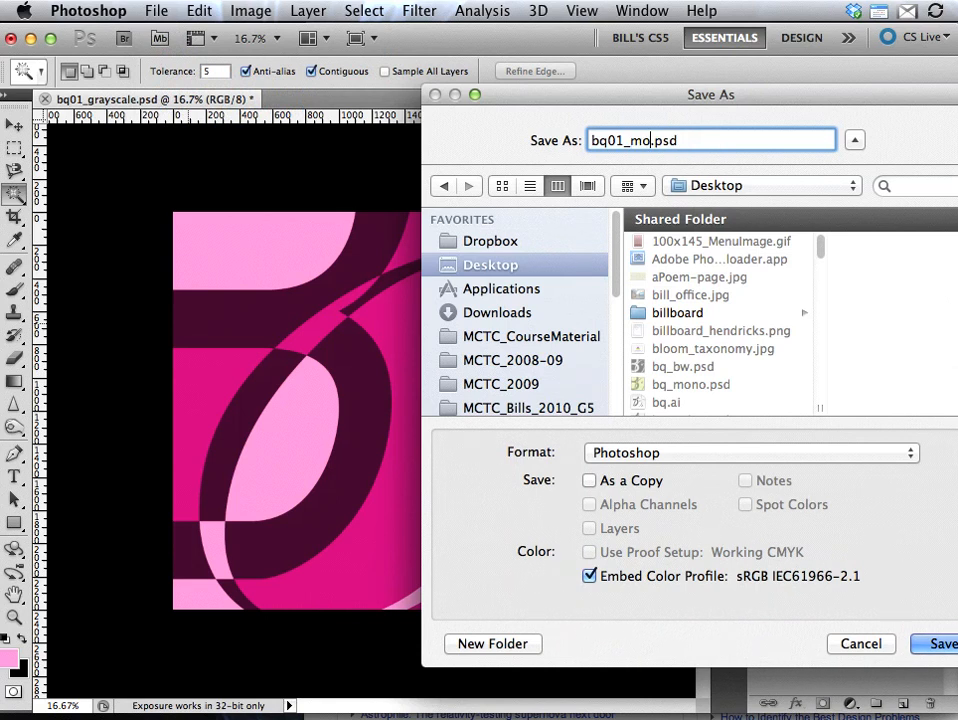
text(ne)
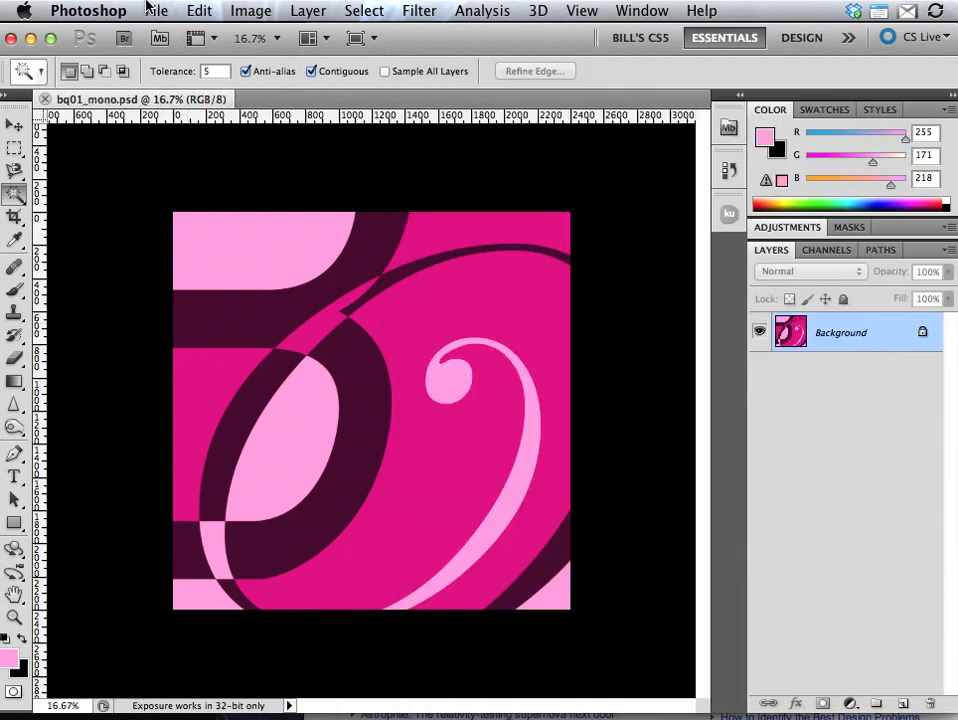
Open the Print dialog for bq01_mono.psd, previewing the artwork at 8 by 8 inches
click(156, 11)
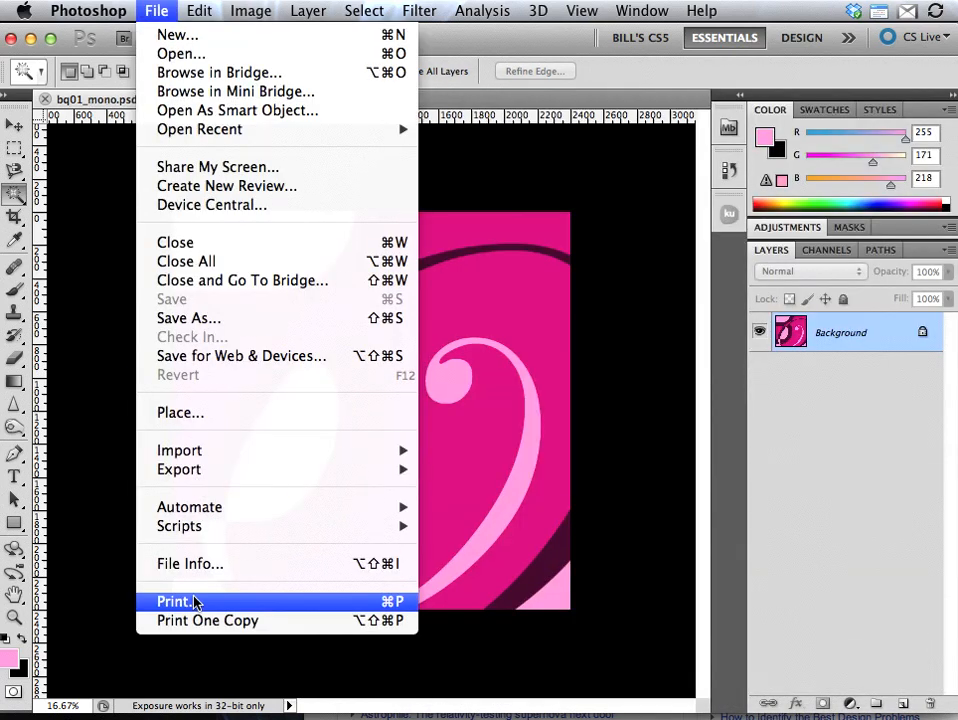
click(175, 601)
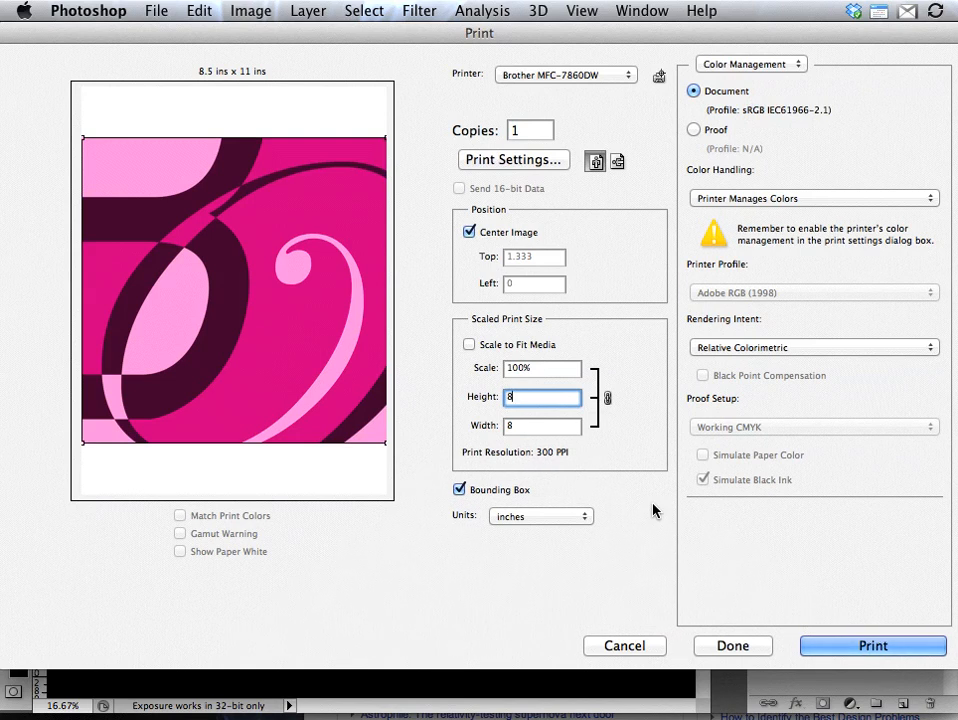
mouse_move(872, 645)
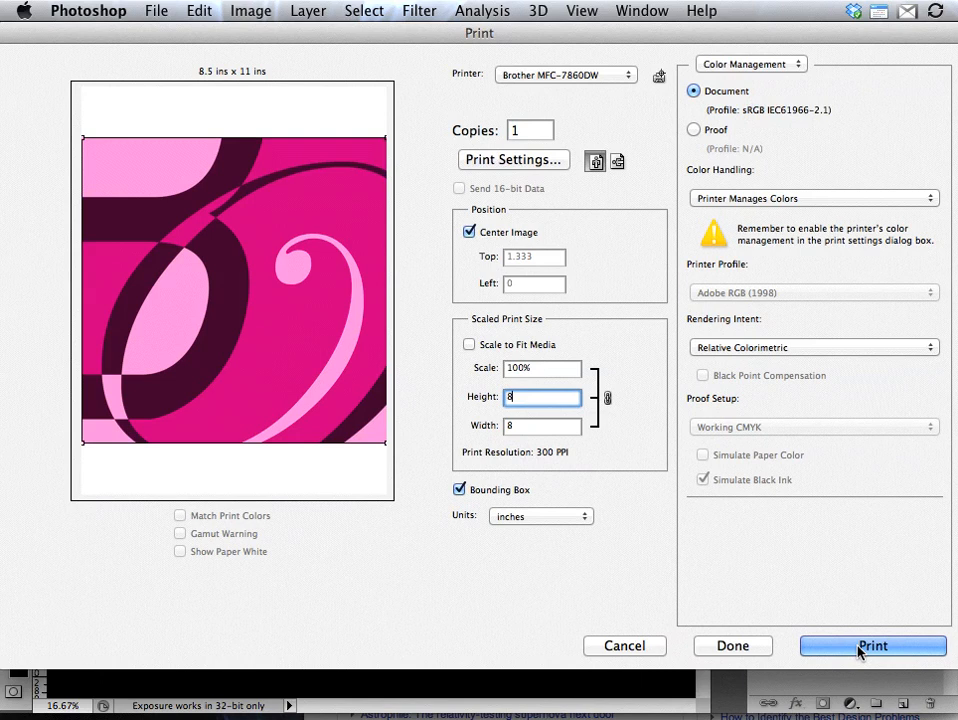